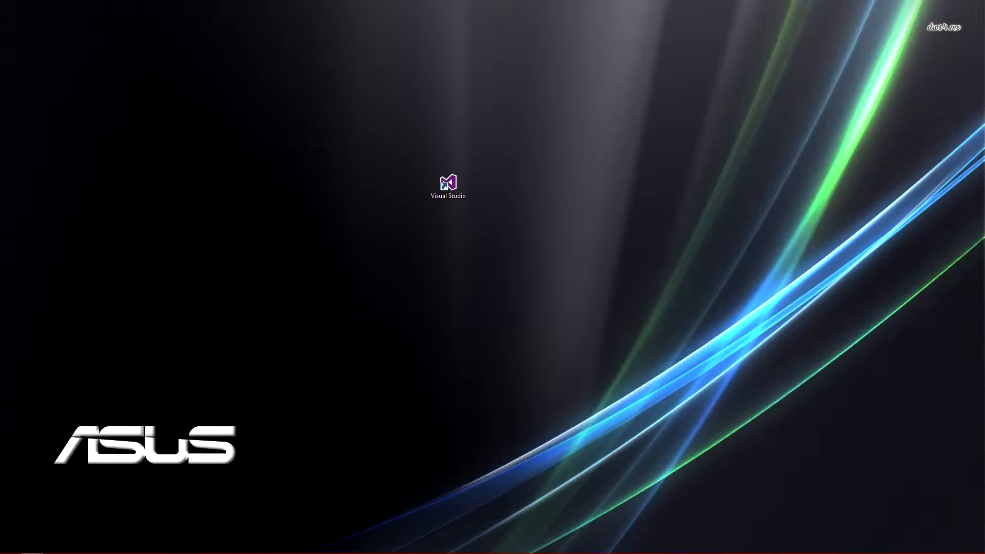
Step: Create a new Windows Forms Application project named YouTube from the Start Page
double_click(447, 184)
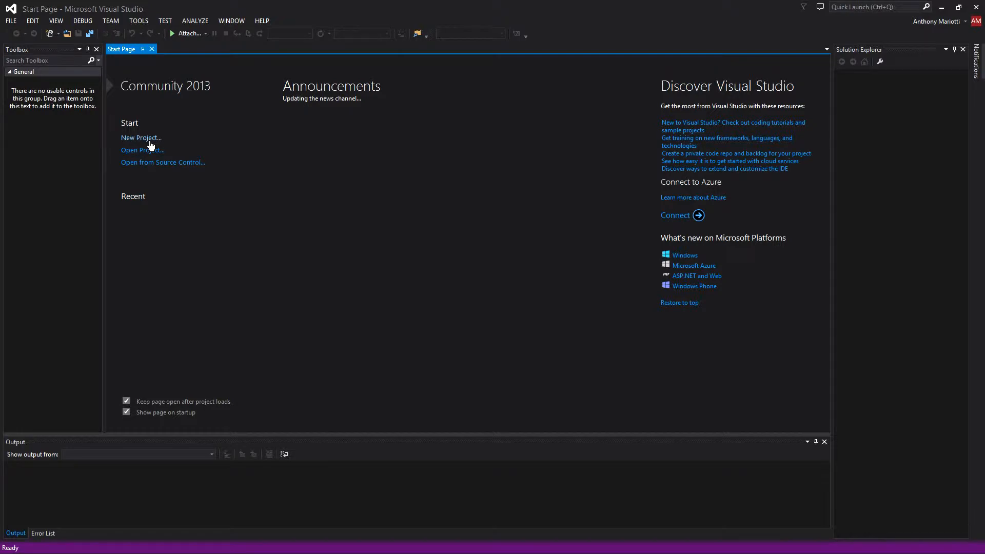
left_click(141, 138)
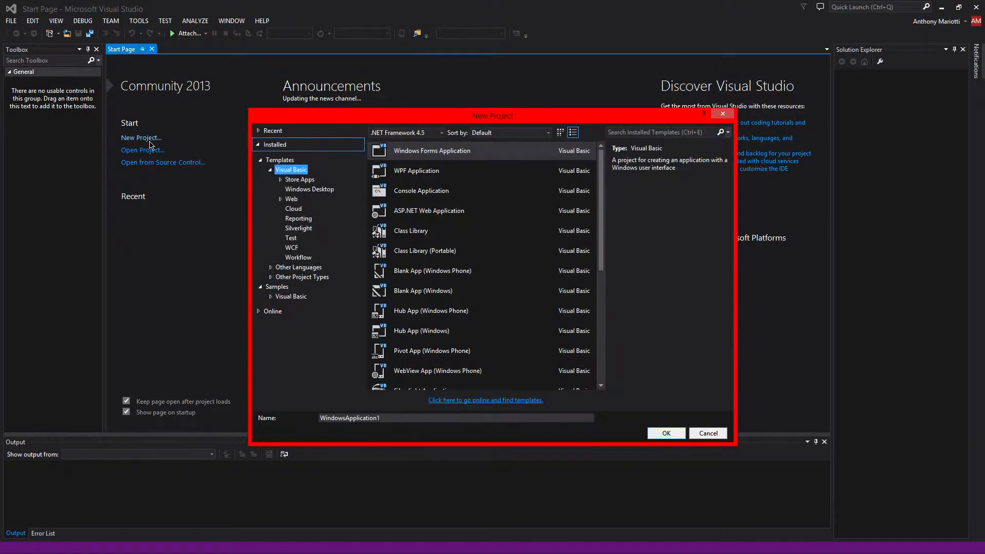
mouse_move(114, 491)
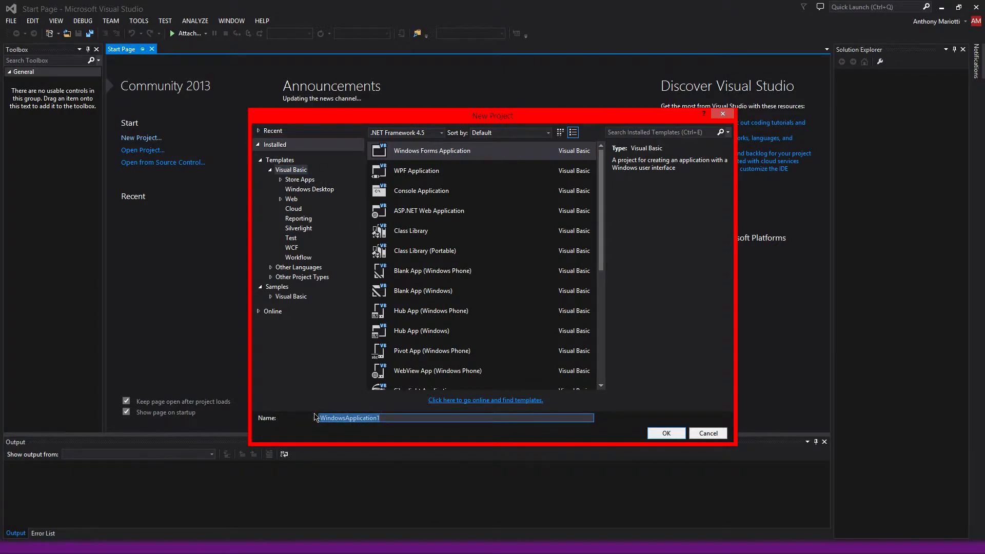
type("YouTube")
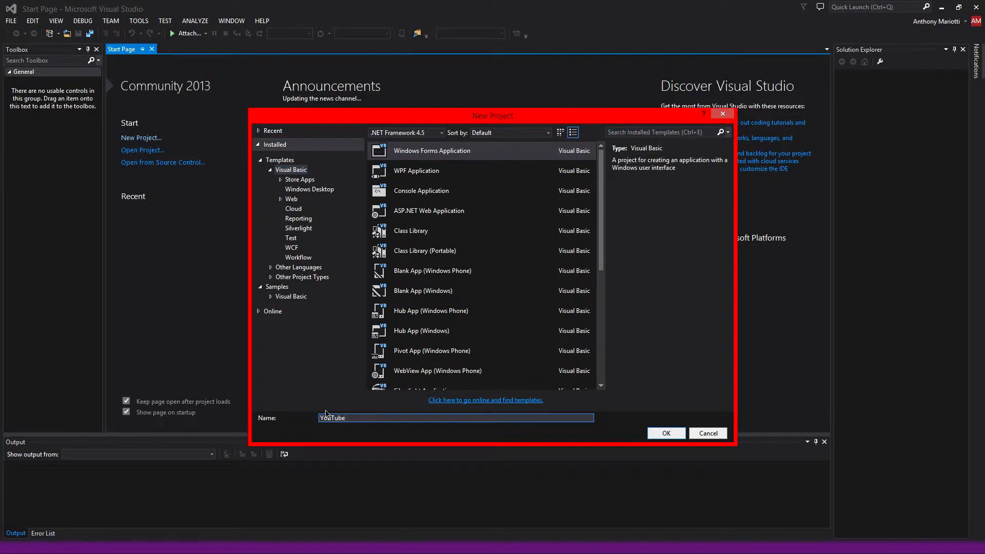
left_click(665, 433)
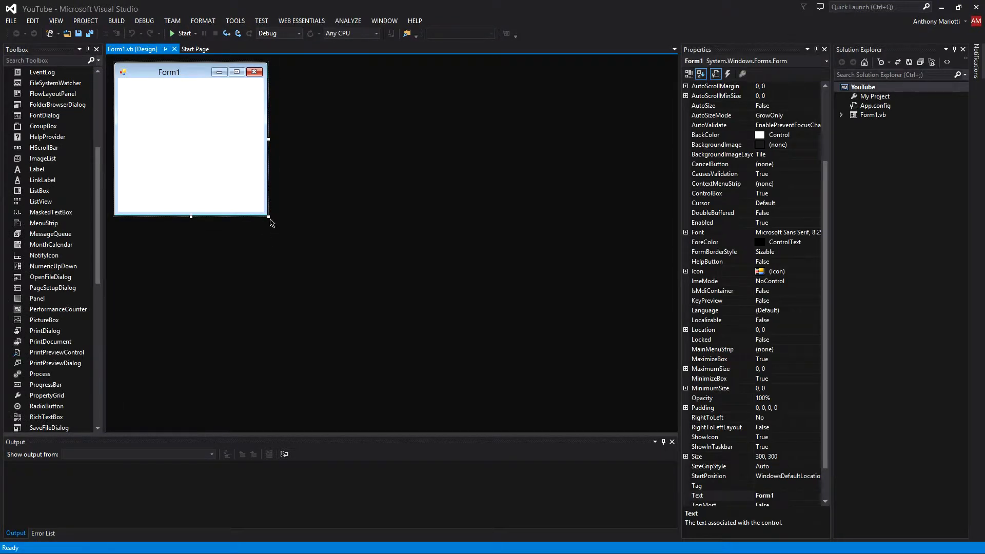
Step: Resize Form1 with its handles and set its font size to 12 in Properties
left_click_drag(267, 218, 399, 257)
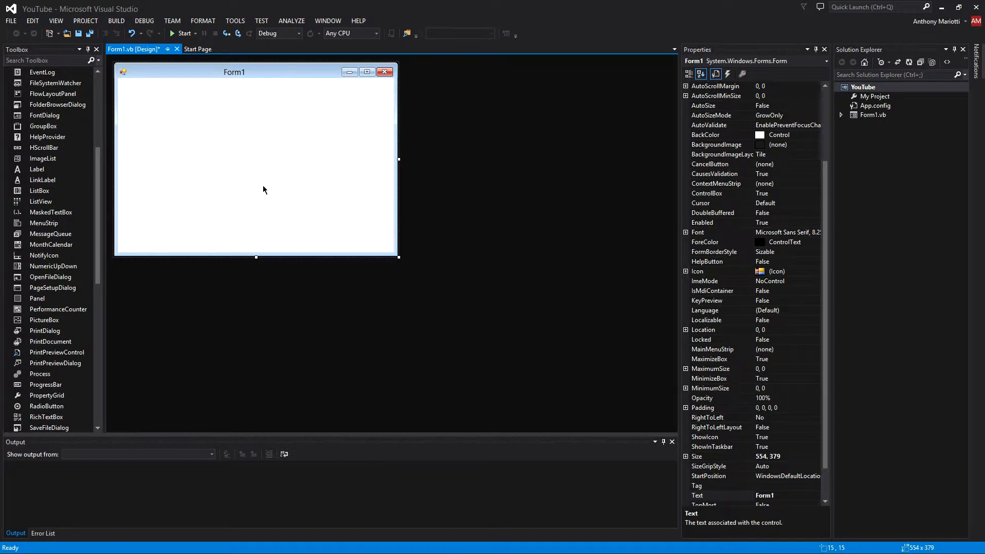
mouse_move(798, 254)
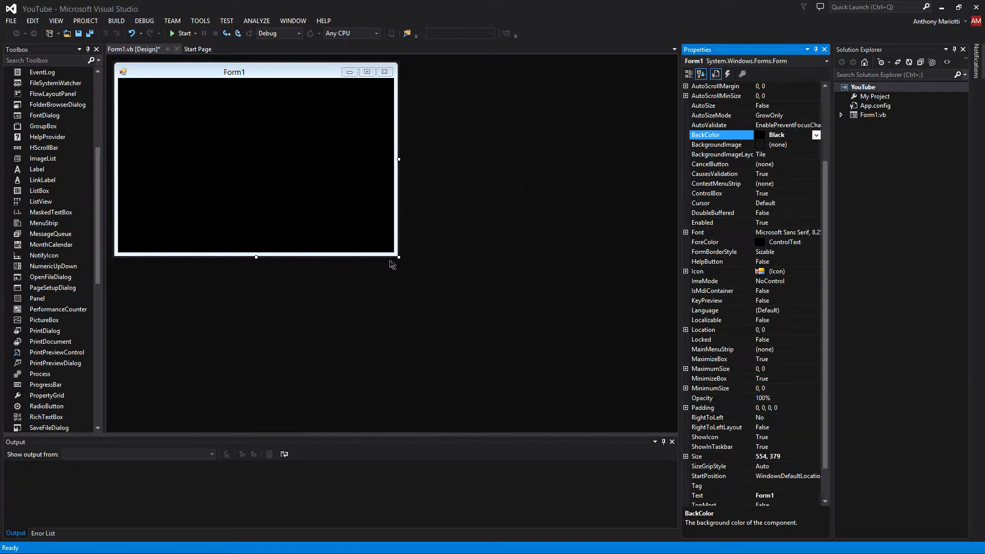
left_click_drag(398, 257, 302, 192)
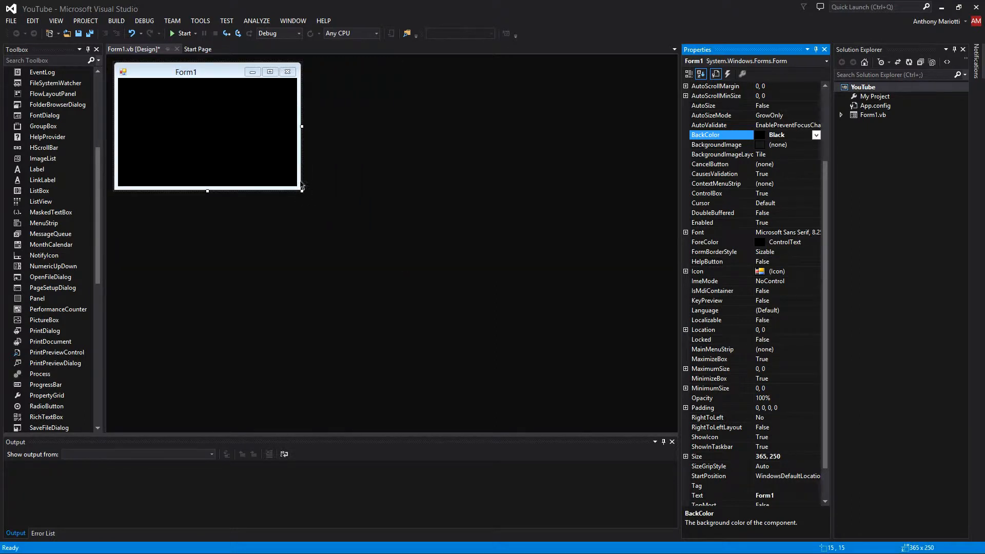
left_click(697, 232)
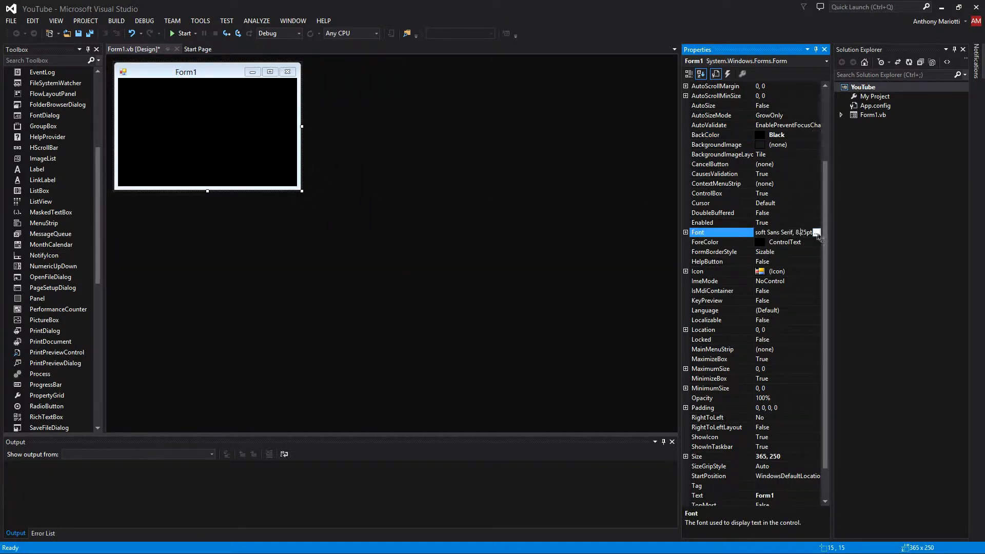
left_click(817, 231)
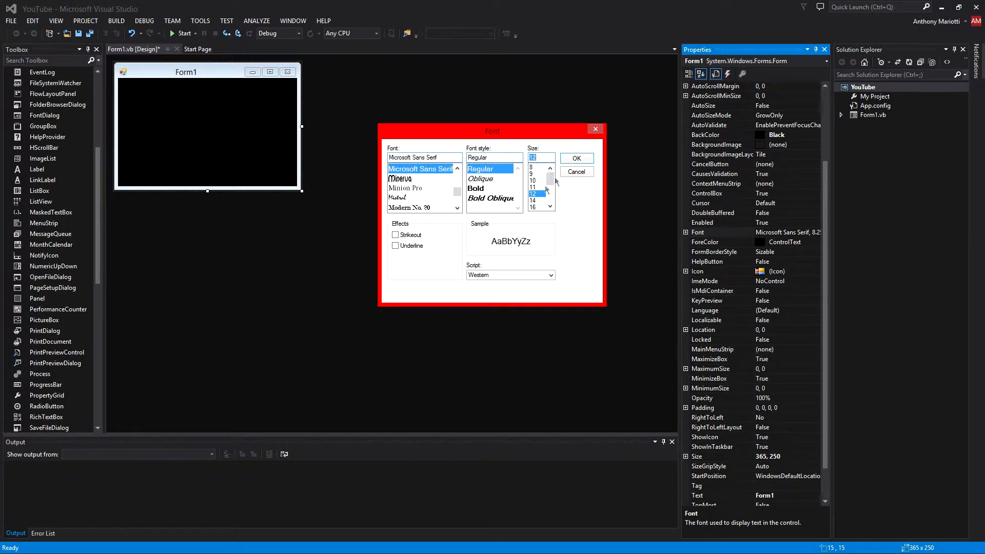
left_click(577, 158)
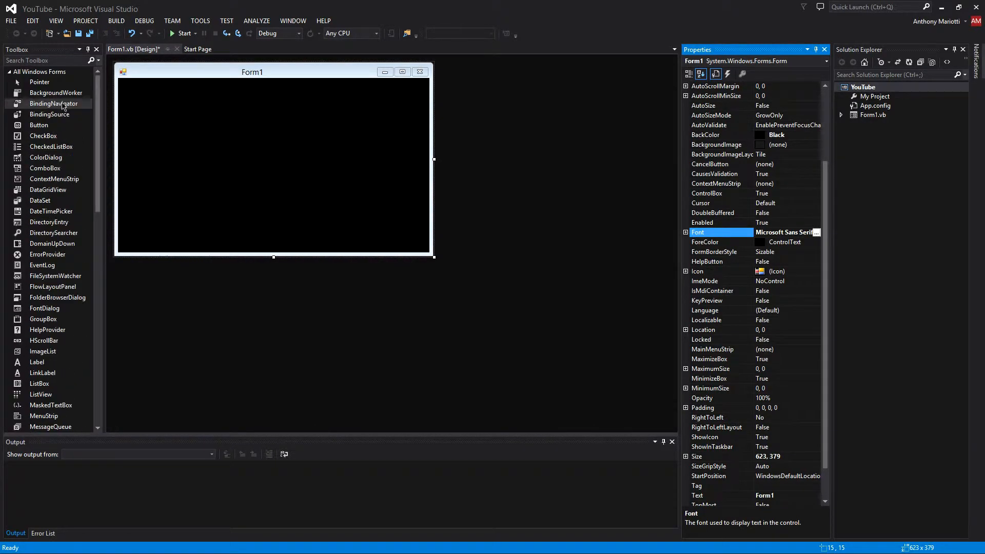
Step: Draw a Button at the form's top-left corner and set its Text to Grow
left_click(39, 124)
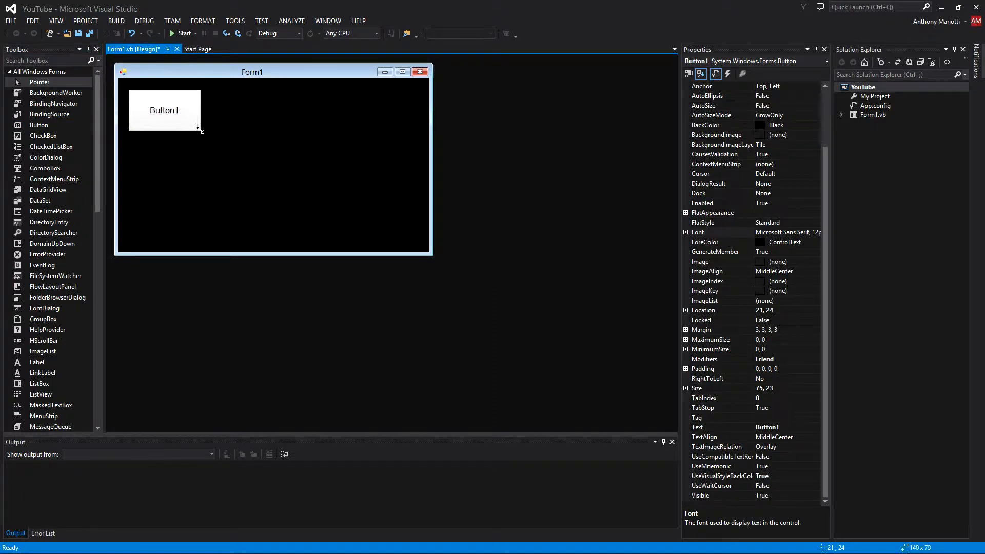
left_click_drag(202, 130, 196, 109)
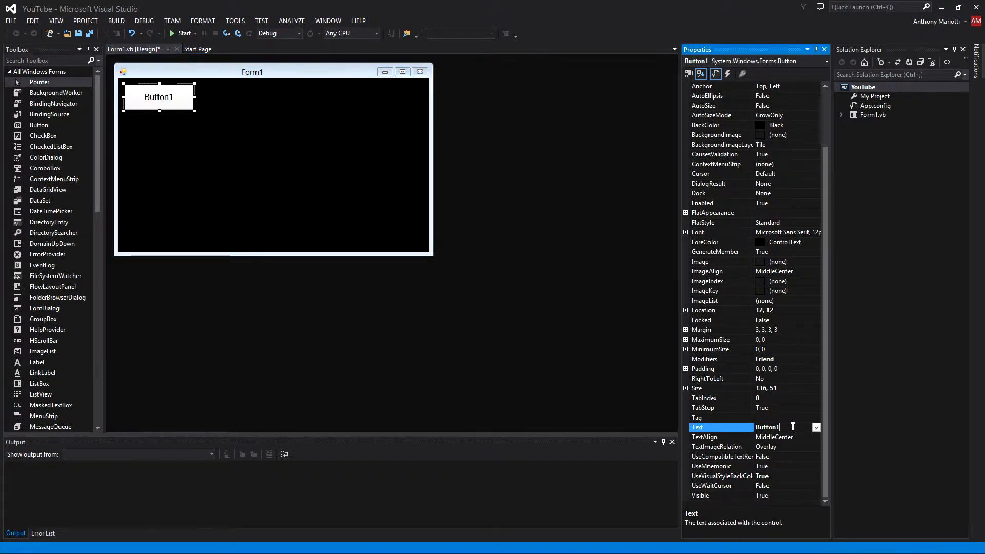
type("Grow")
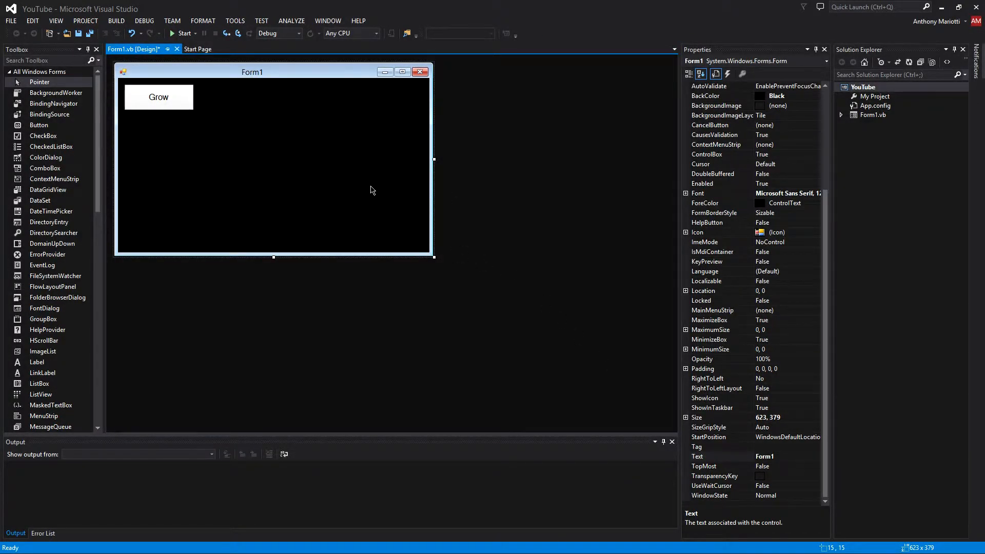
mouse_move(367, 185)
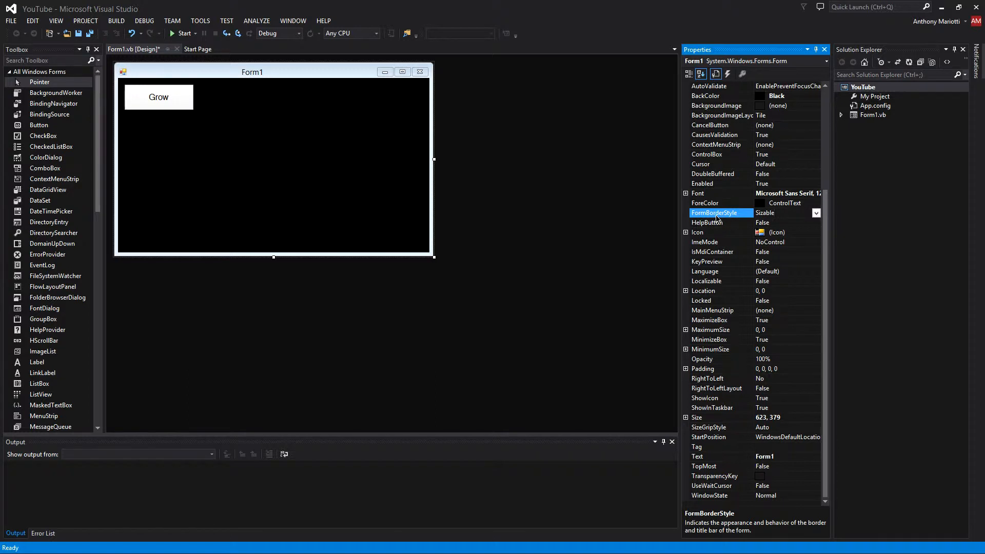
Step: Set FormBorderStyle to FixedSingle and test-run the app to check the border
left_click(817, 213)
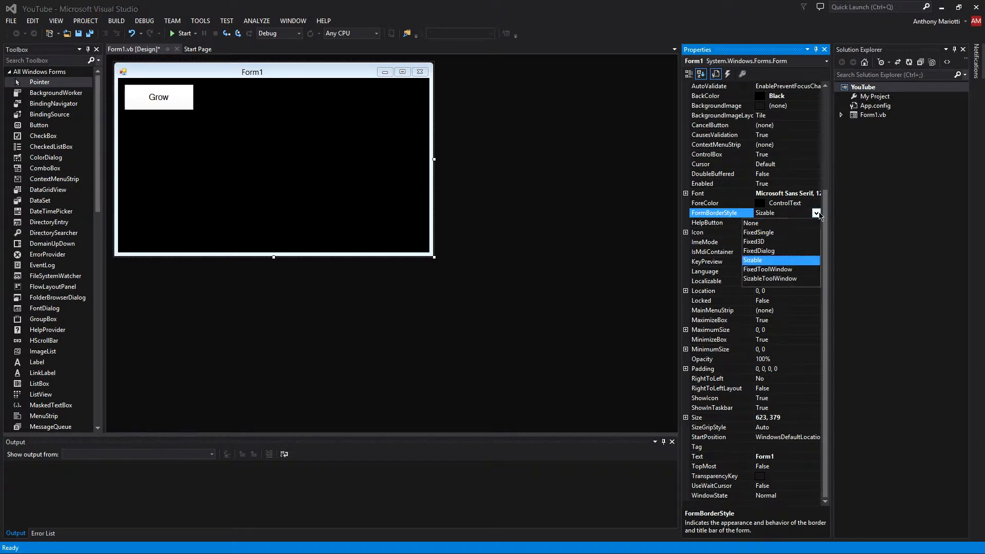
mouse_move(755, 241)
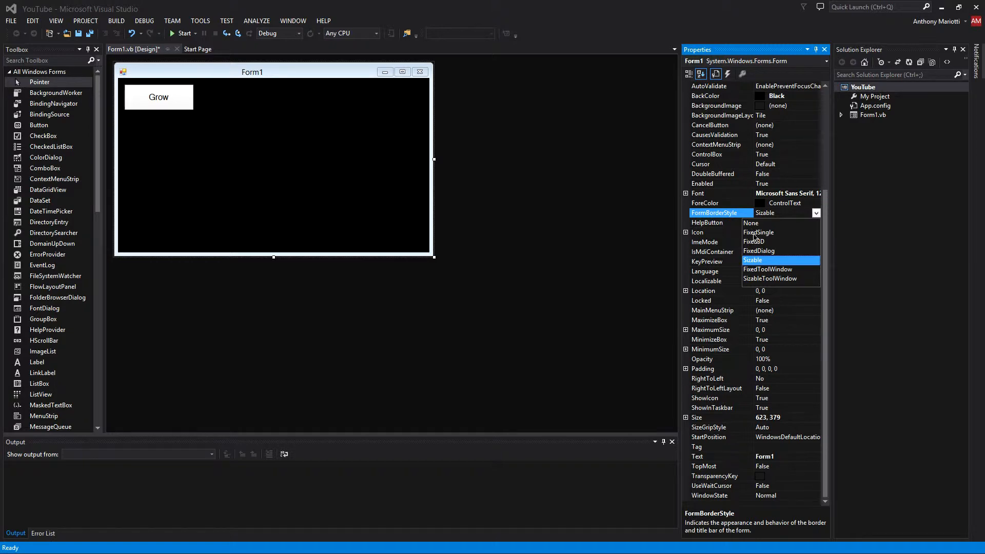
left_click(758, 232)
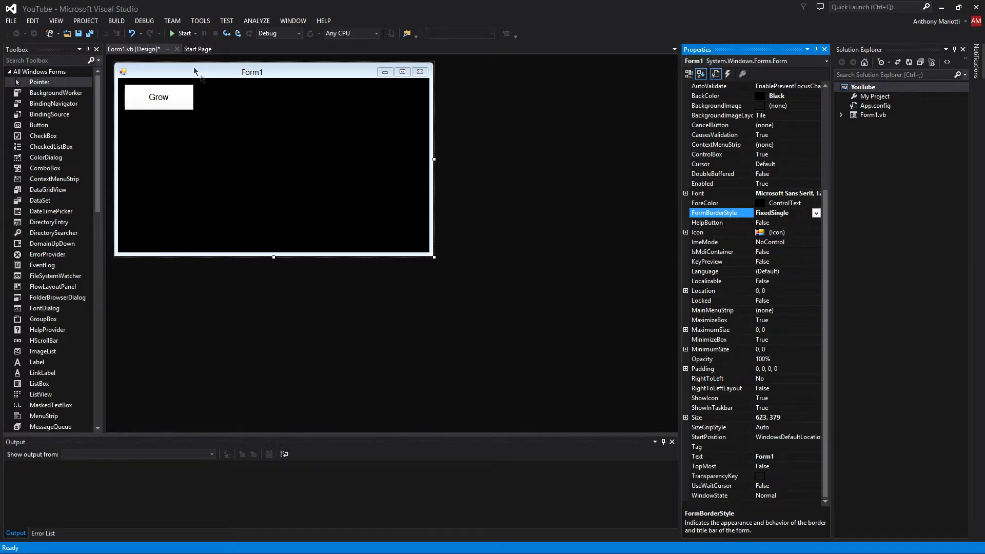
left_click(181, 32)
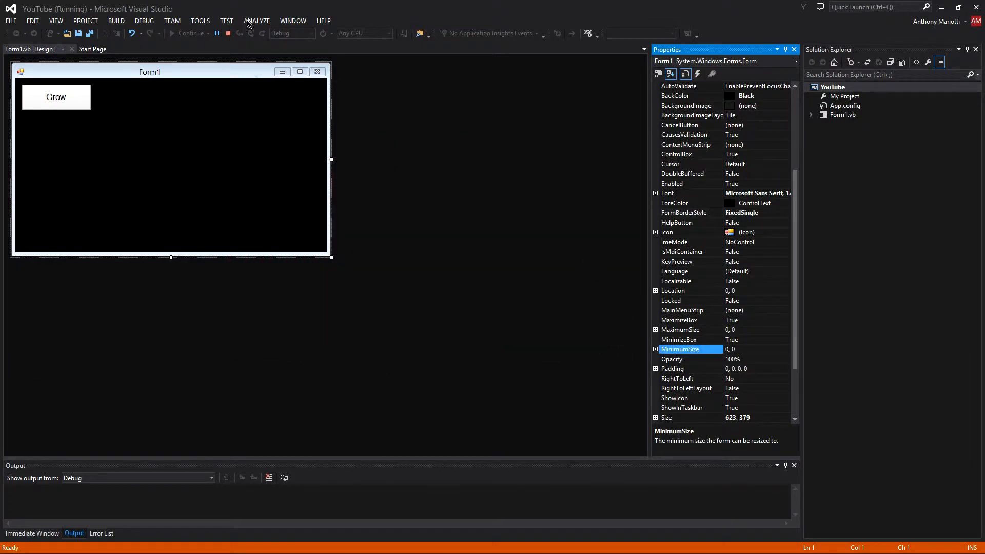
left_click(231, 33)
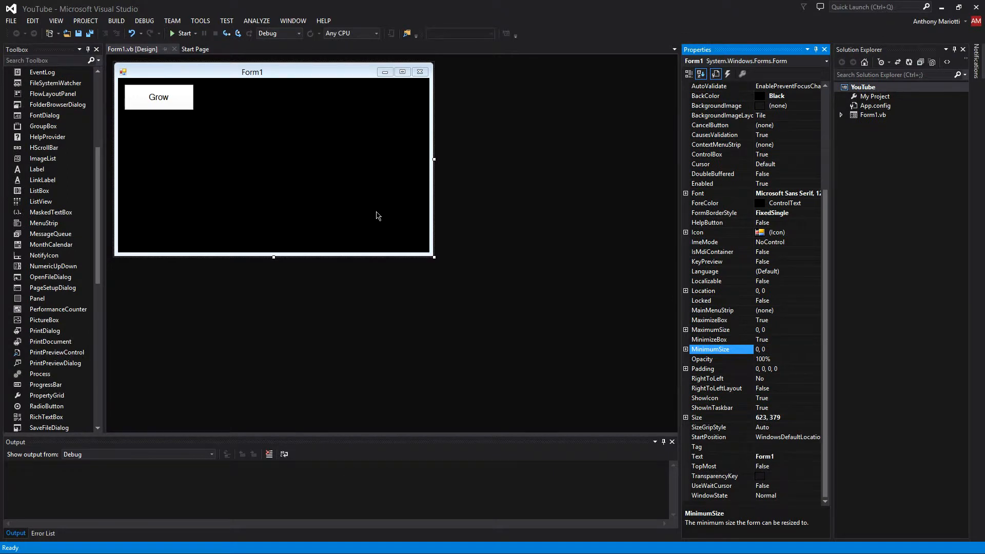
Step: Set StartPosition to CenterScreen and turn off the maximize/minimize boxes
left_click(708, 437)
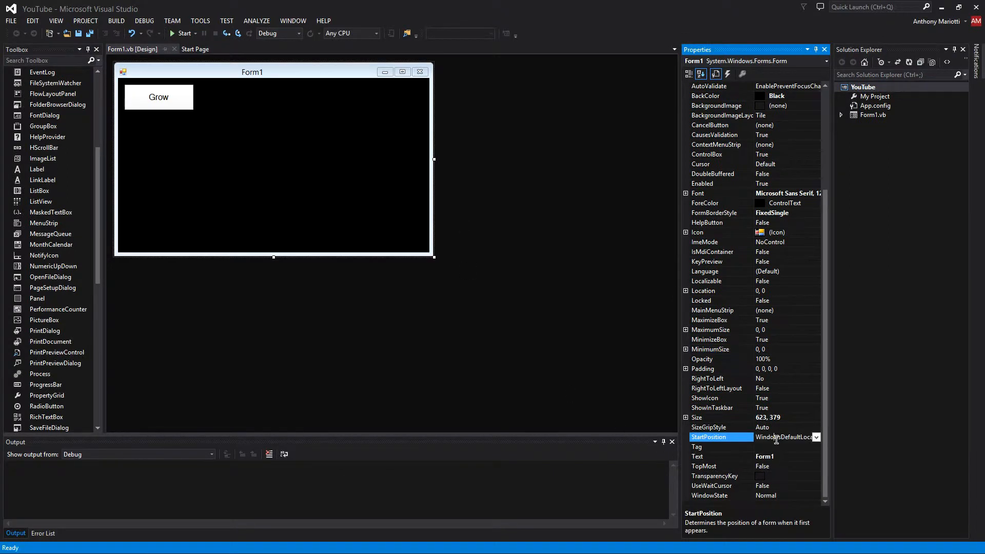
left_click(816, 437)
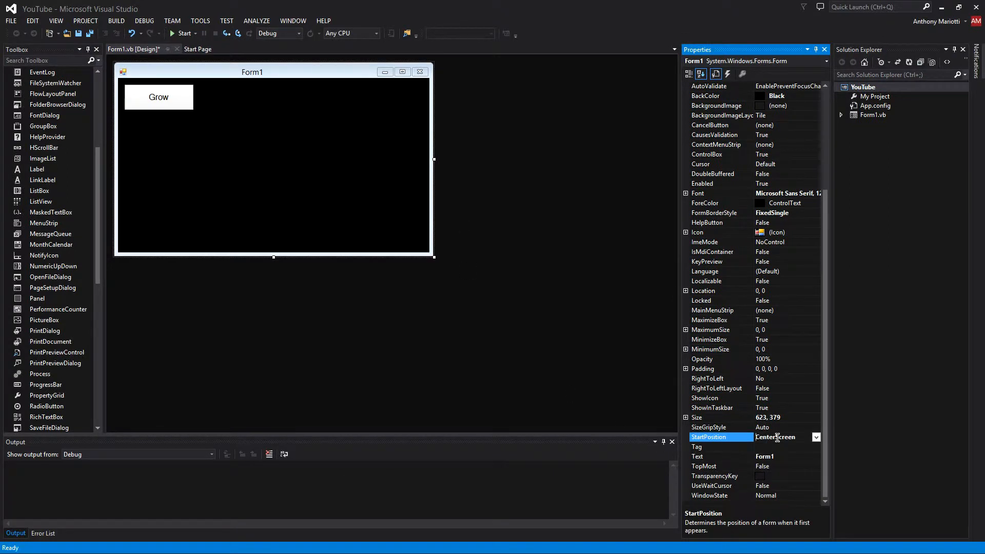
left_click(706, 398)
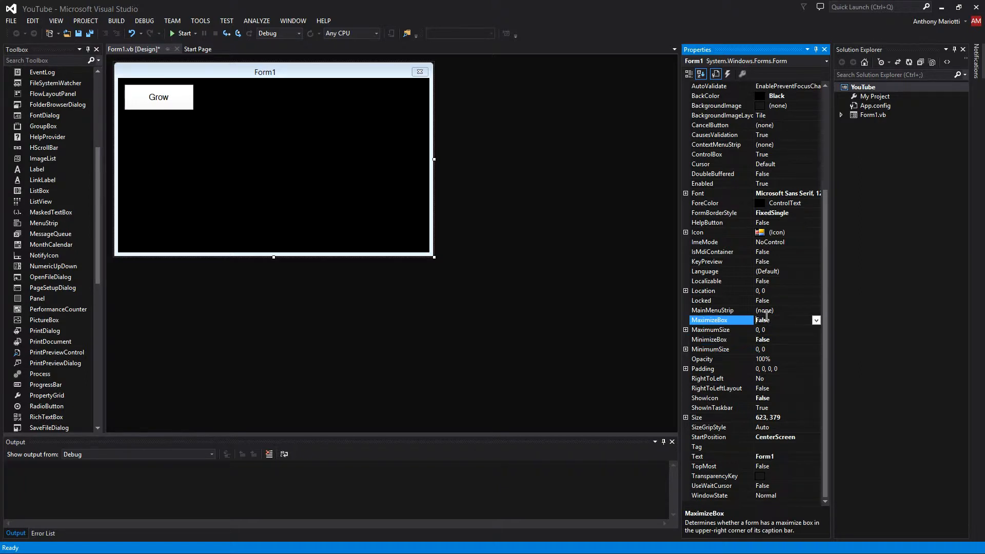
mouse_move(777, 465)
type("YouTube")
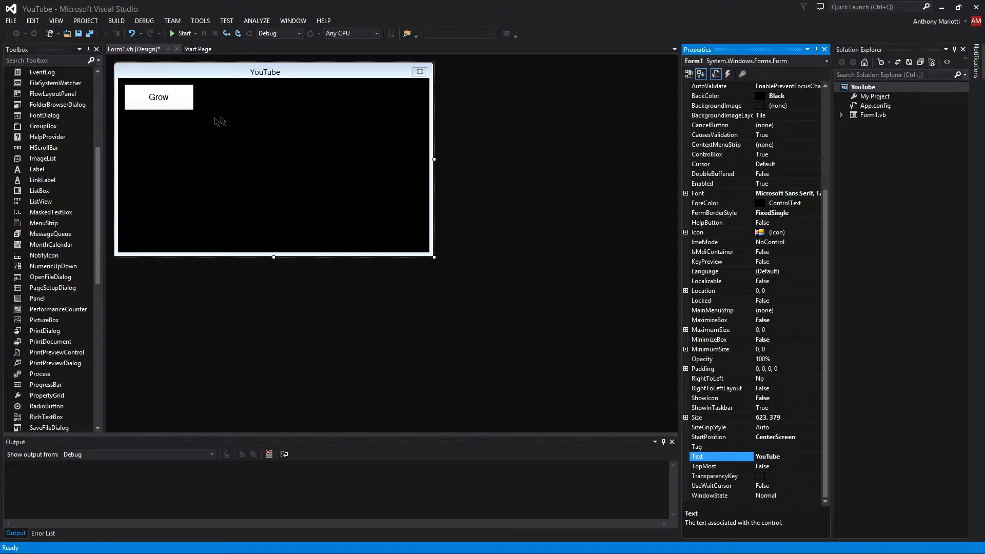
mouse_move(186, 106)
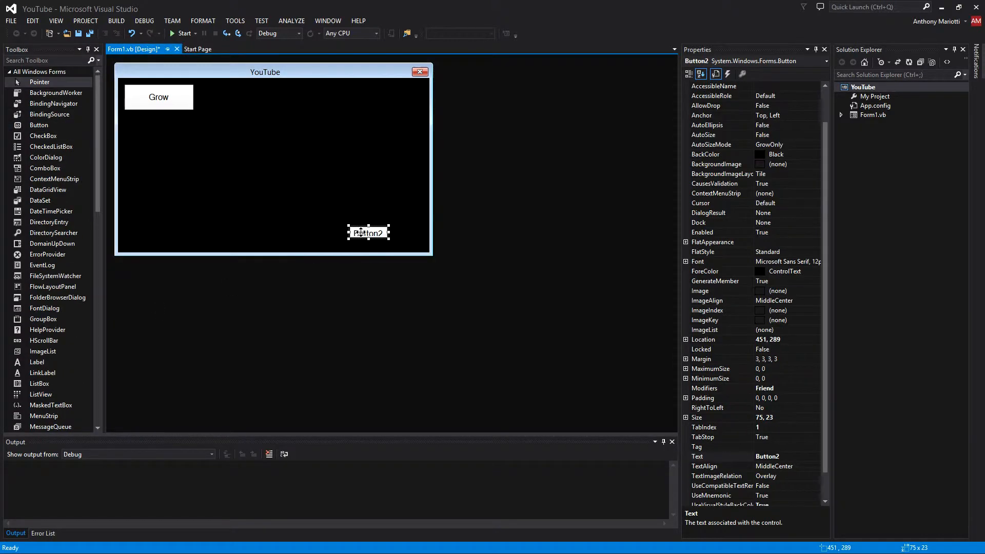
Step: Place and enlarge a second button at the bottom-right and set its Text to Shrink
left_click_drag(369, 232, 402, 242)
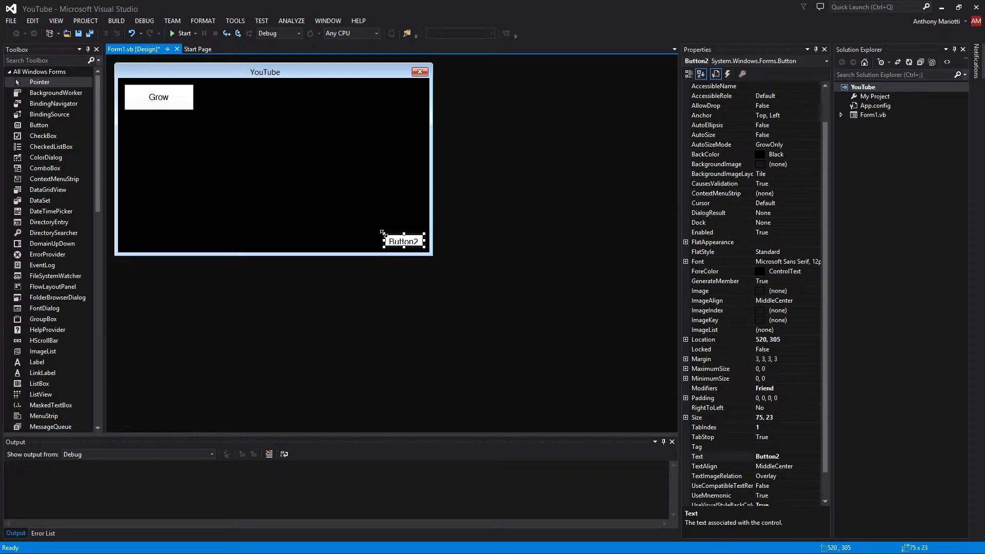
left_click_drag(381, 233, 352, 214)
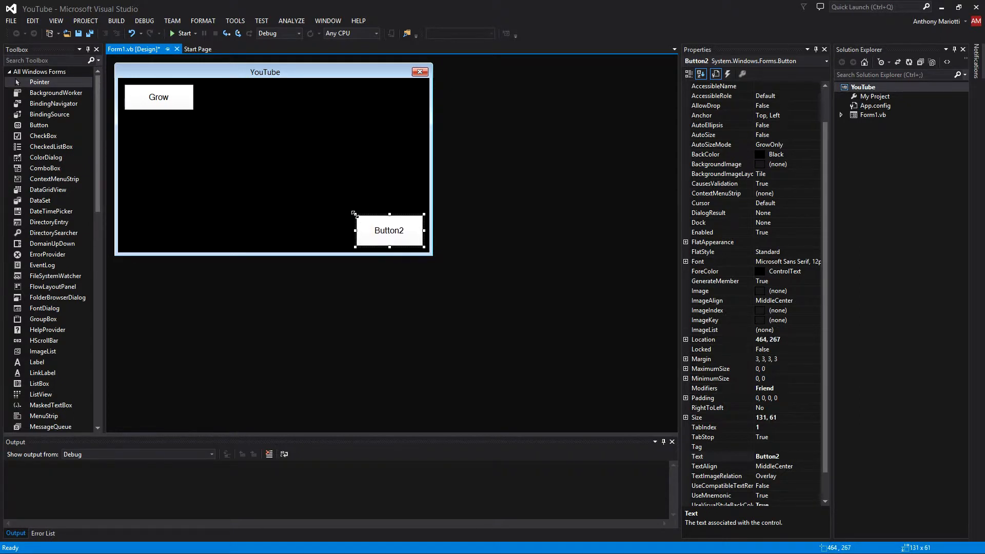
left_click_drag(352, 213, 345, 215)
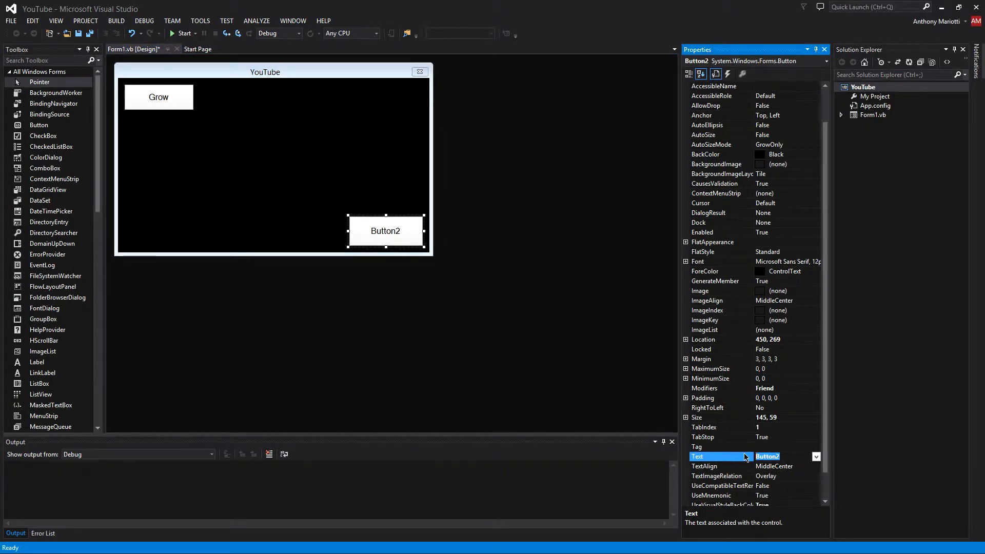
type("Shrink")
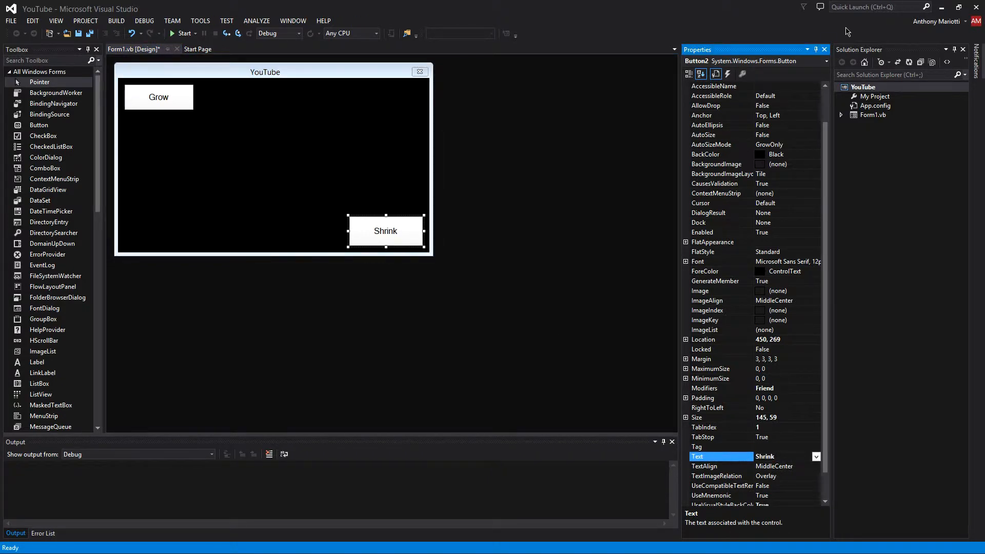
scroll("down", 3)
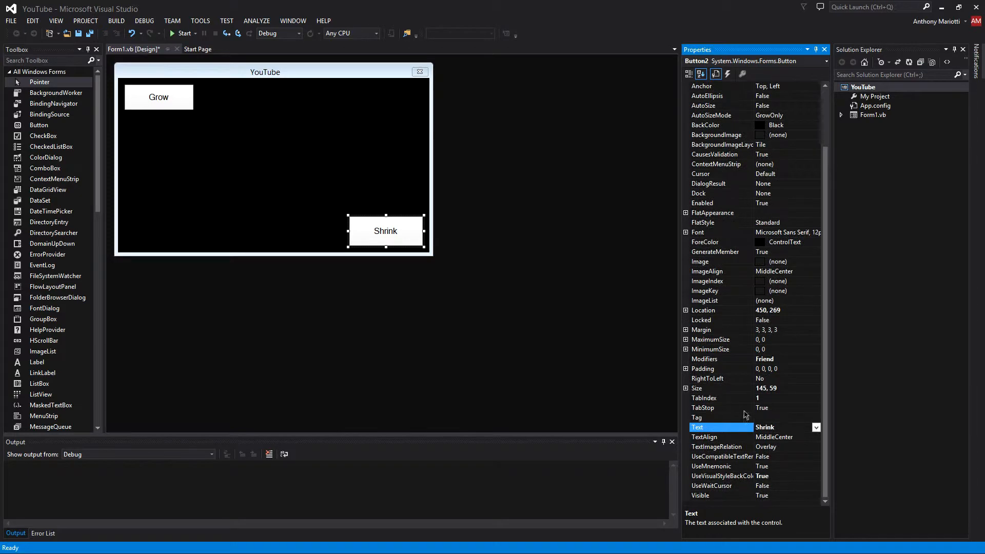
mouse_move(269, 231)
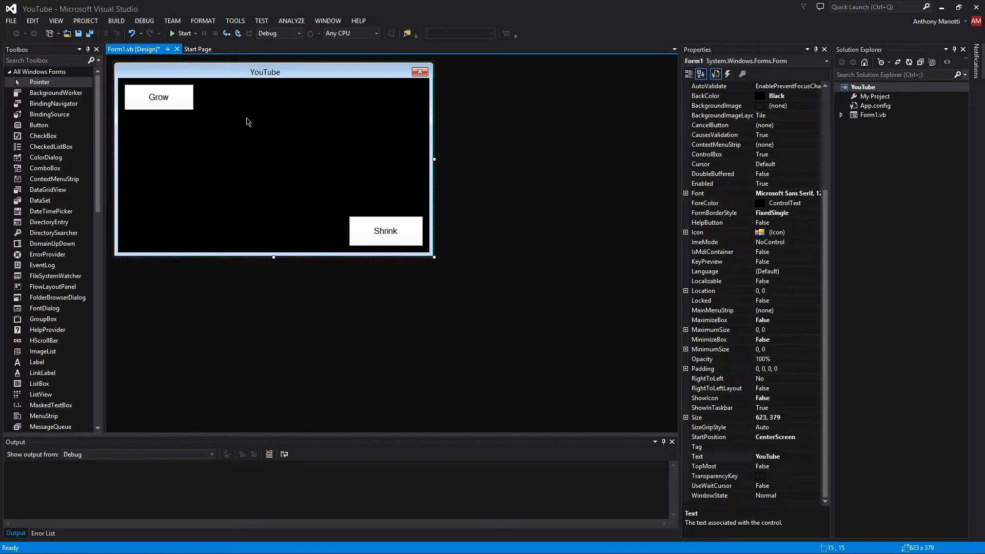
mouse_move(413, 150)
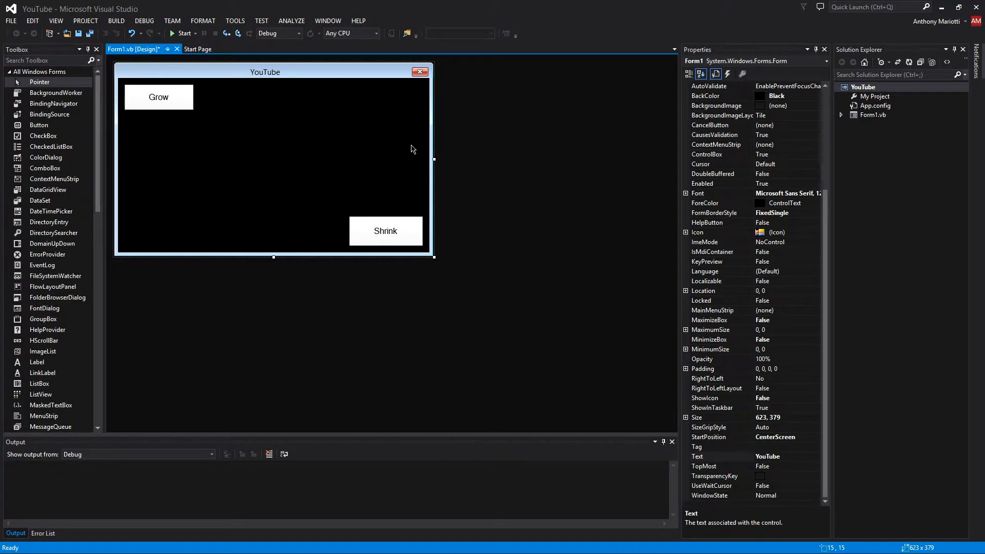
mouse_move(792, 420)
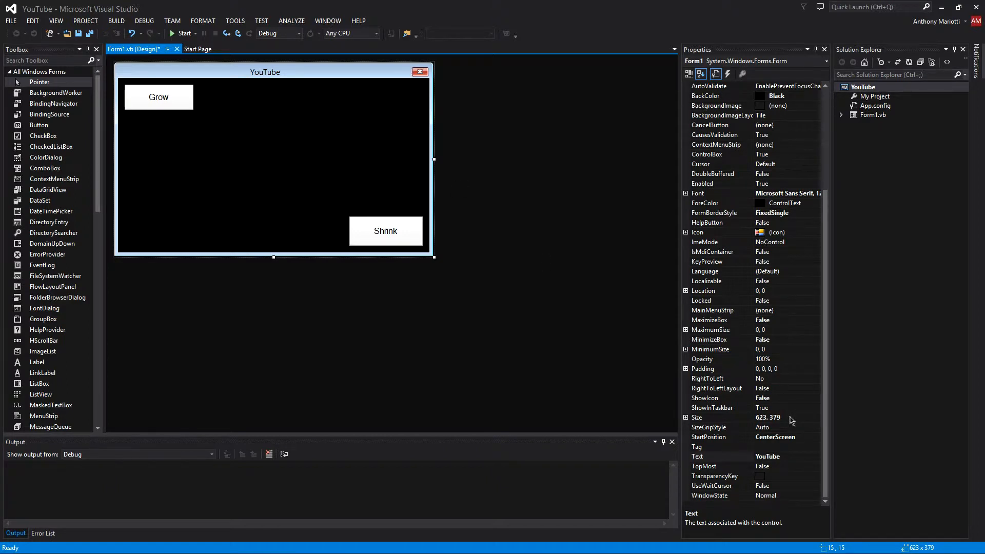
Step: Read the form's Size of 623 by 379 in Properties, then switch to the Form1.vb code
left_click(696, 416)
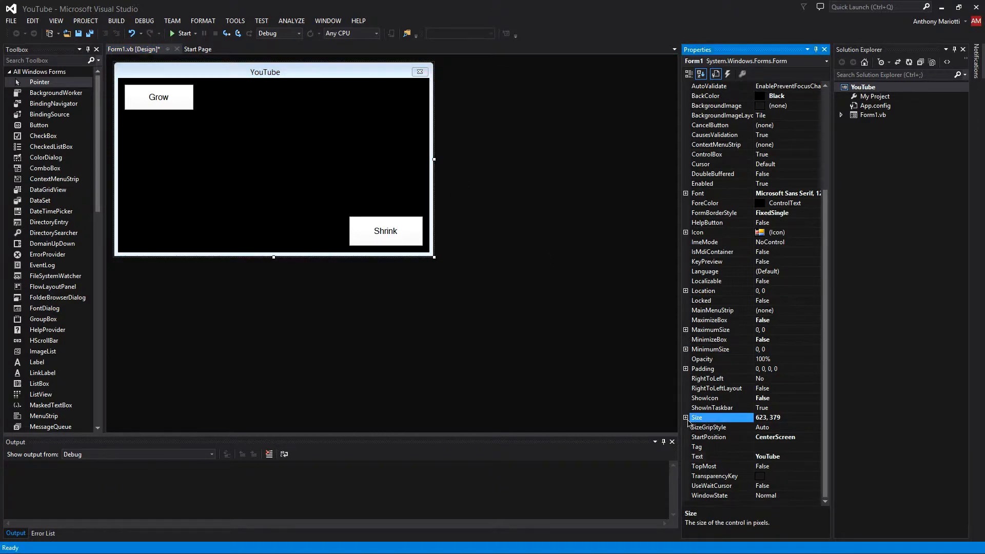
left_click(687, 416)
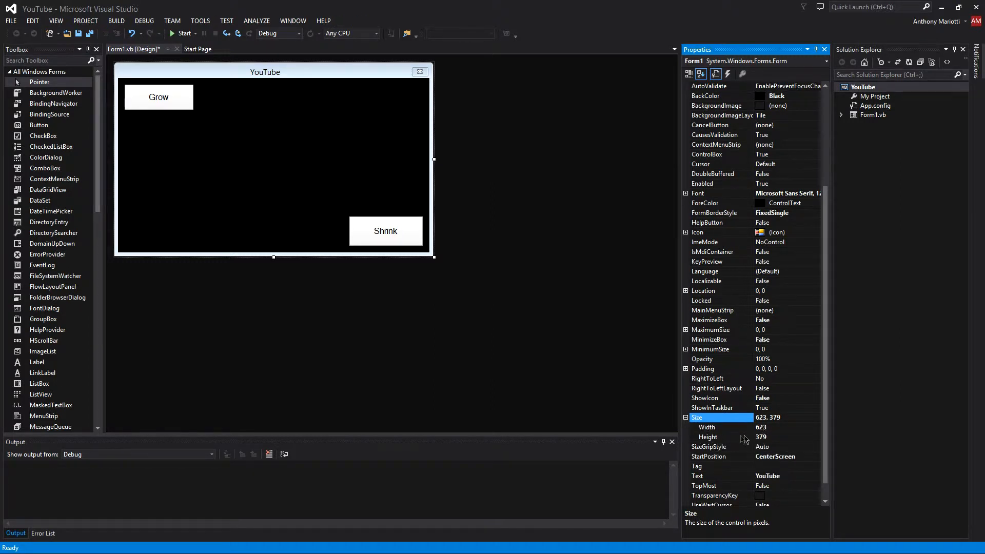
left_click(778, 418)
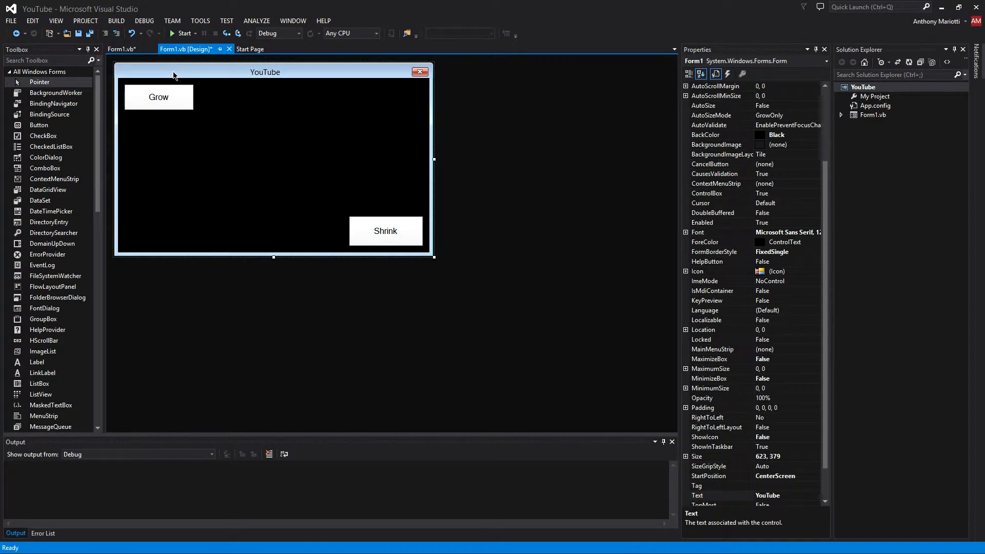
left_click(129, 48)
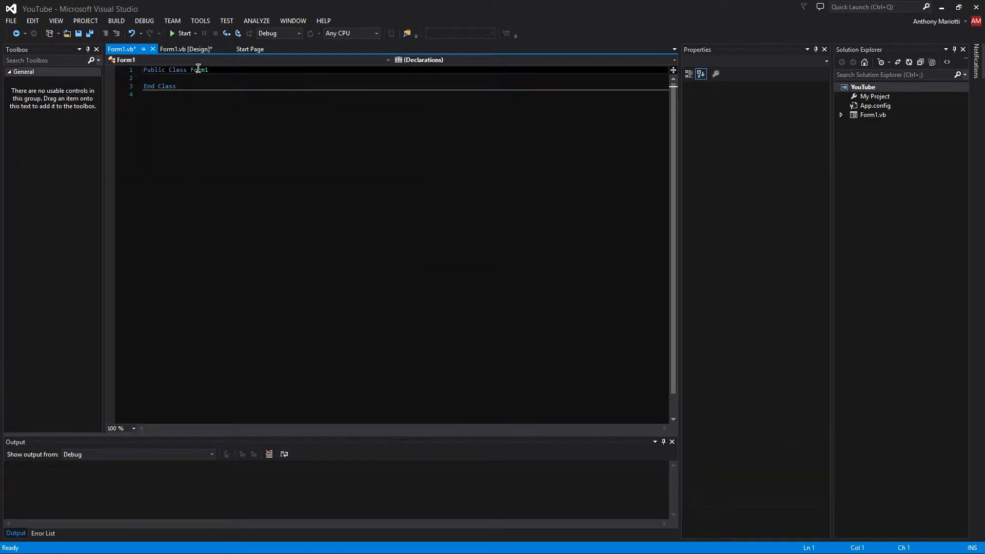
Step: Select the Grow button in the designer and create its Click handler from the Events list
left_click(187, 48)
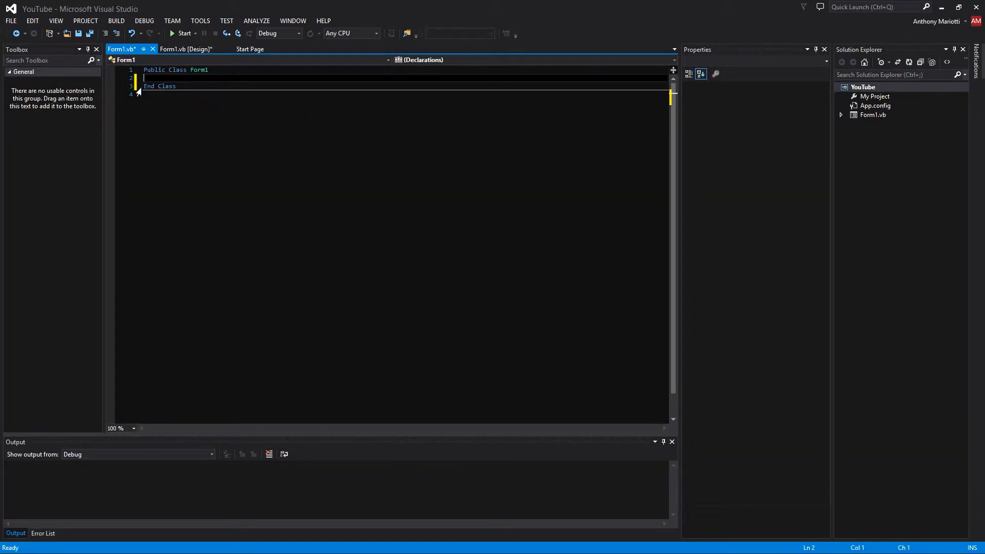
left_click(185, 48)
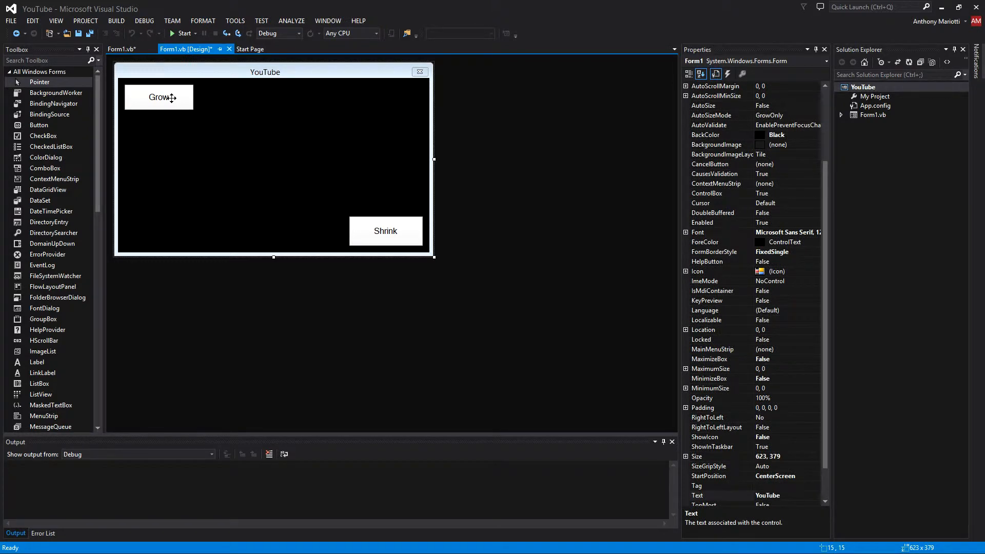
left_click(159, 96)
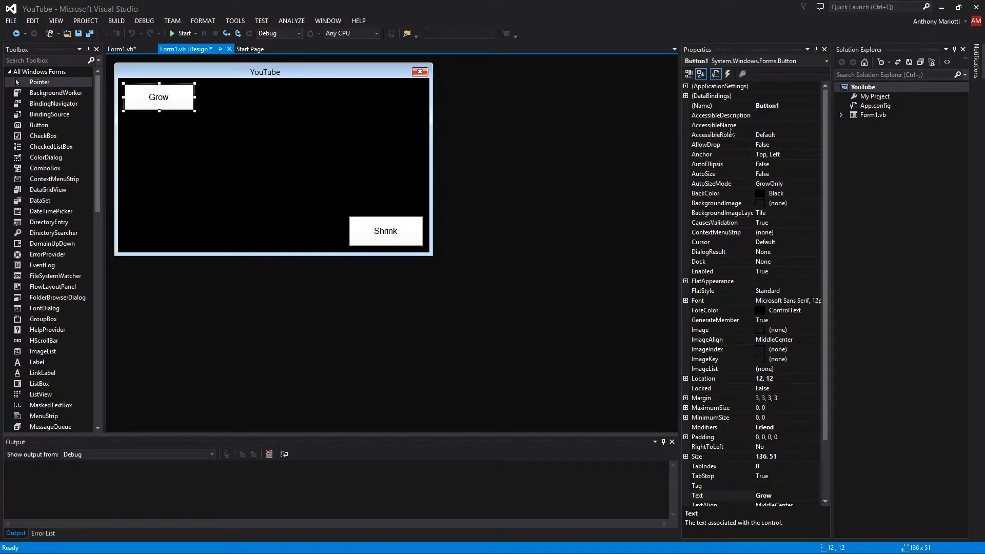
left_click(728, 74)
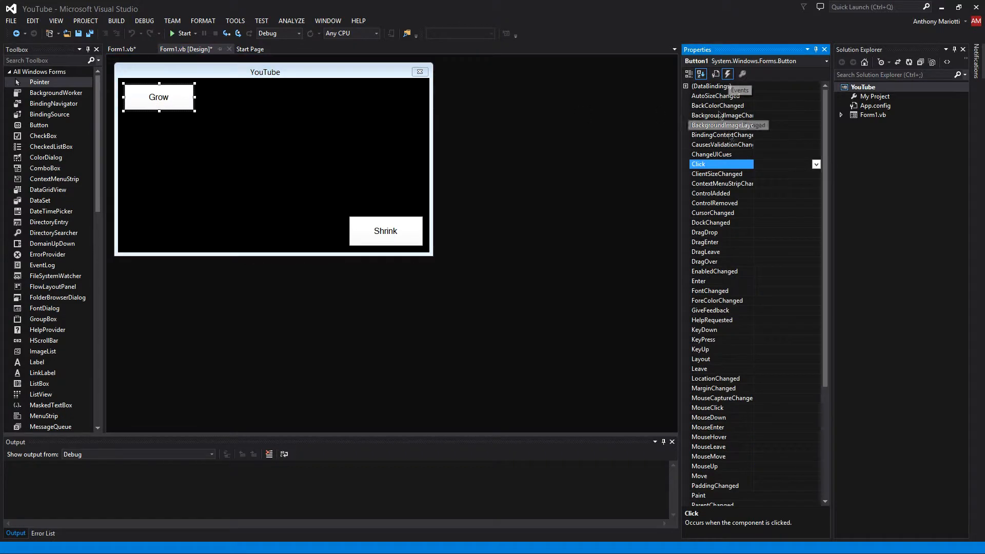
mouse_move(178, 101)
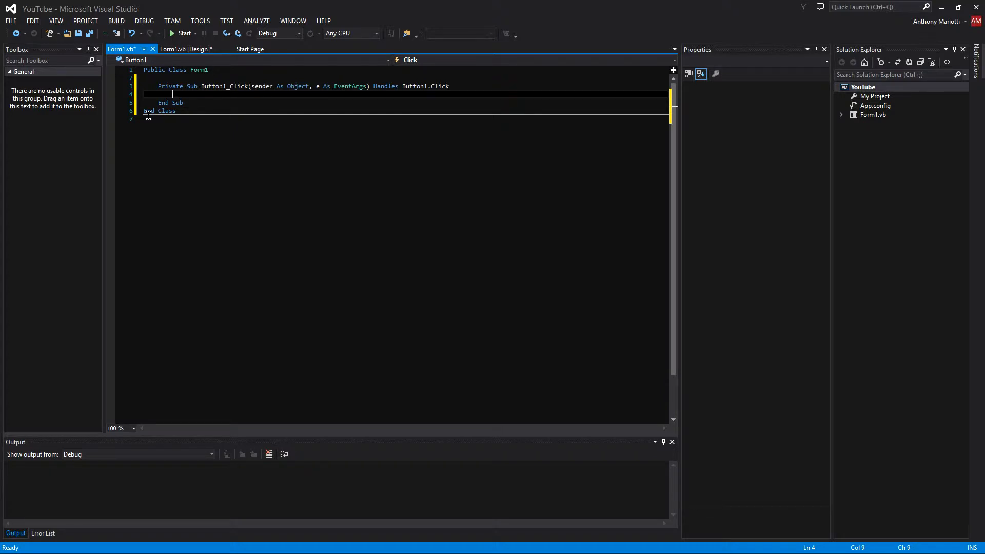
left_click(185, 48)
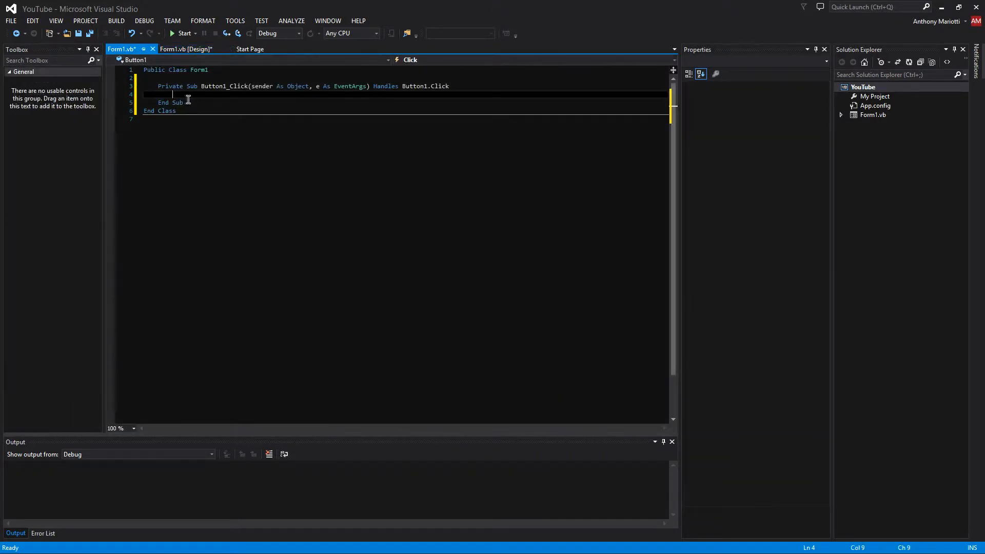
Step: In Button1_Click write Width = 623 and Height = 379
type("623, 379")
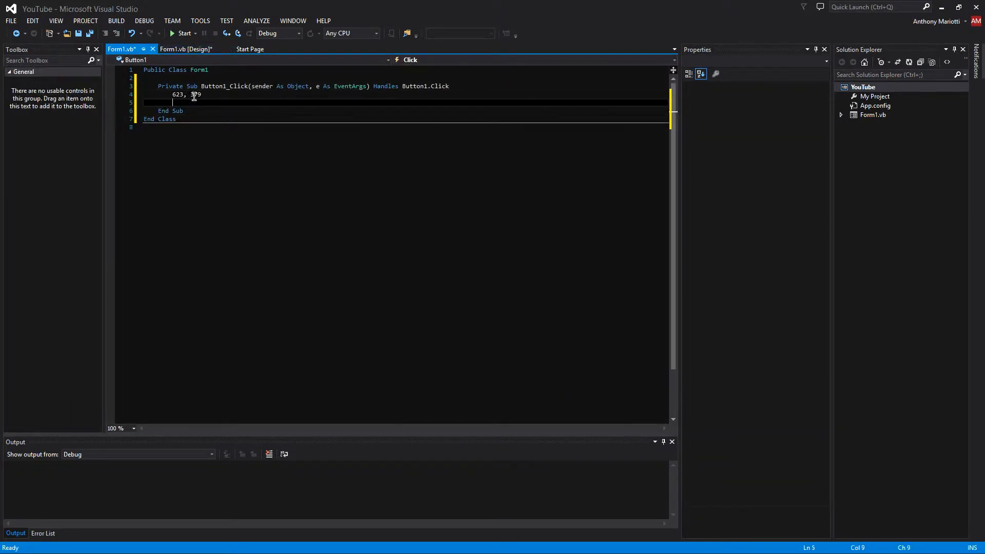
type("Width = 623")
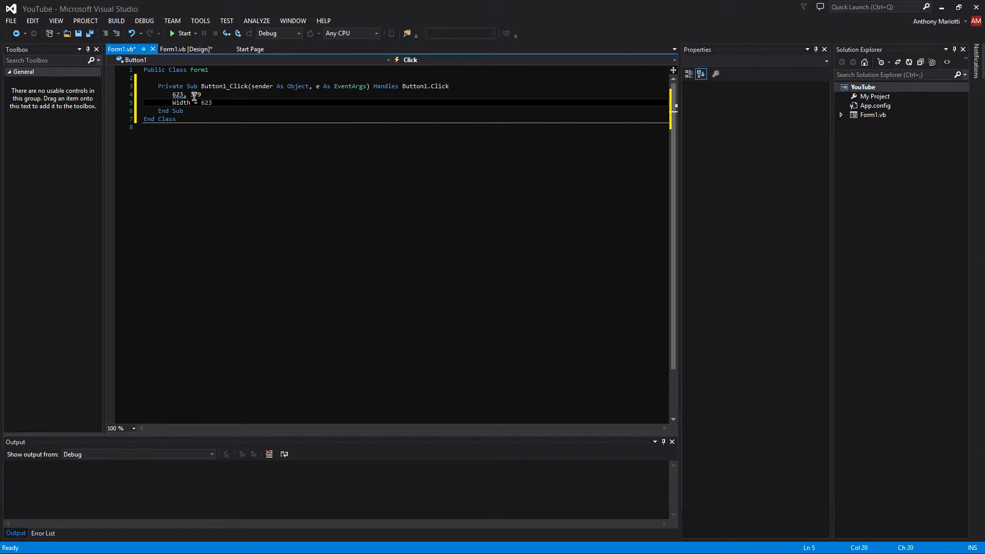
type("Height =")
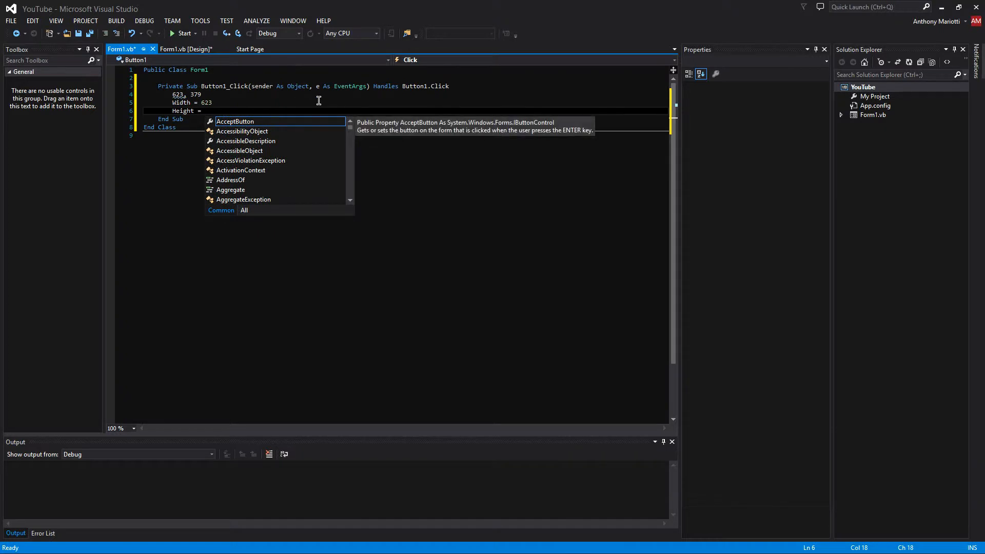
type("379")
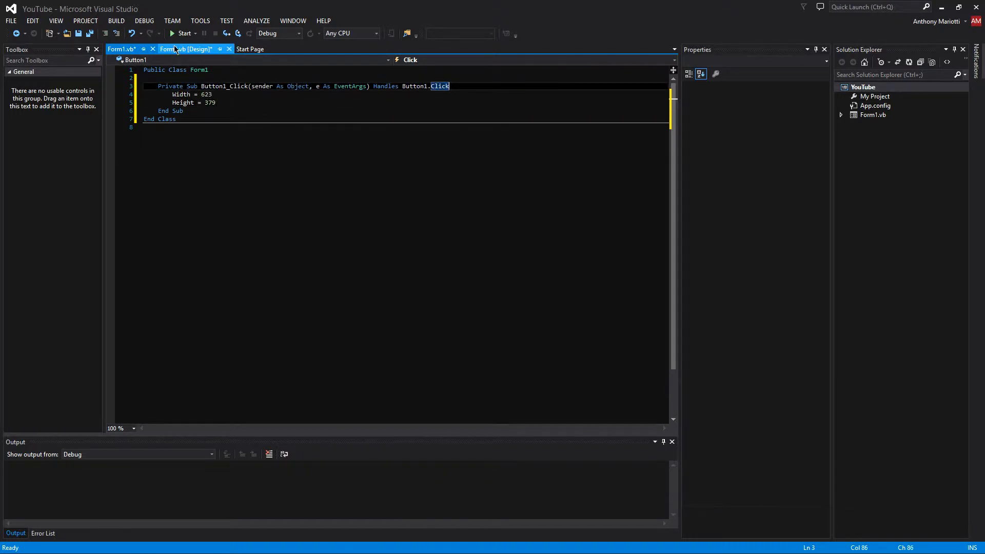
Step: Shrink the form to 174 by 110 around the Grow button, note the Size, and go to Button2_Click
left_click(186, 48)
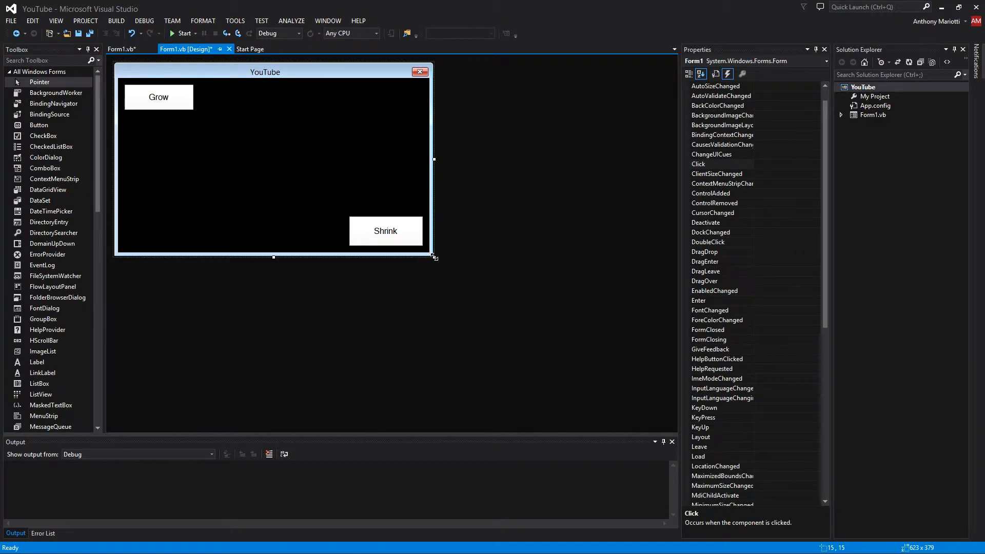
left_click_drag(433, 257, 203, 121)
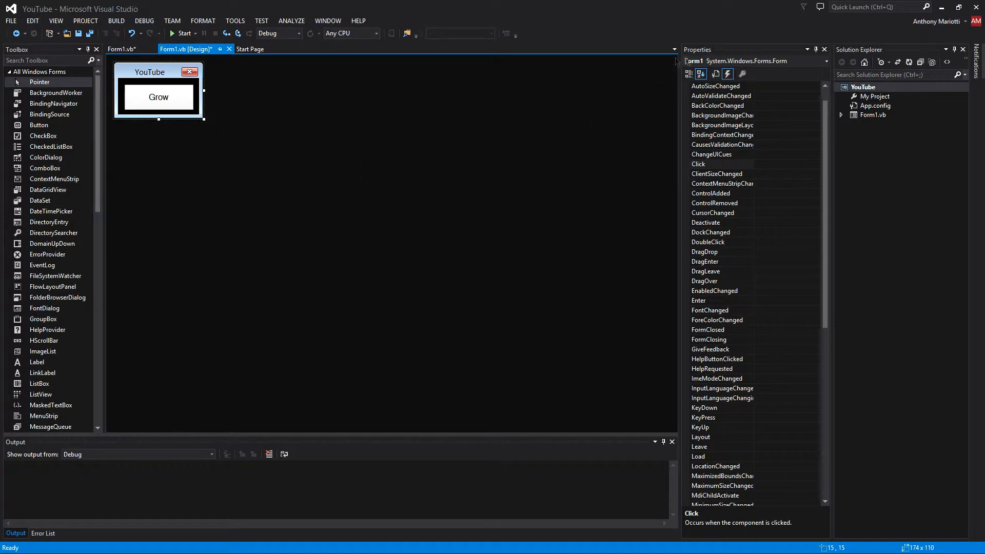
left_click(700, 74)
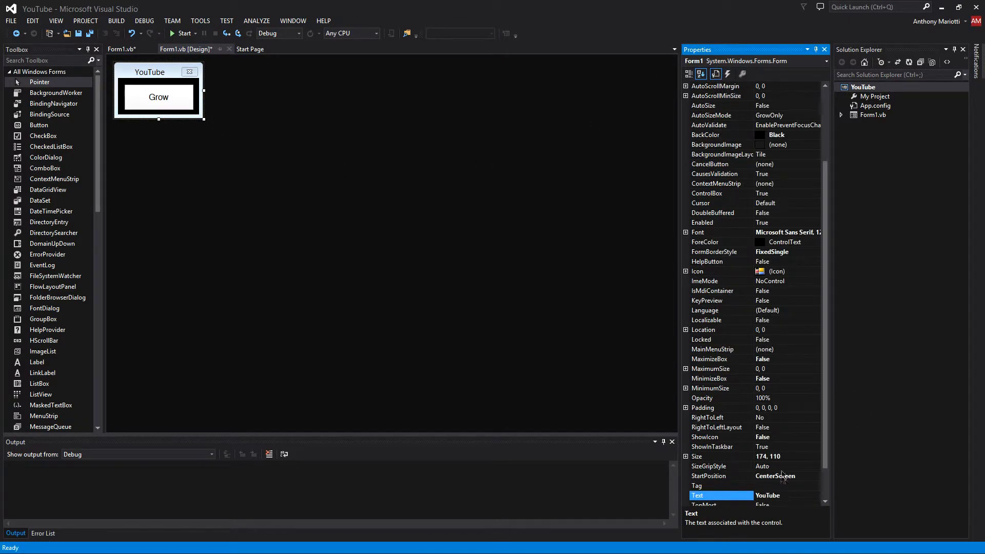
left_click(706, 455)
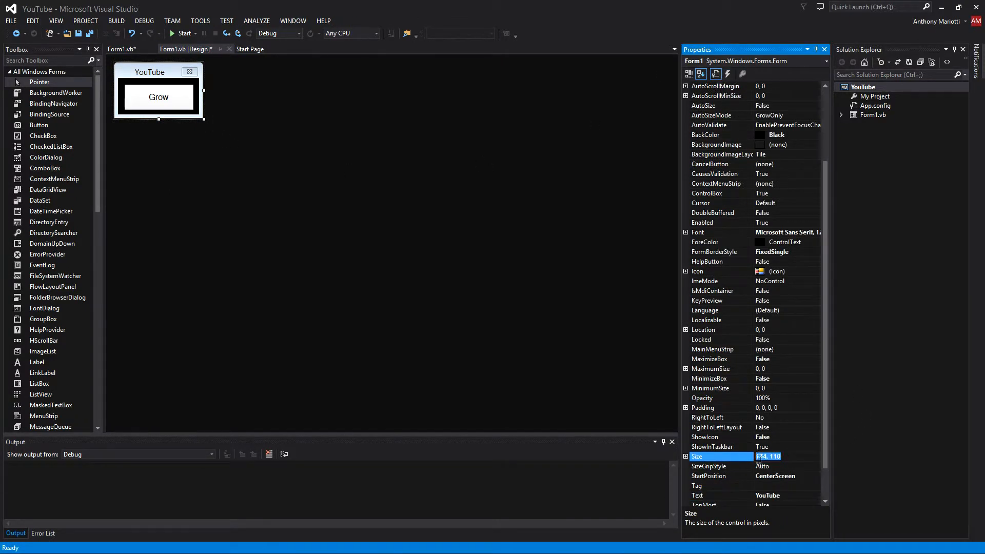
left_click(125, 48)
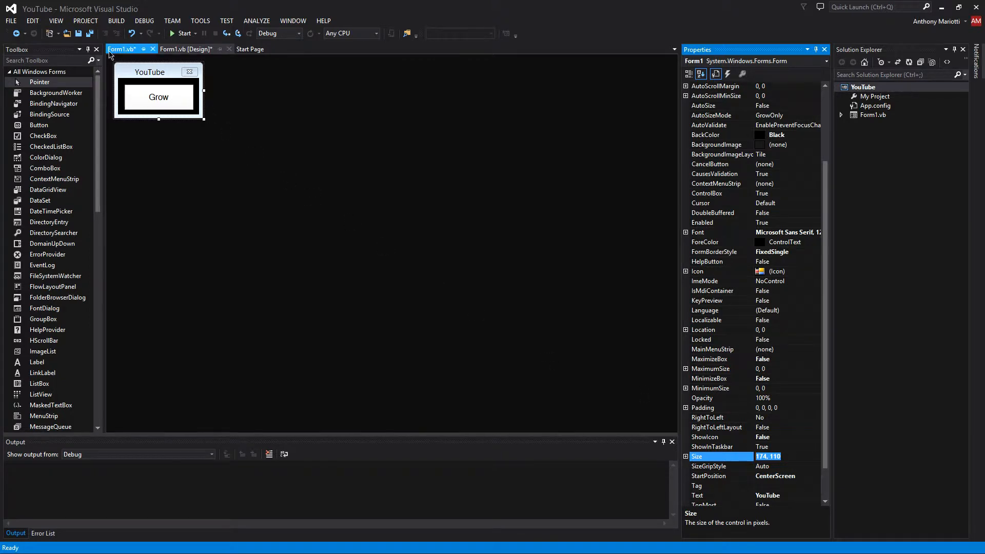
left_click(187, 48)
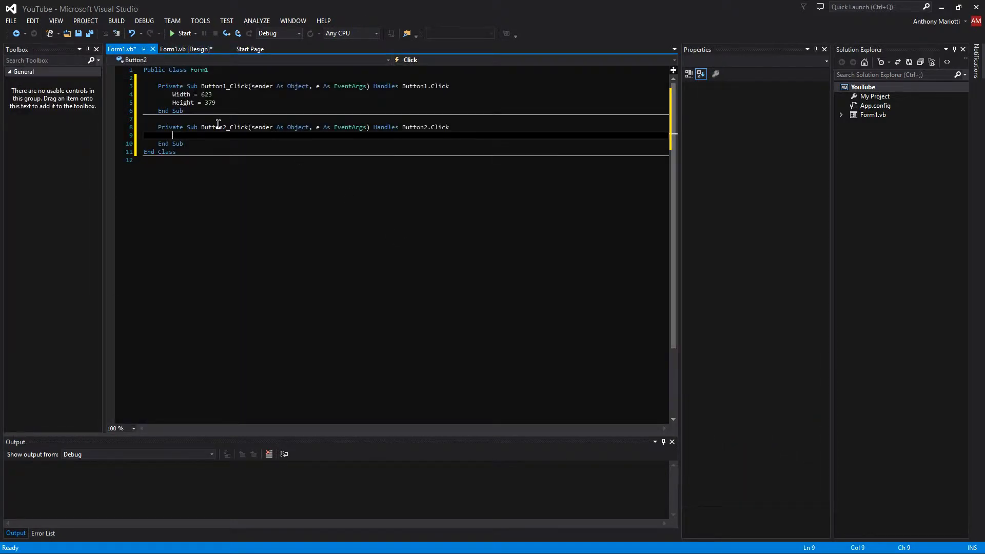
Step: In Button2_Click write Width = 174 and Height = 110, clearing stray characters and the pasted line
type("174, 110")
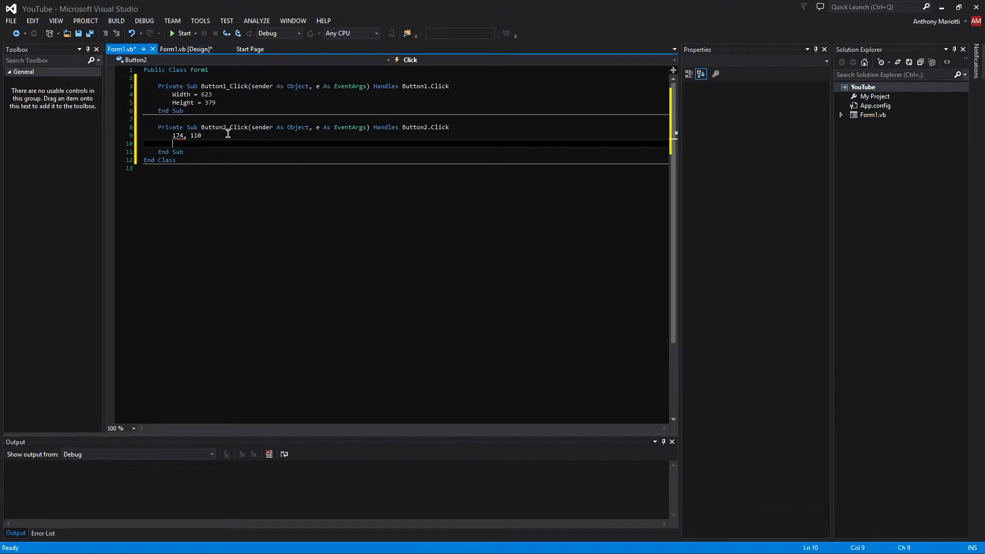
type("Width")
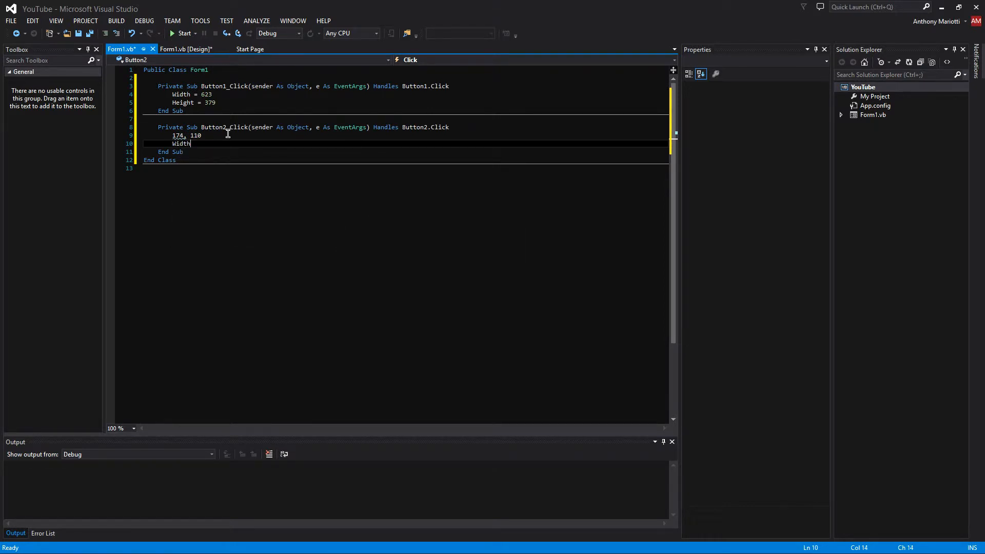
type("= 174")
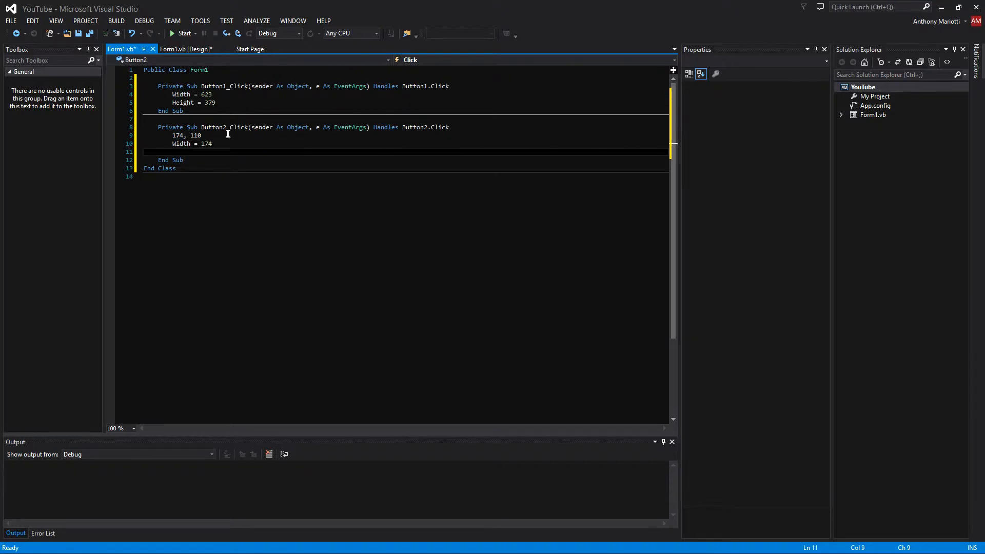
type("Height")
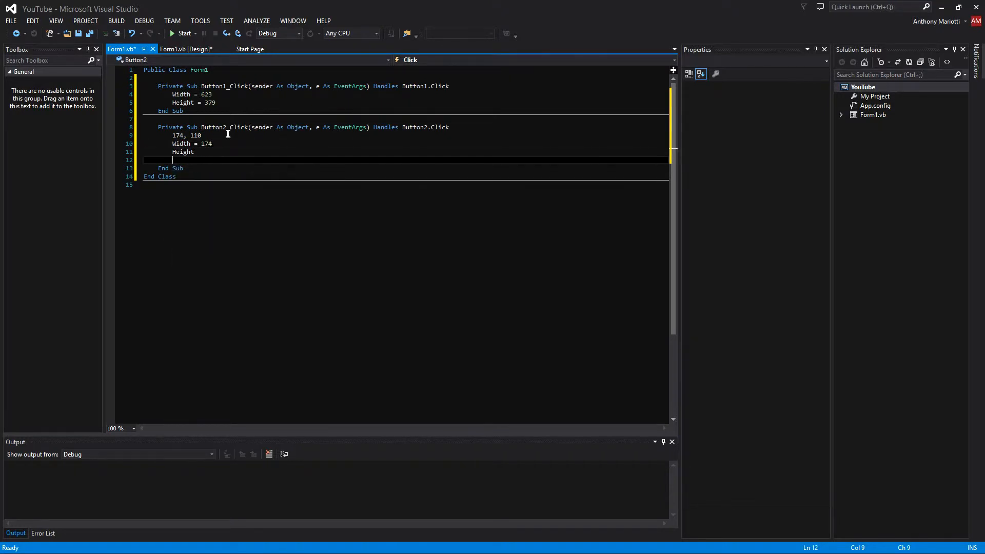
type("=- =1")
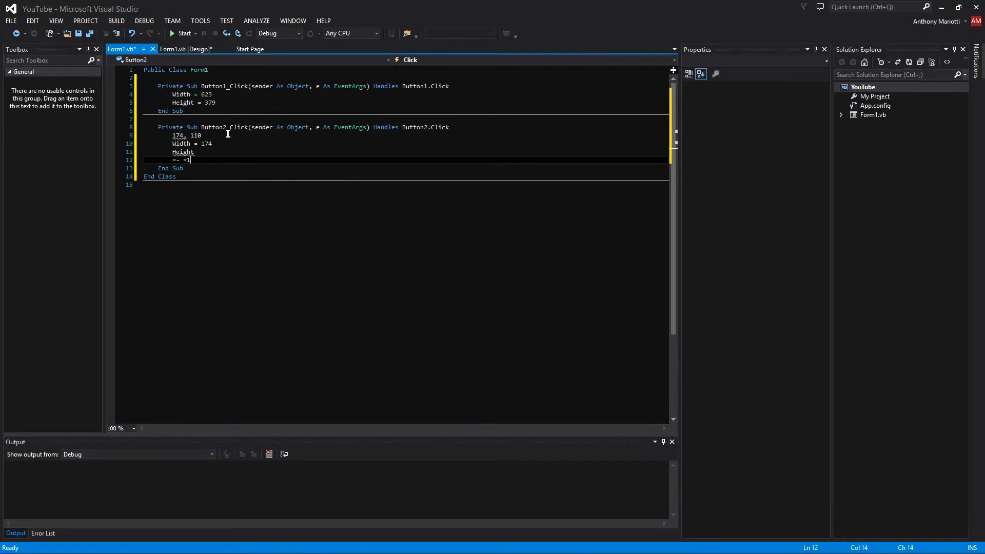
key("Backspace")
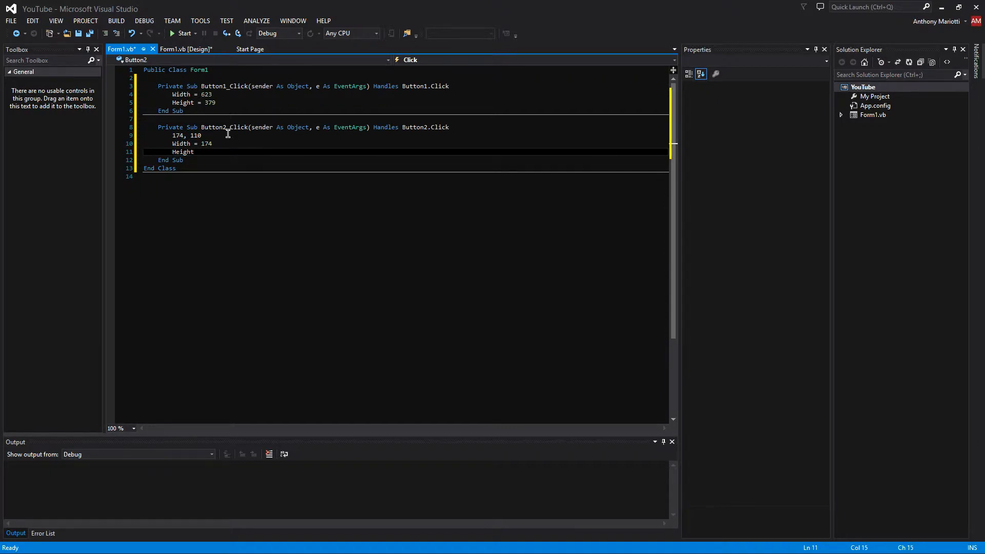
type("= 110")
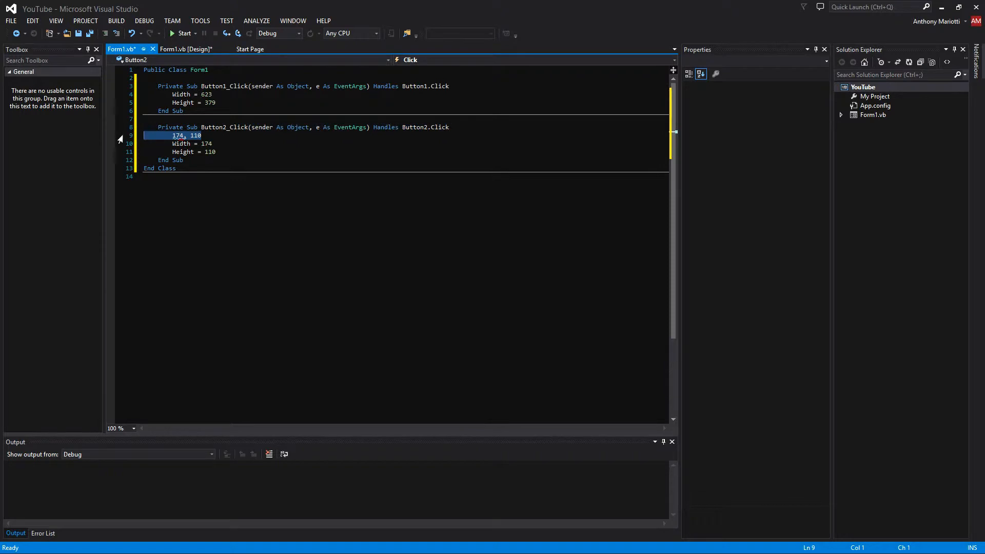
left_click(186, 49)
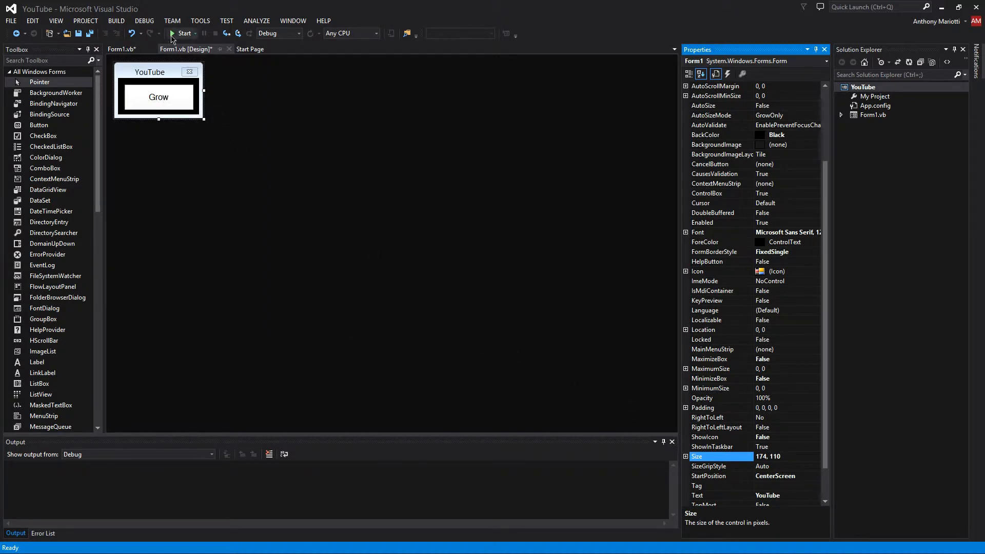
left_click(172, 32)
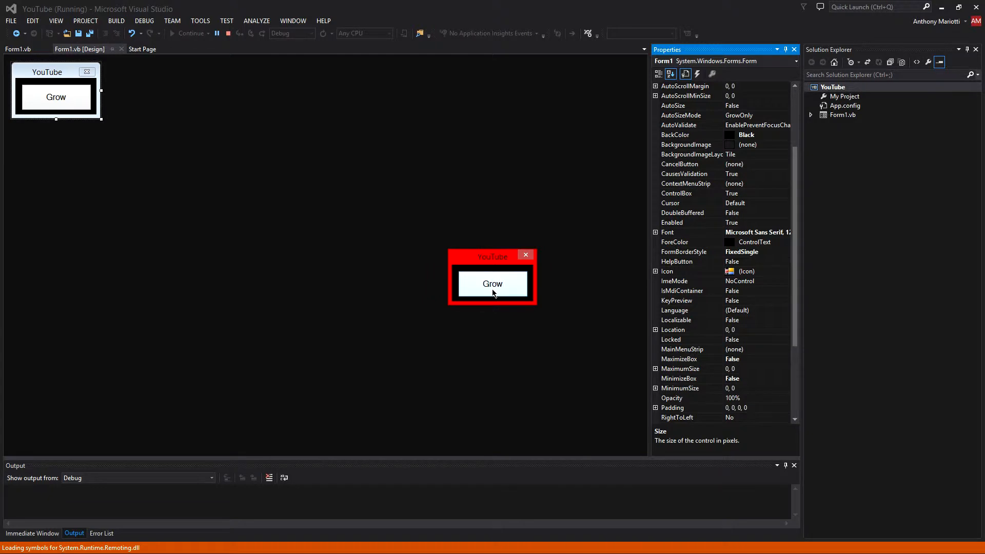
left_click(492, 283)
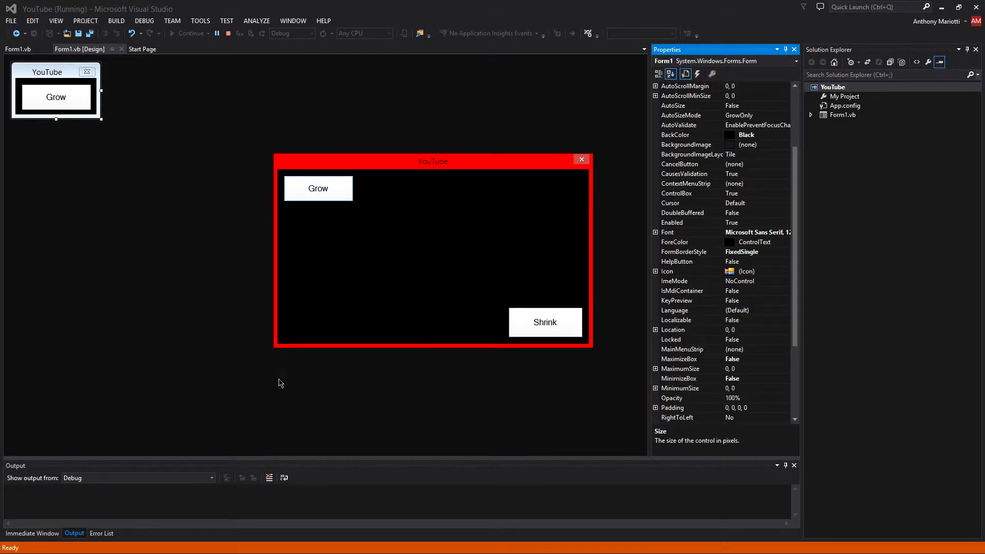
mouse_move(286, 356)
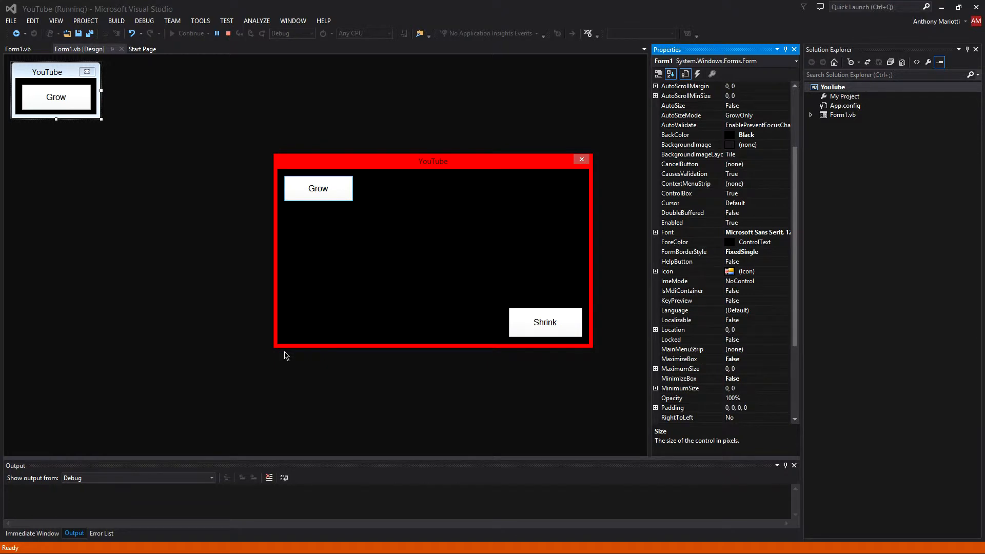
mouse_move(283, 312)
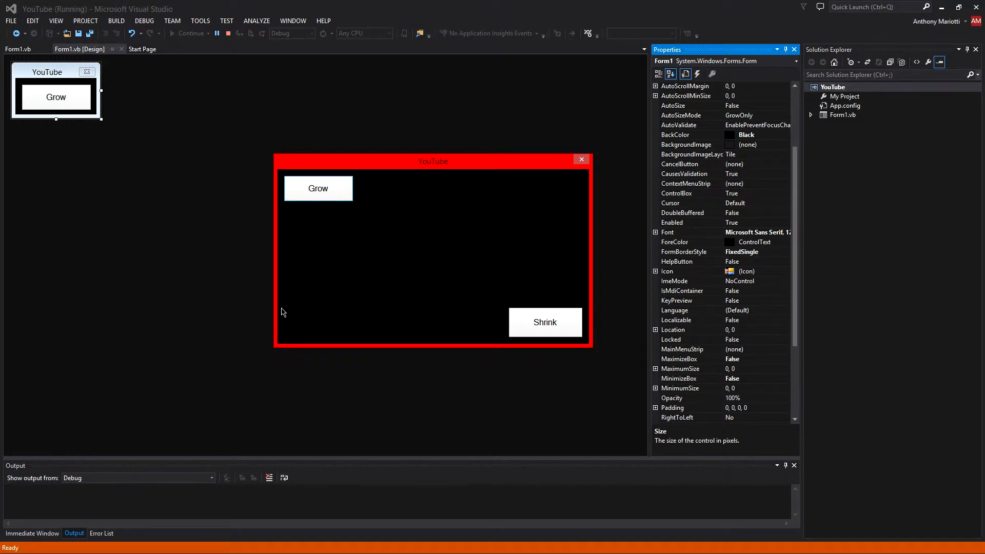
mouse_move(316, 201)
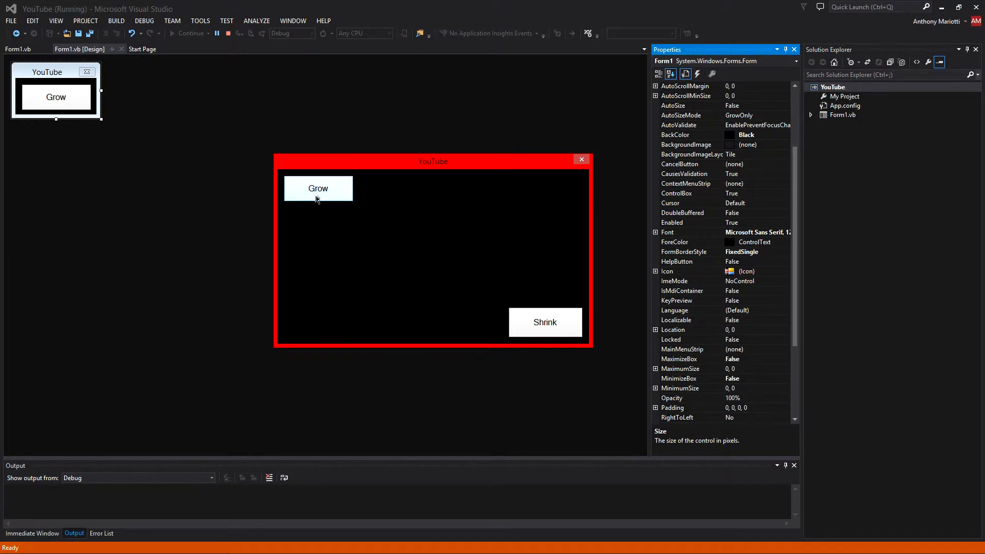
left_click(217, 33)
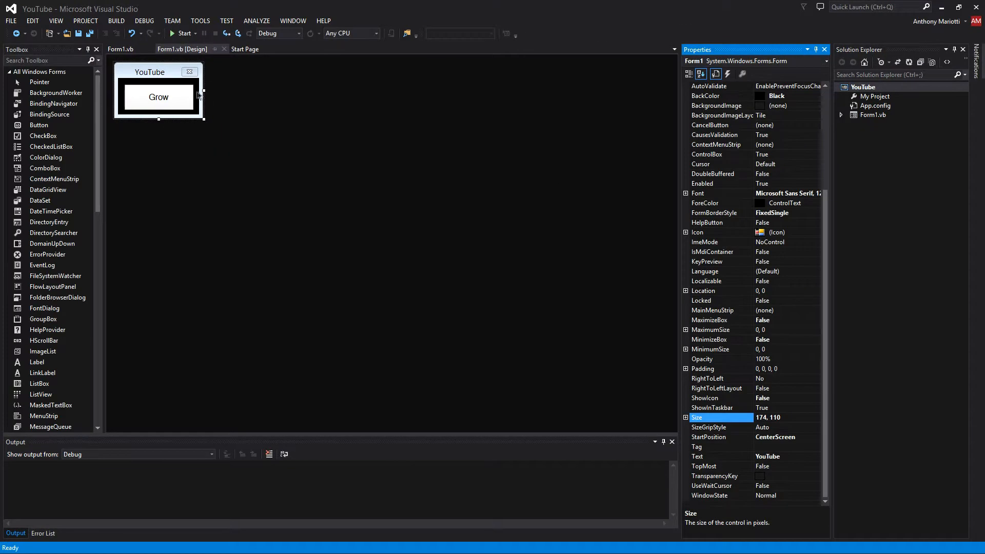
mouse_move(181, 48)
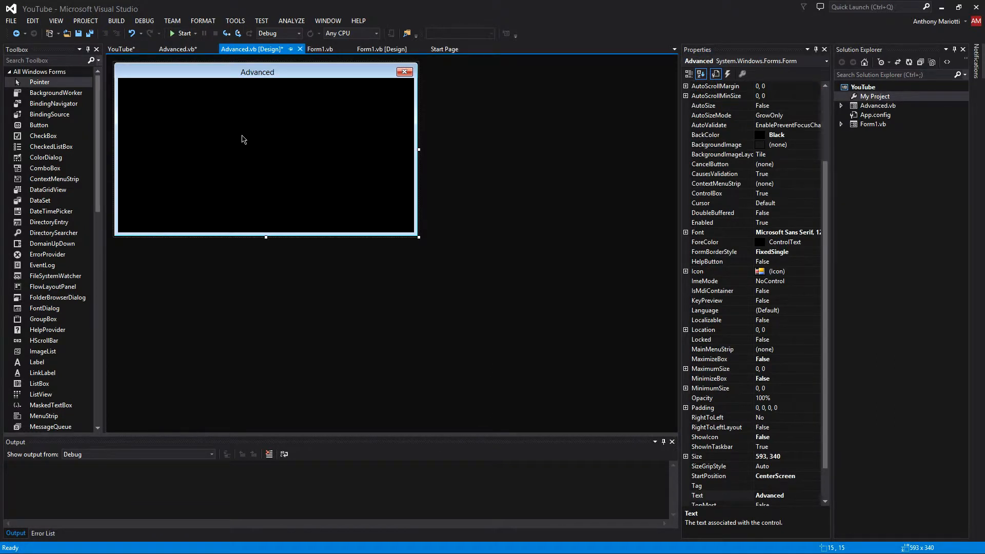
mouse_move(213, 125)
type("Grow")
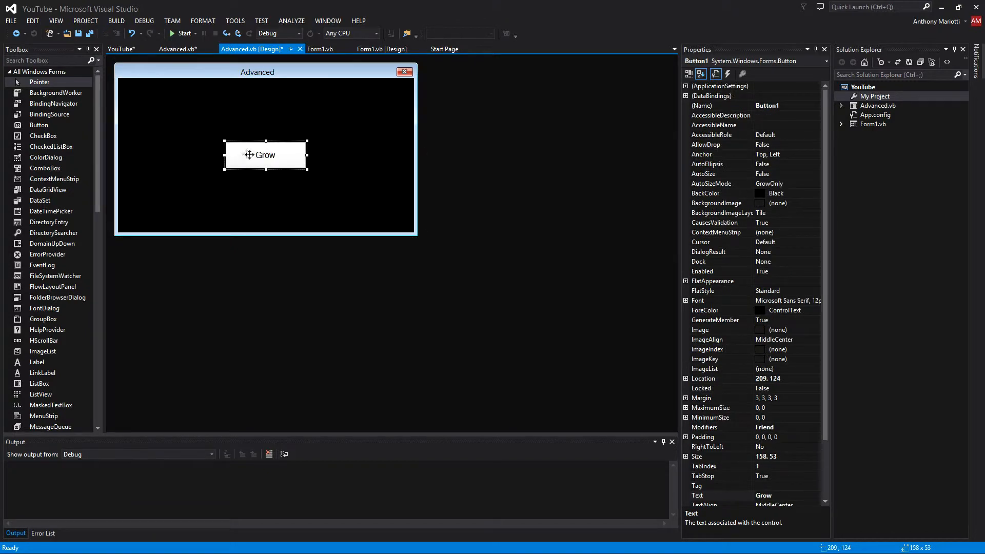
Step: Move the Grow button to location 12, 12 on the Advanced form and create its Button1_Click_1 handler
left_click(396, 217)
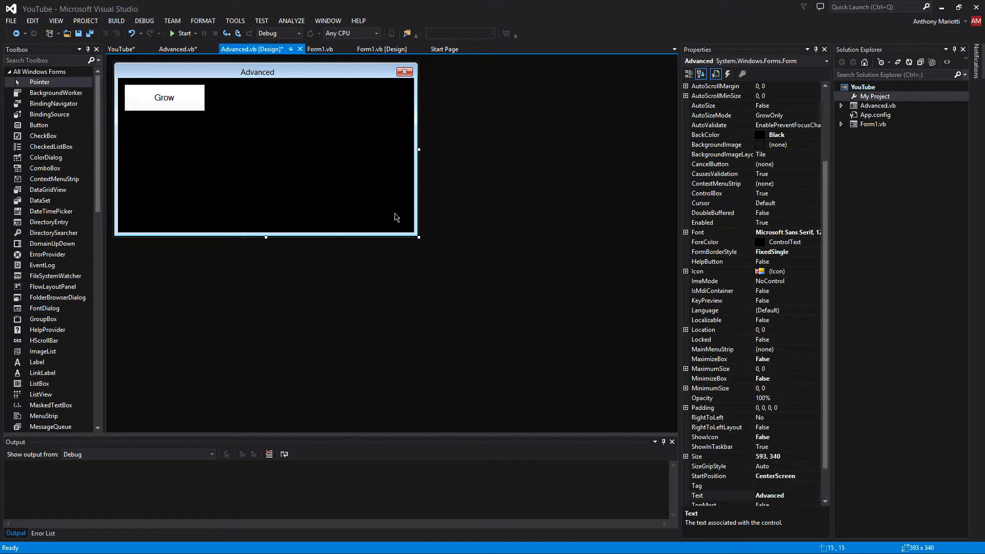
left_click(164, 97)
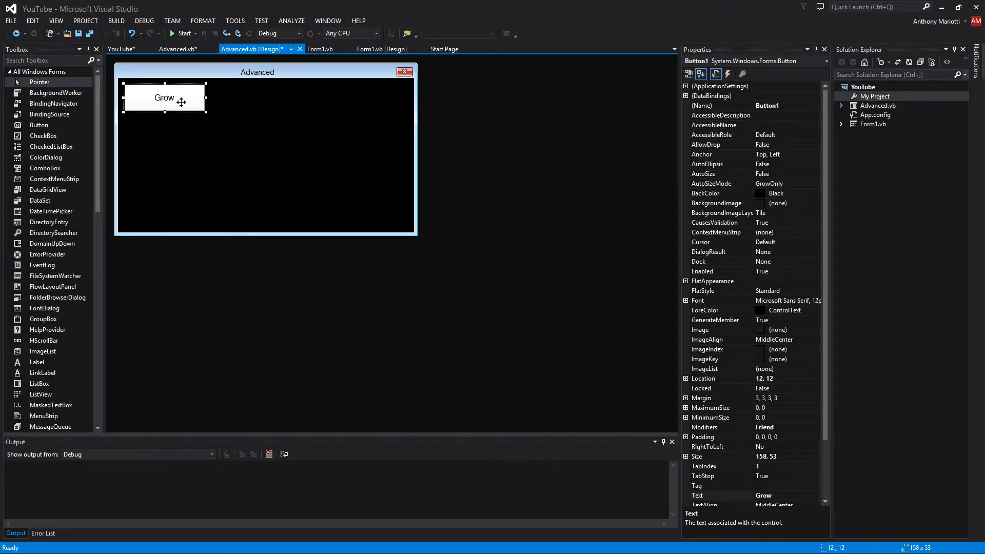
left_click(187, 143)
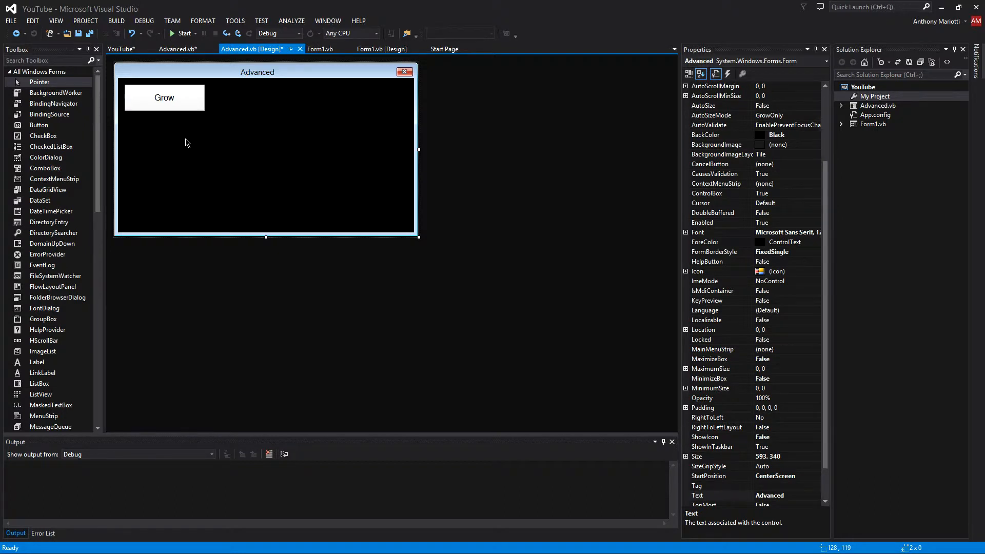
left_click(165, 97)
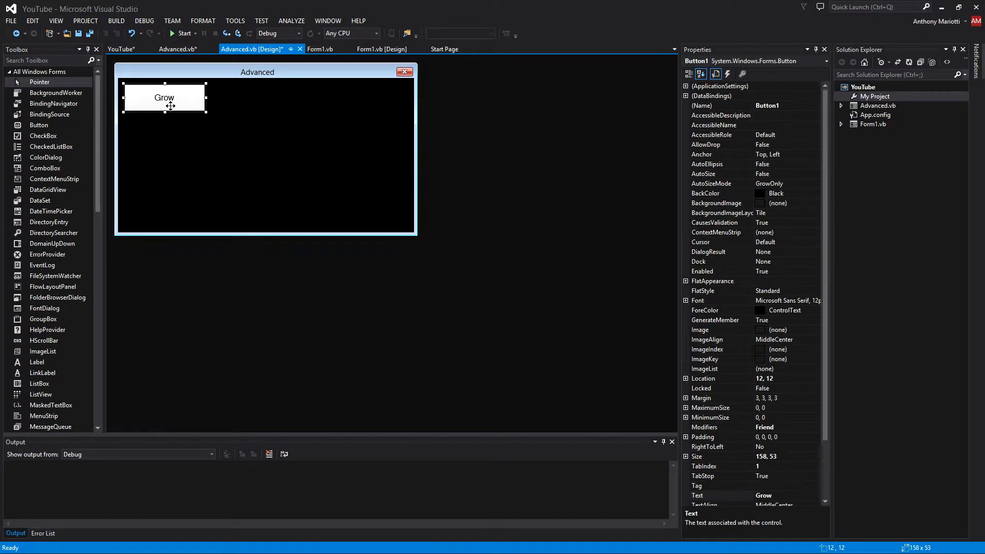
double_click(164, 98)
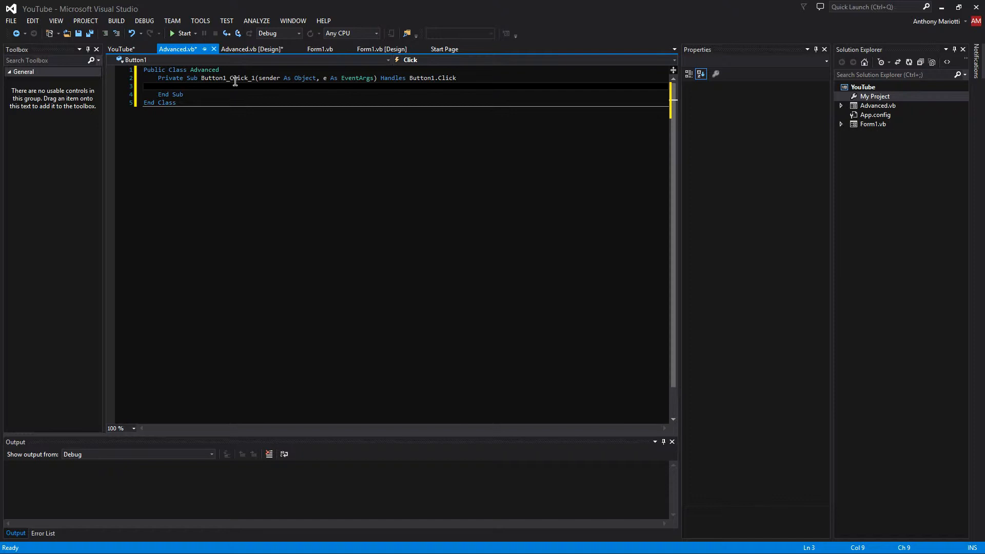
Step: Begin the handler with an unfinished "If Width =" line before returning to the designer
type("If")
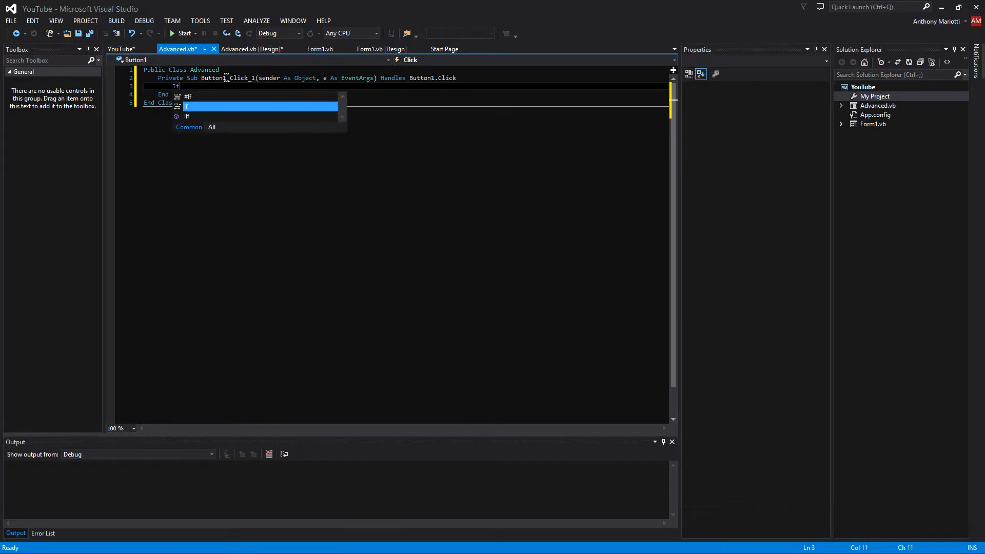
type("Width")
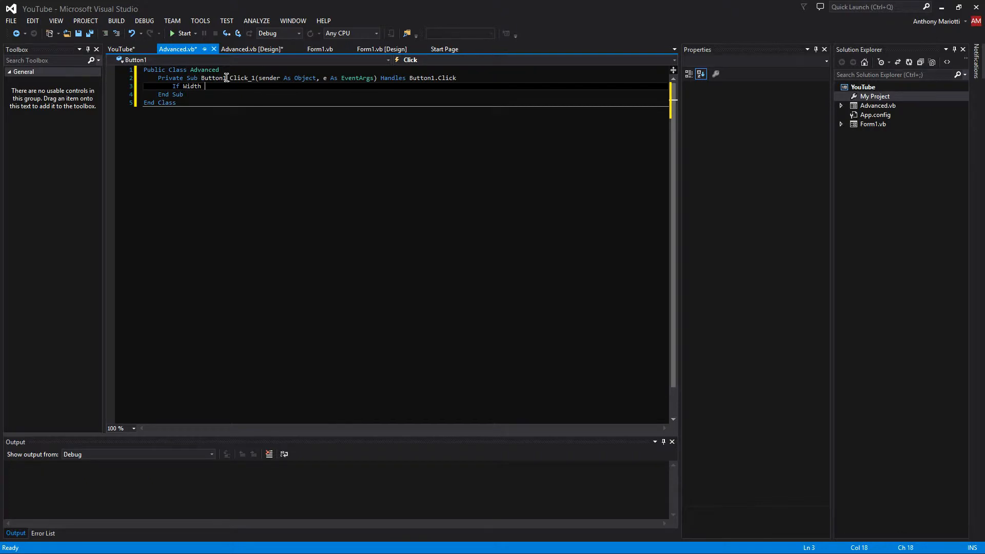
type("=")
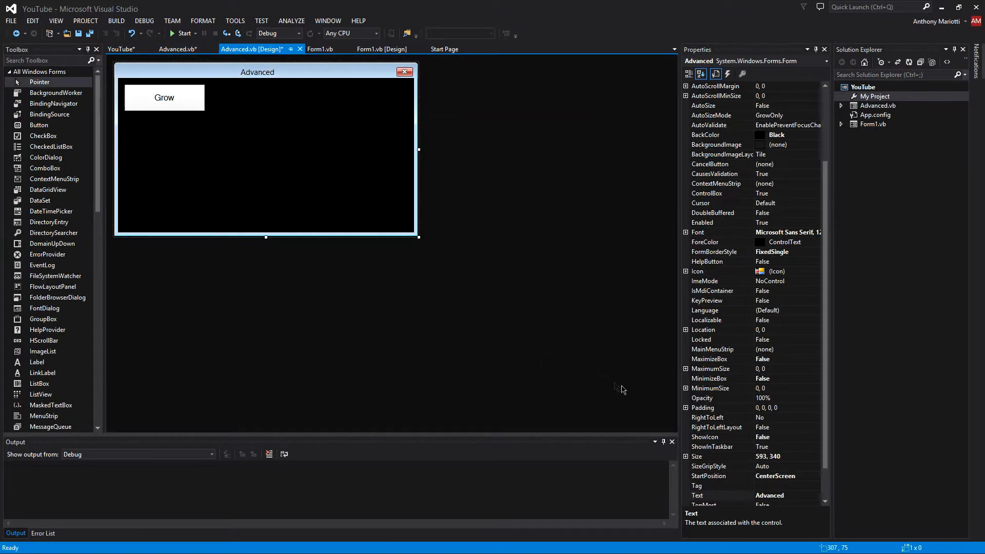
Step: Shrink the form snugly around the Grow button and read its Size as 197, 116
left_click_drag(417, 237, 233, 157)
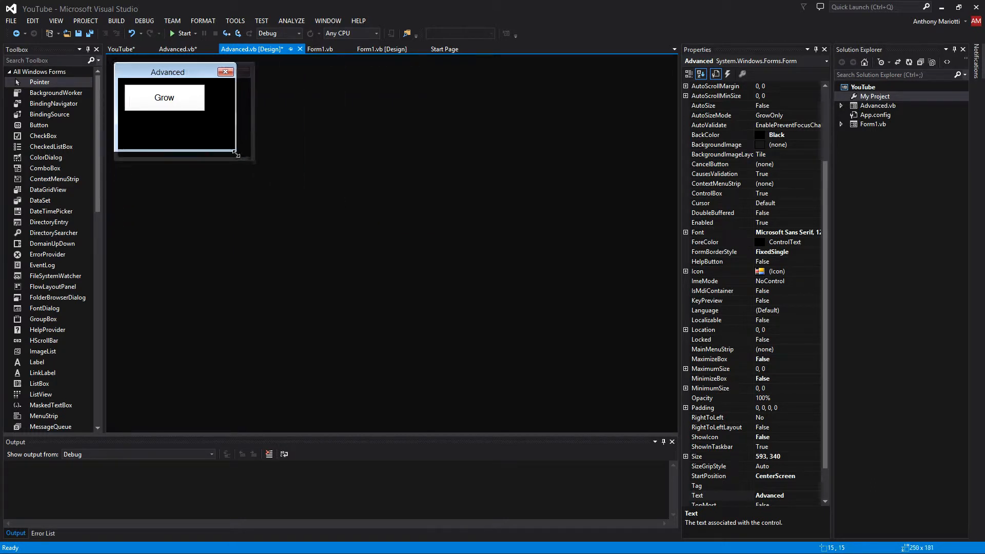
left_click_drag(237, 156, 214, 124)
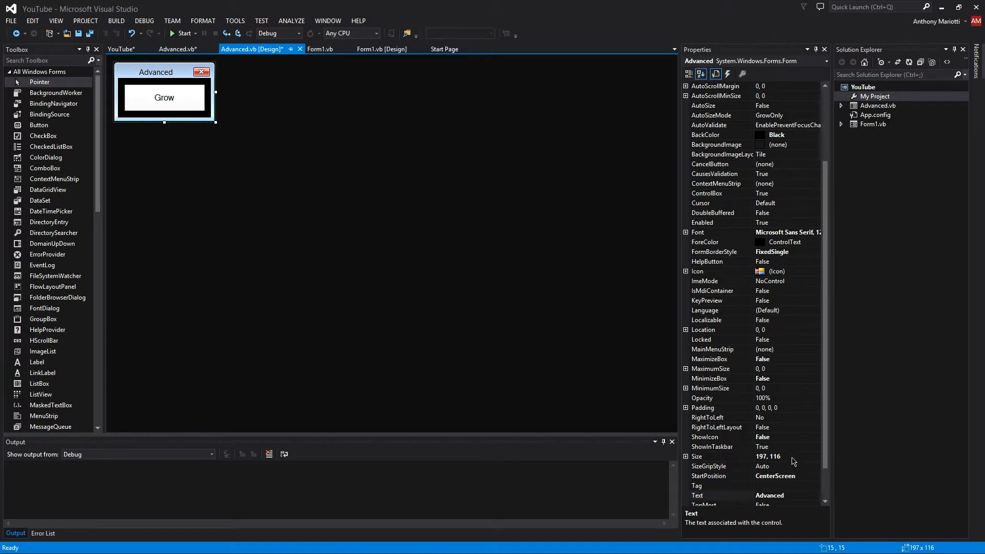
left_click(707, 455)
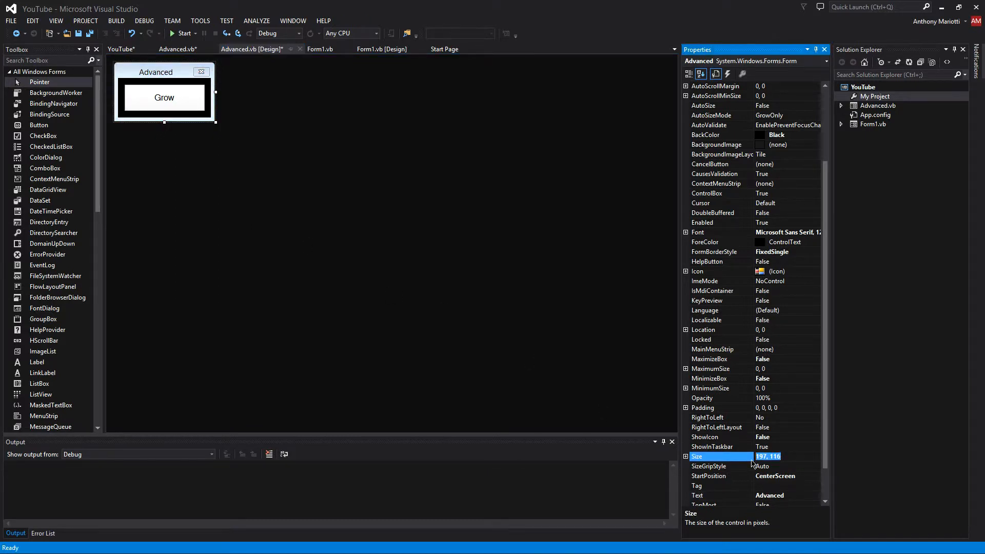
left_click(178, 48)
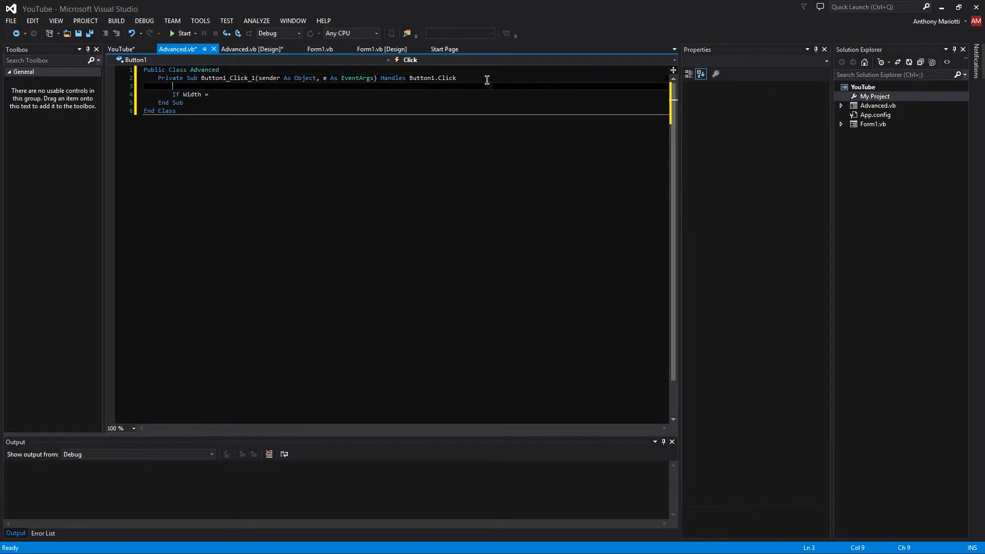
Step: Write "If Width = 197 And Height = 116 Then" with commented Width and Height placeholder lines
type("197, 116")
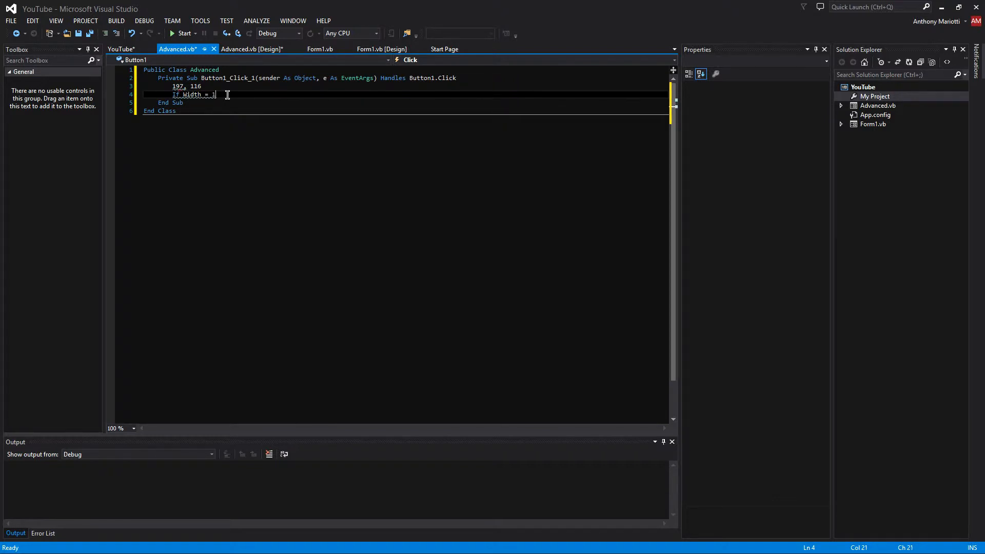
type("97")
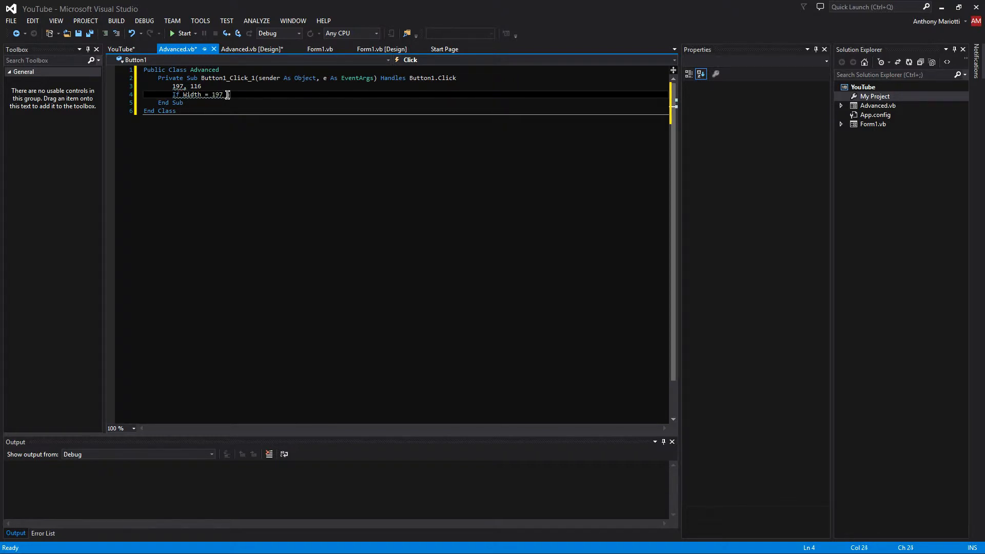
type("And Hei")
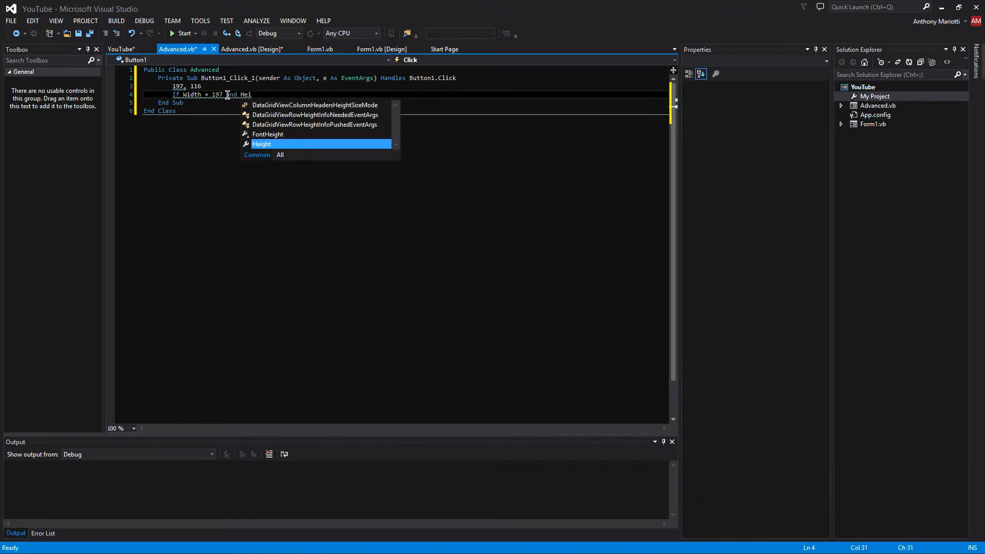
type("Height =")
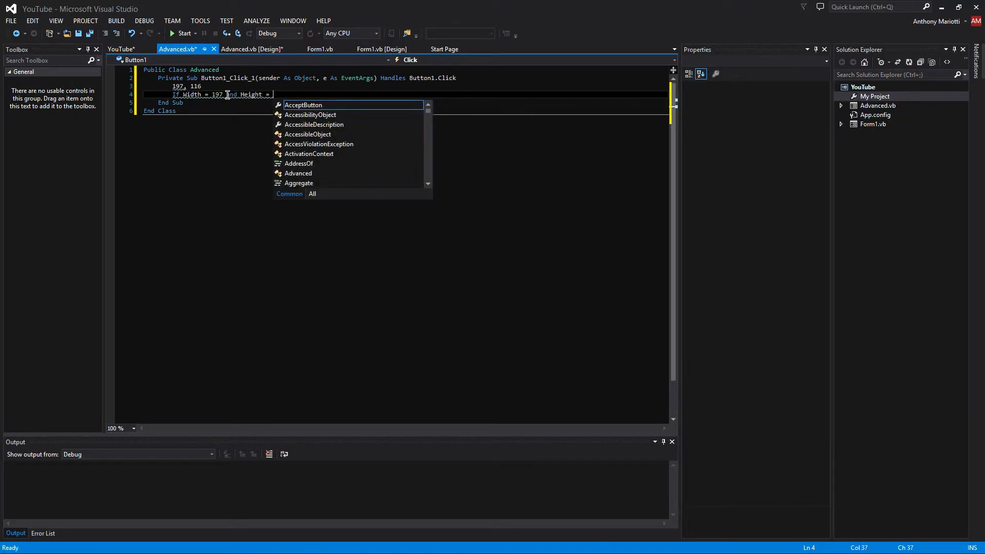
type("116 Then")
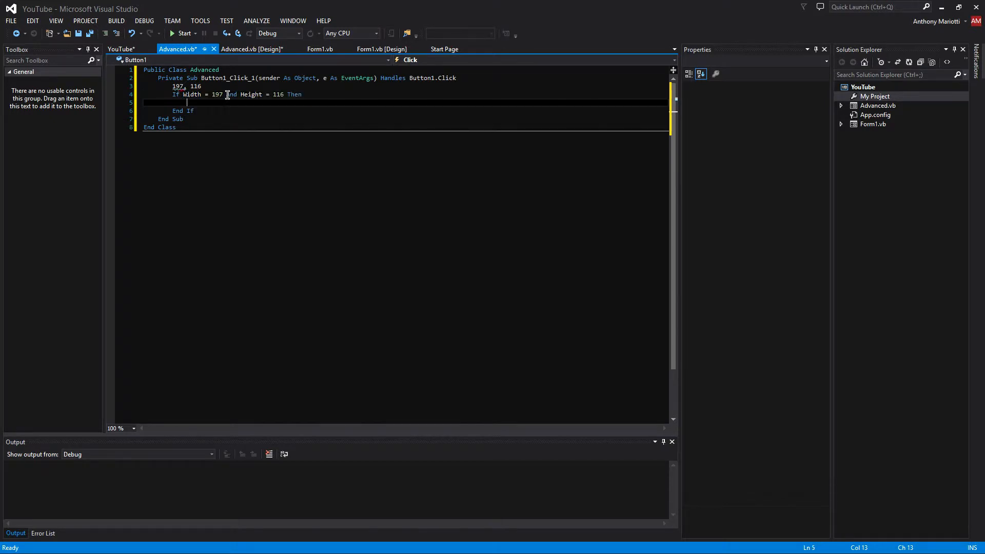
type("'width =")
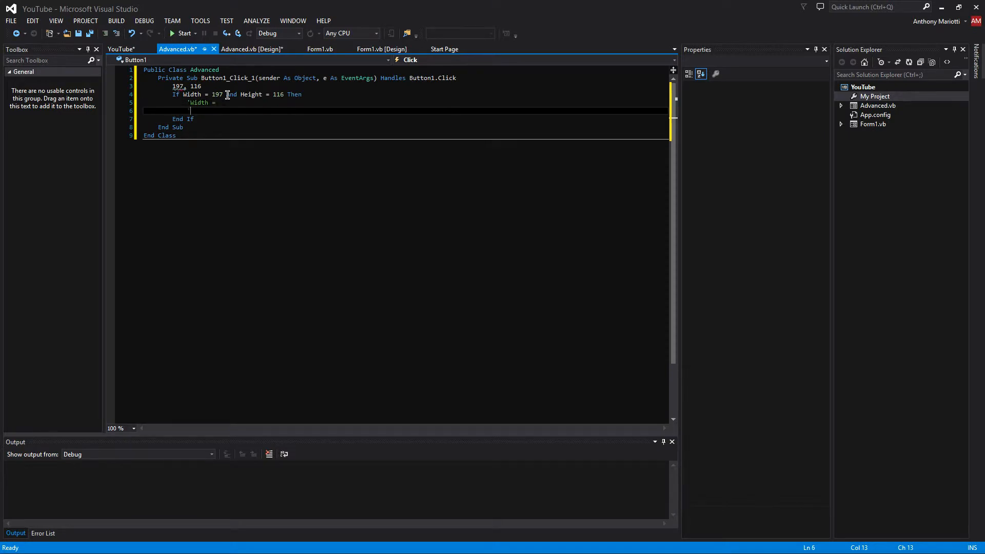
type("'Height =")
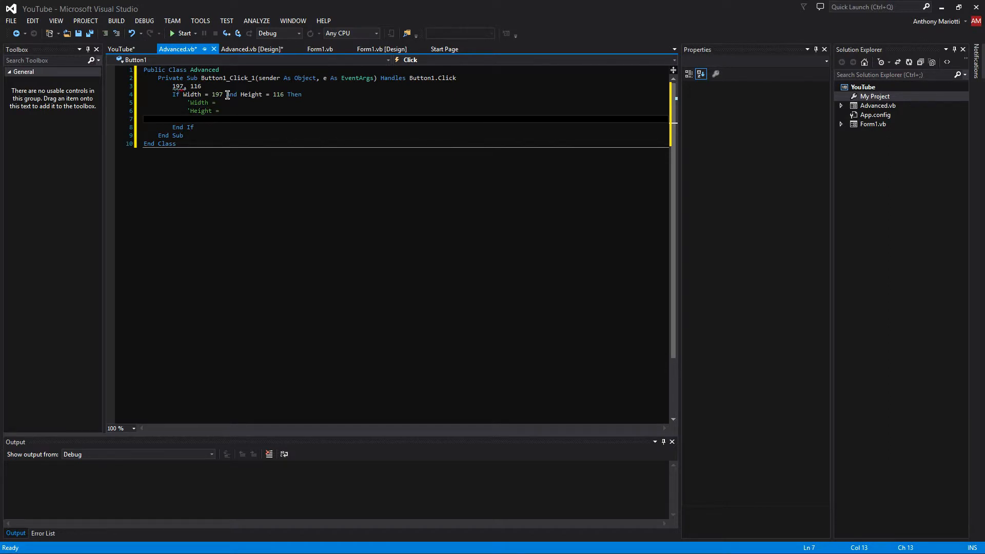
Step: Add an Else branch that sets Width = 197 and Height = 116
type("Else")
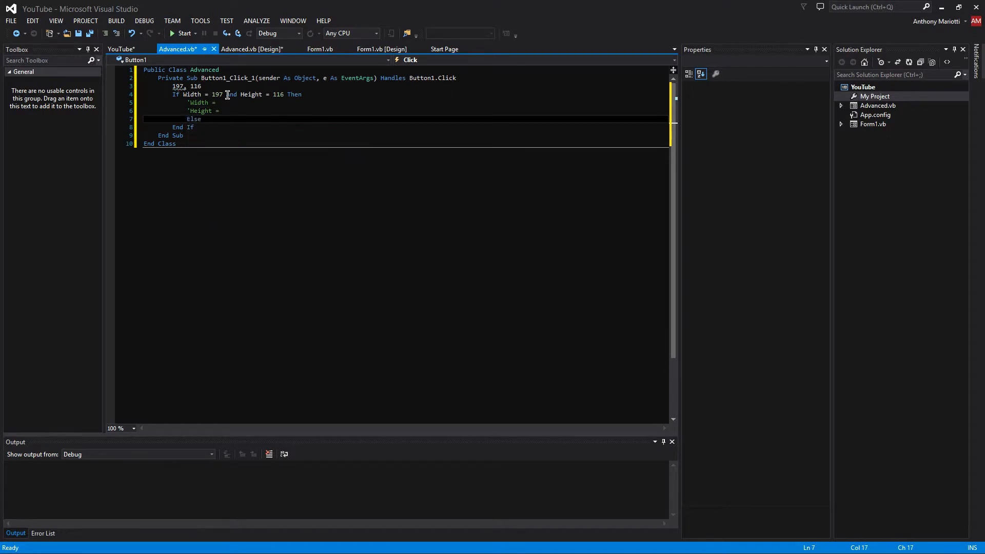
key("Enter")
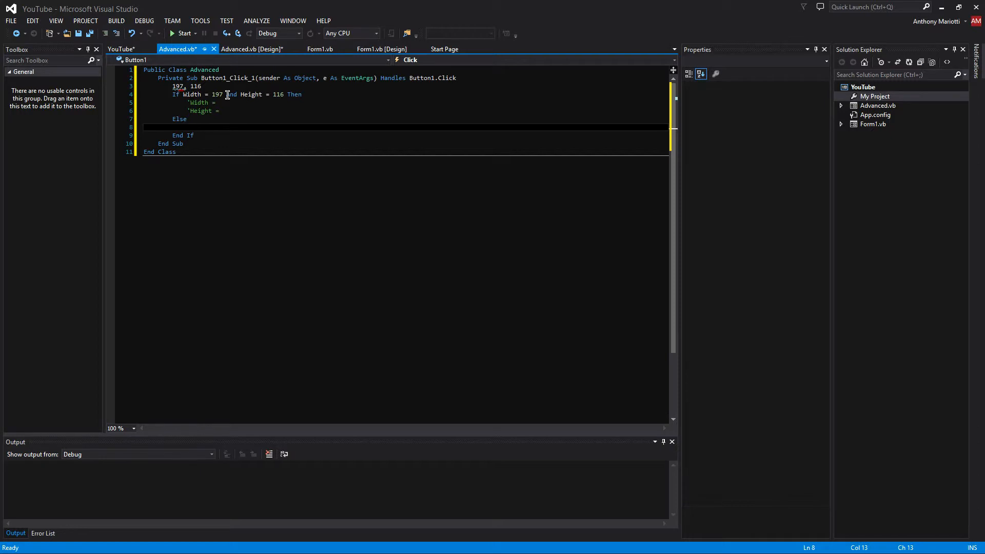
type("Width - 1")
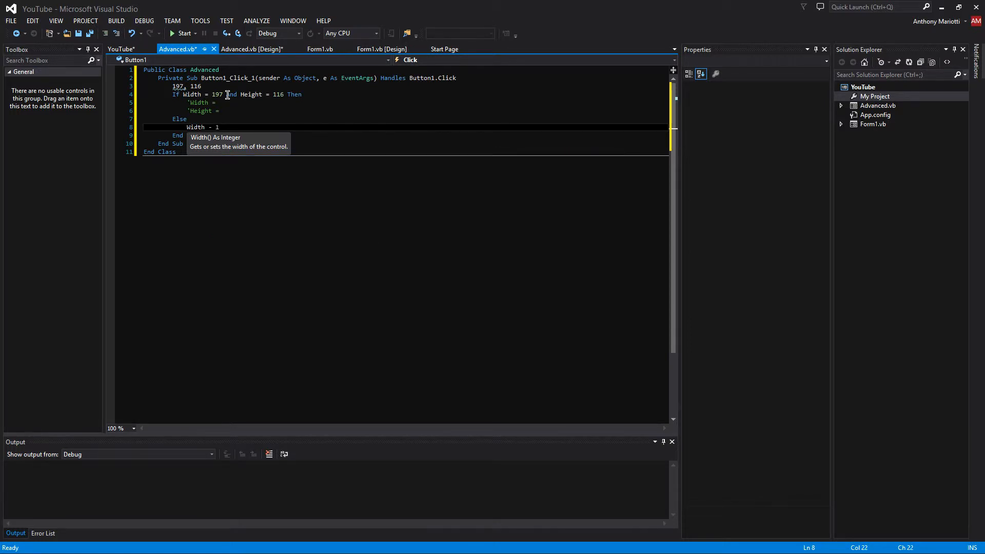
type("97")
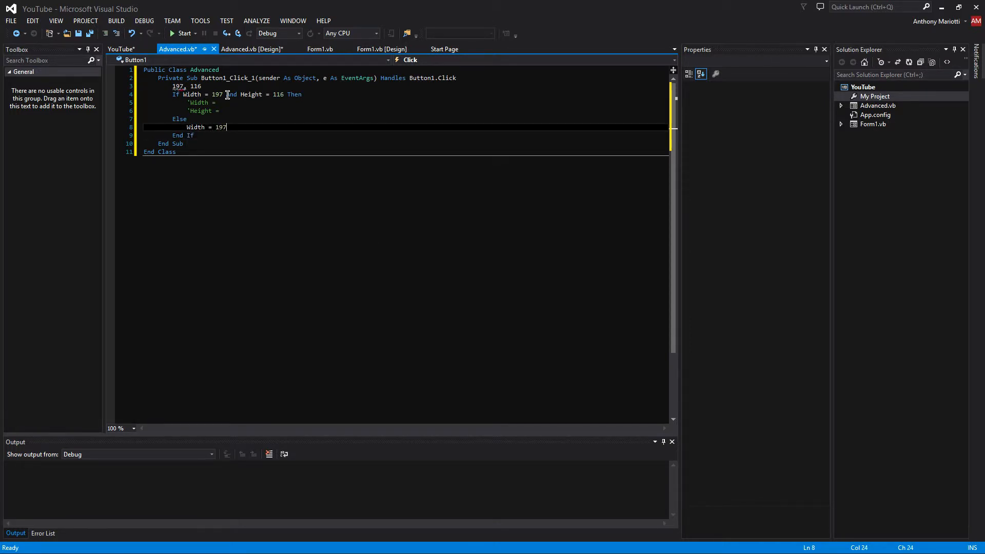
type("Height =")
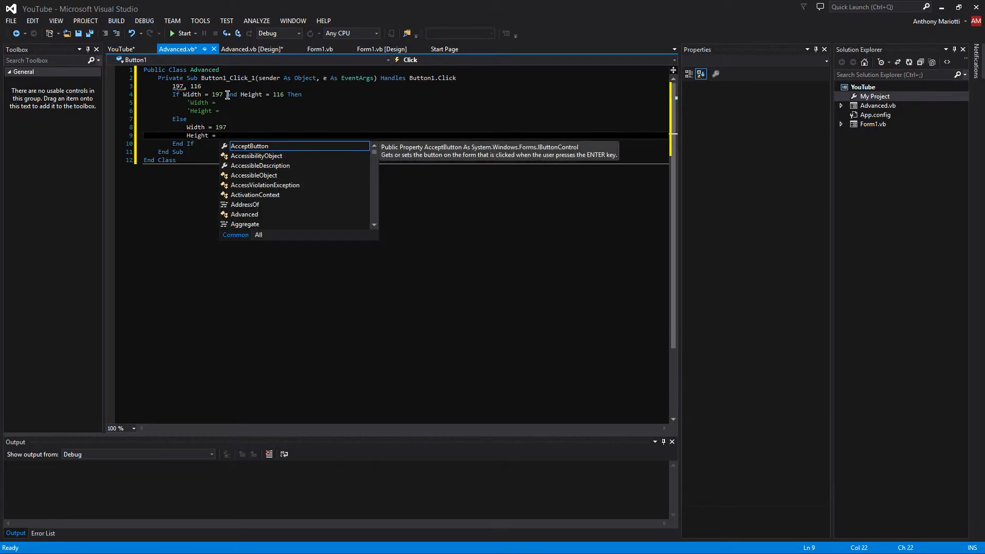
type("116")
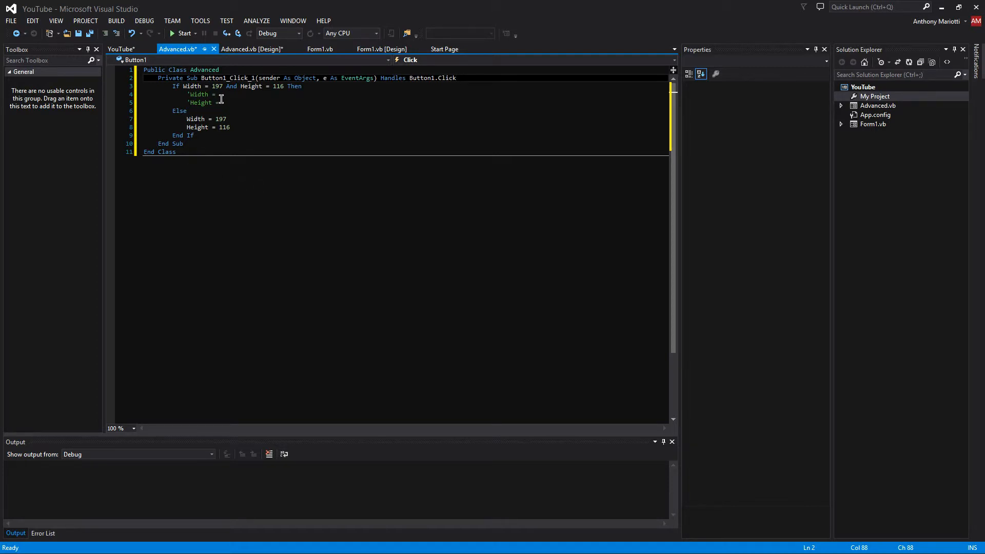
Step: Enlarge the form in the designer and note its grown Size of 752, 459
left_click(252, 48)
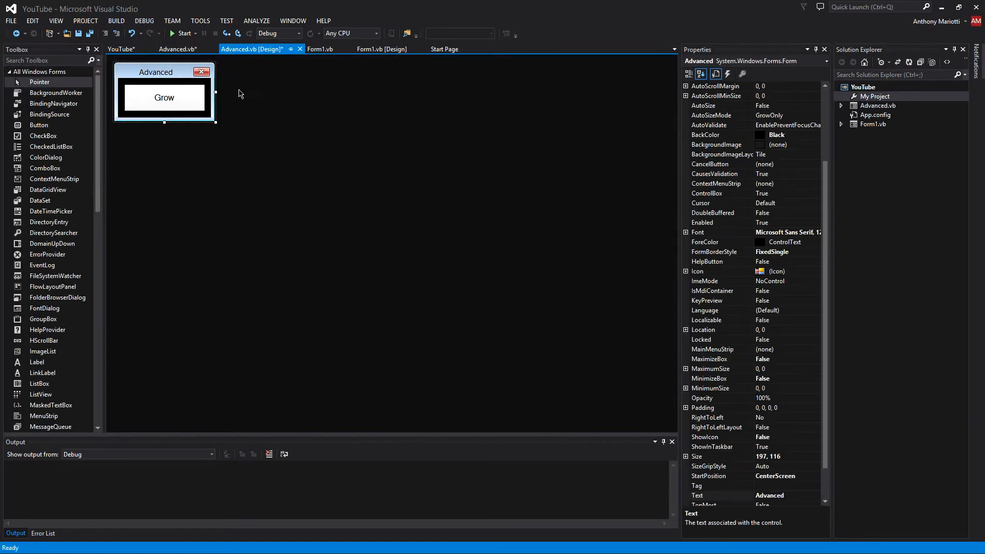
left_click_drag(215, 124, 503, 301)
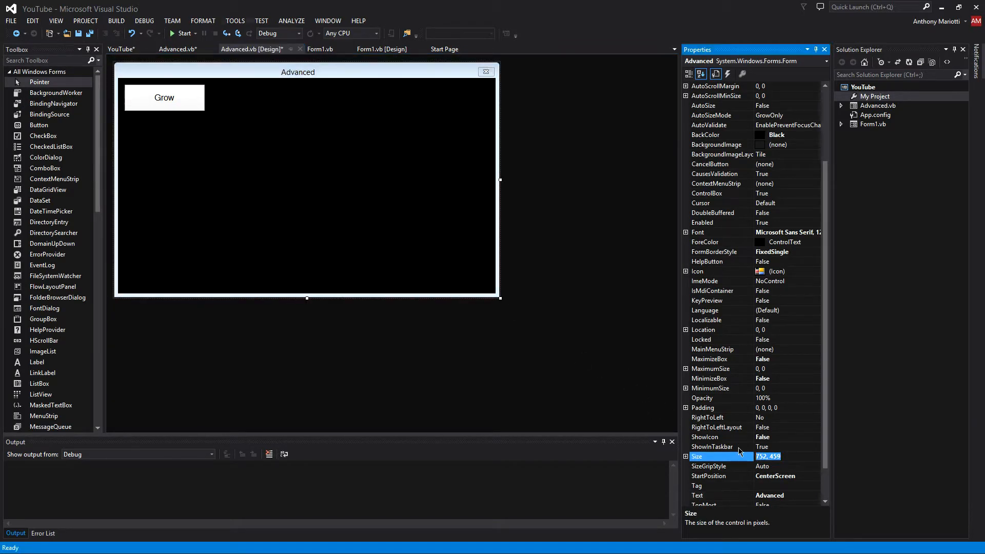
left_click(149, 49)
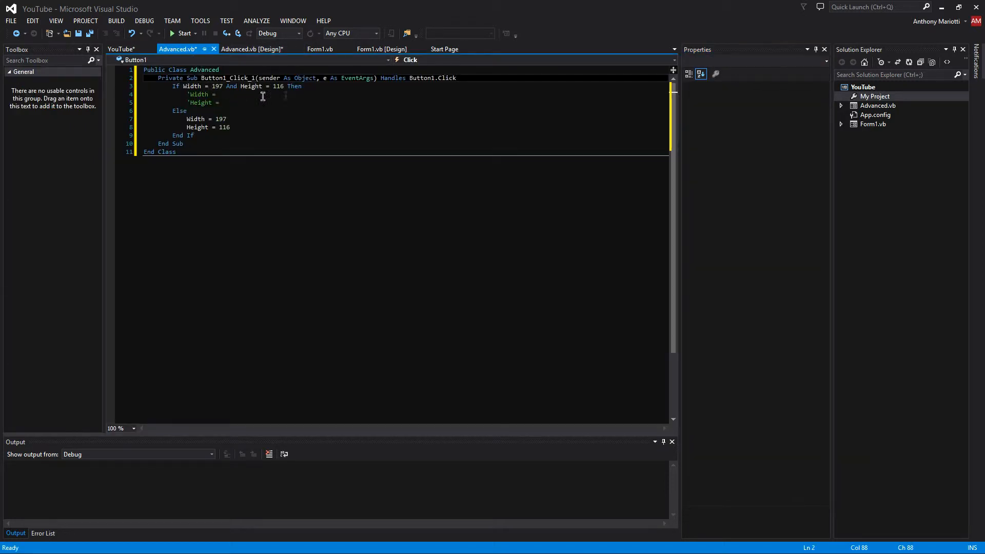
type("752, 459")
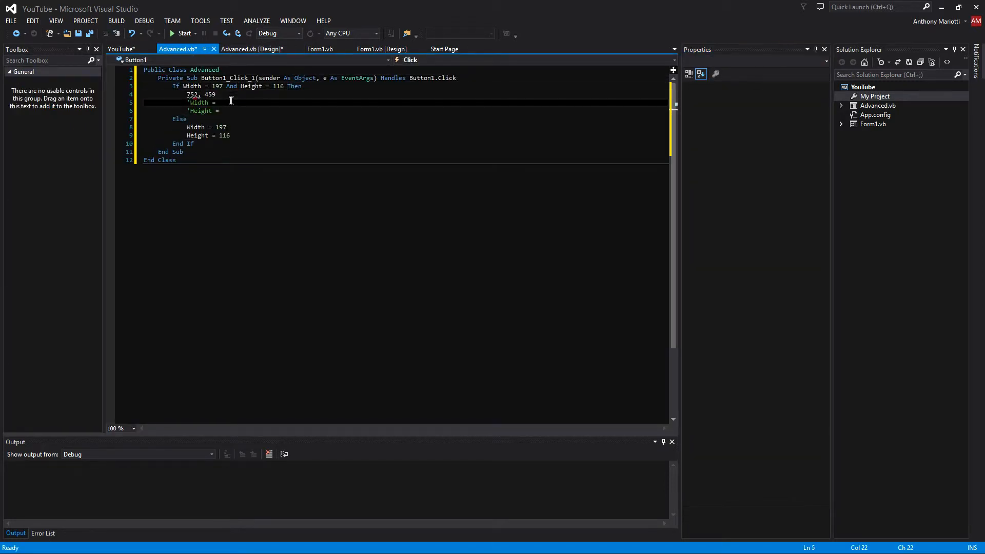
Step: Set the If branch to Width = 752 and Height = 459, then build and run the project
type("752")
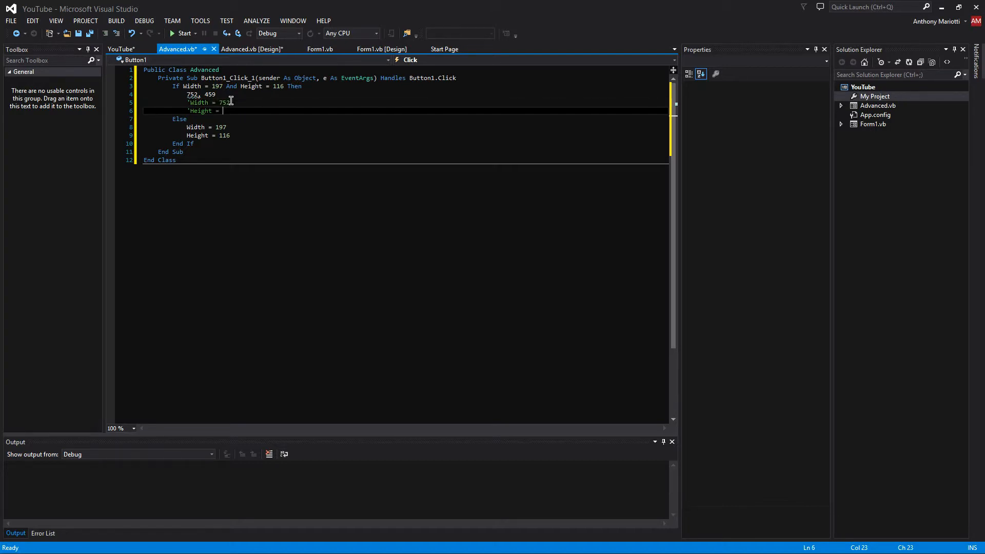
type("45")
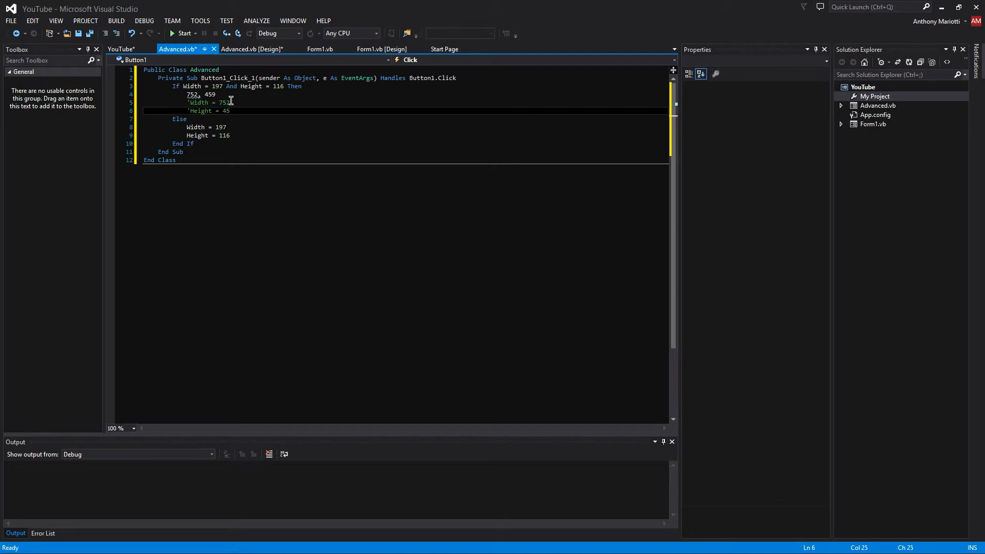
type("9")
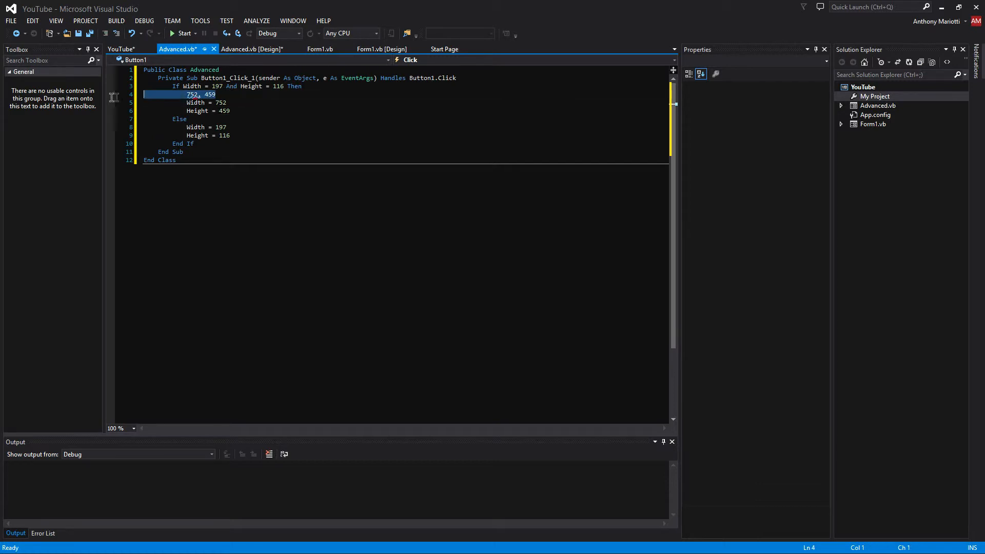
left_click(182, 33)
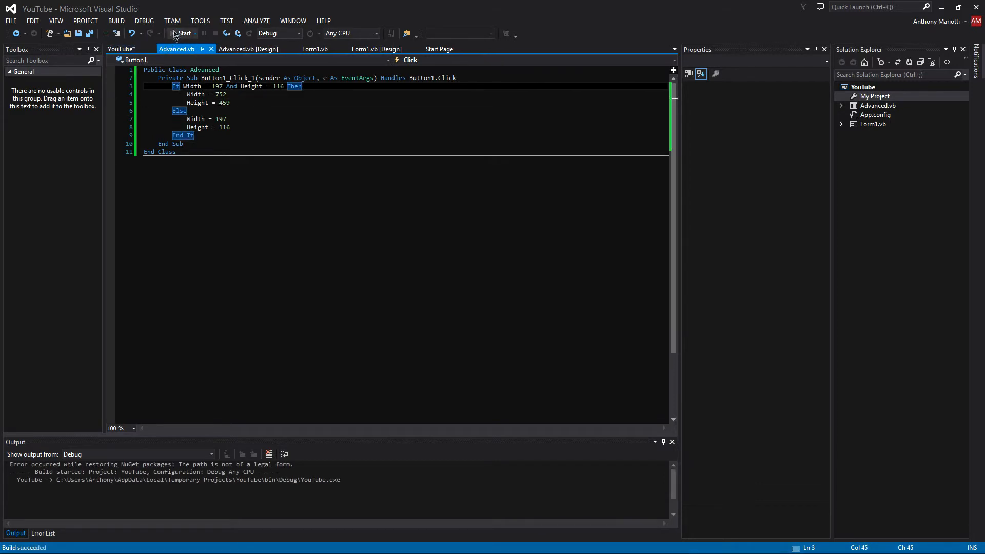
Step: Drag the Advanced form back down to roughly its small size in the designer
left_click(180, 33)
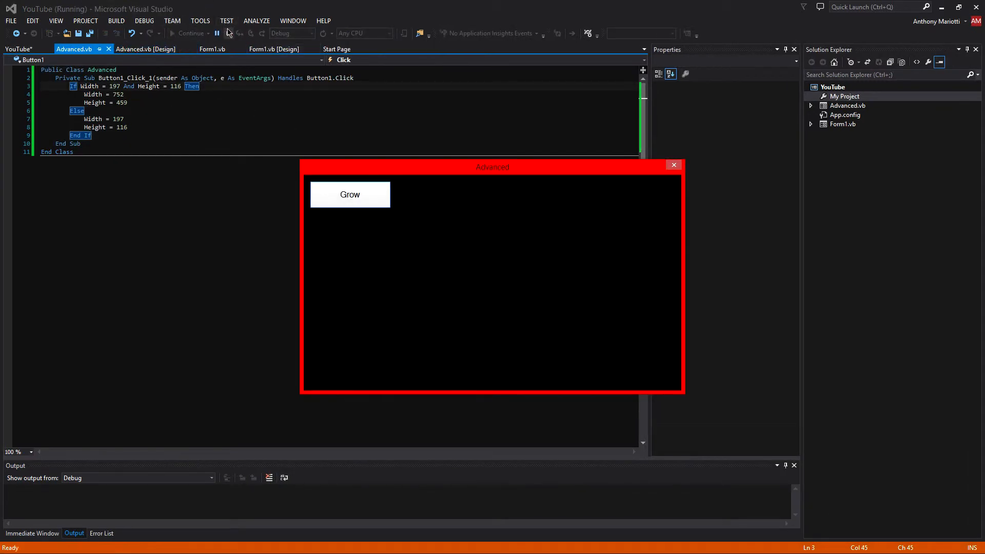
left_click(217, 33)
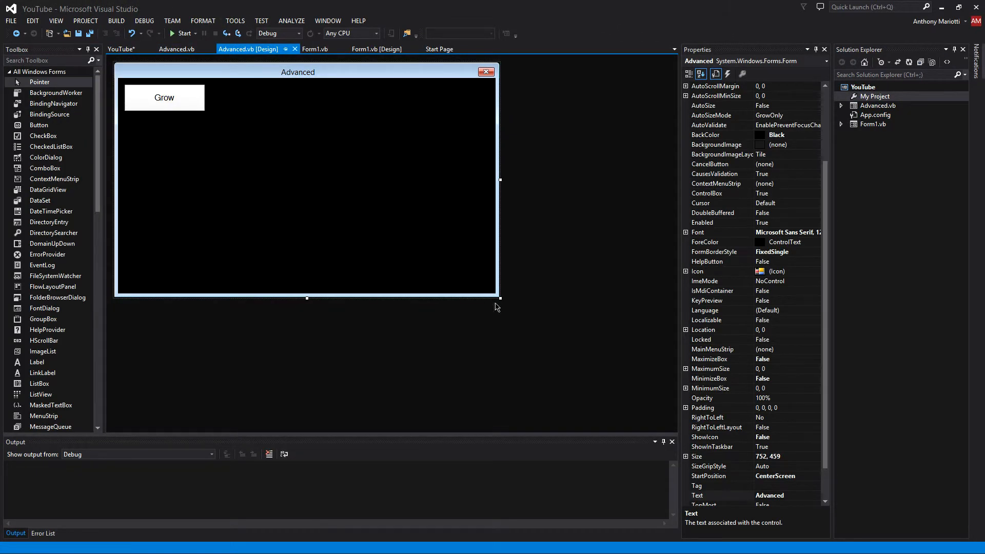
left_click_drag(499, 298, 250, 135)
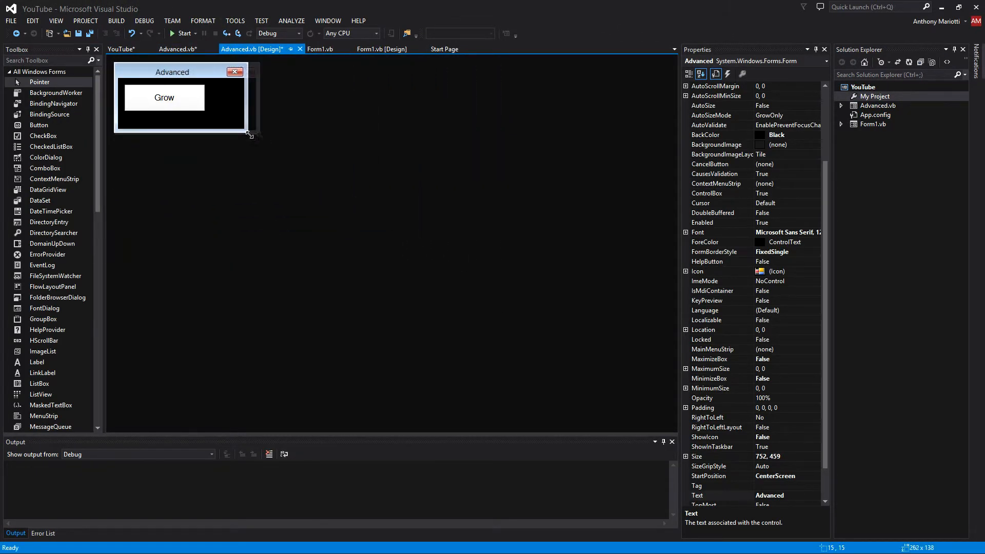
left_click_drag(251, 135, 216, 125)
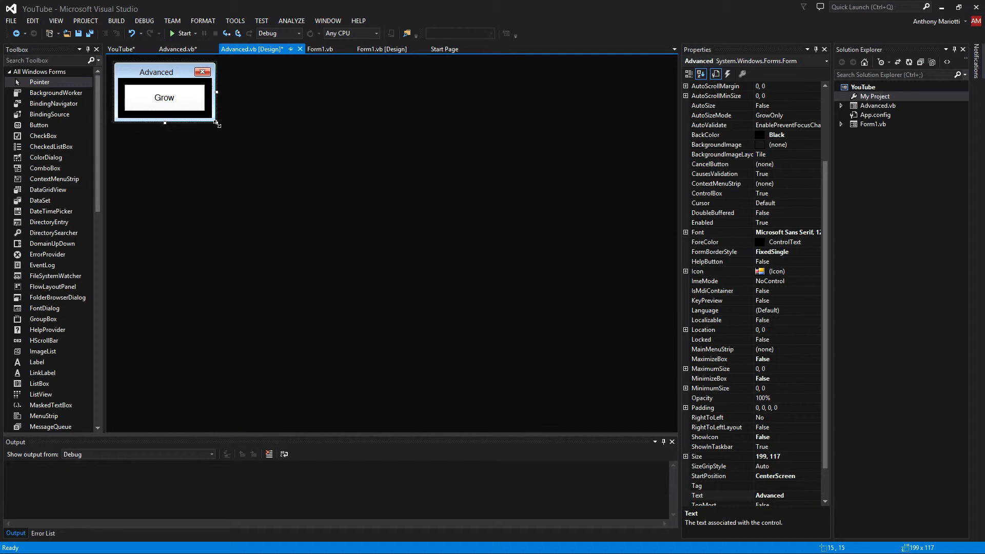
Step: Check the sizes in the Click code and set the form's Size property to exactly 197, 116
left_click(149, 48)
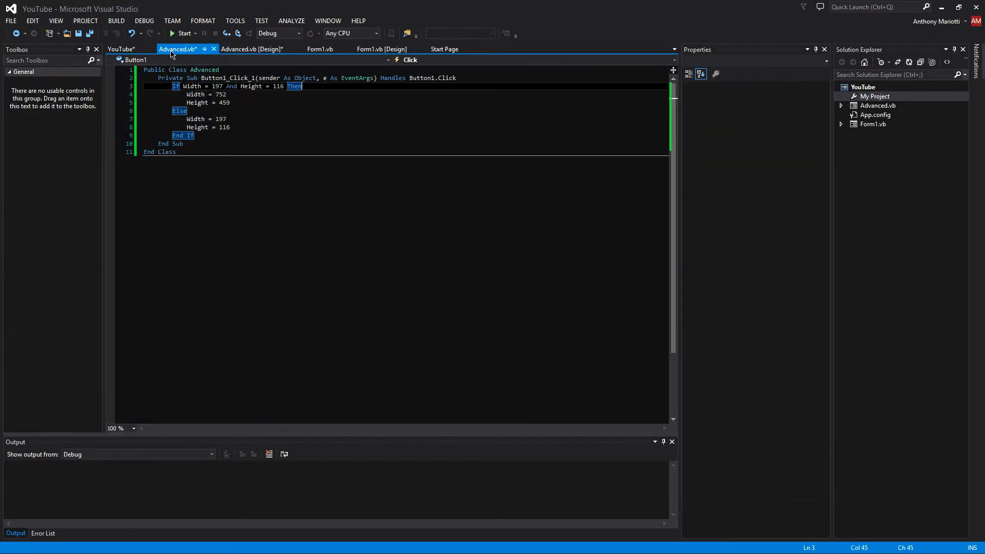
left_click(121, 48)
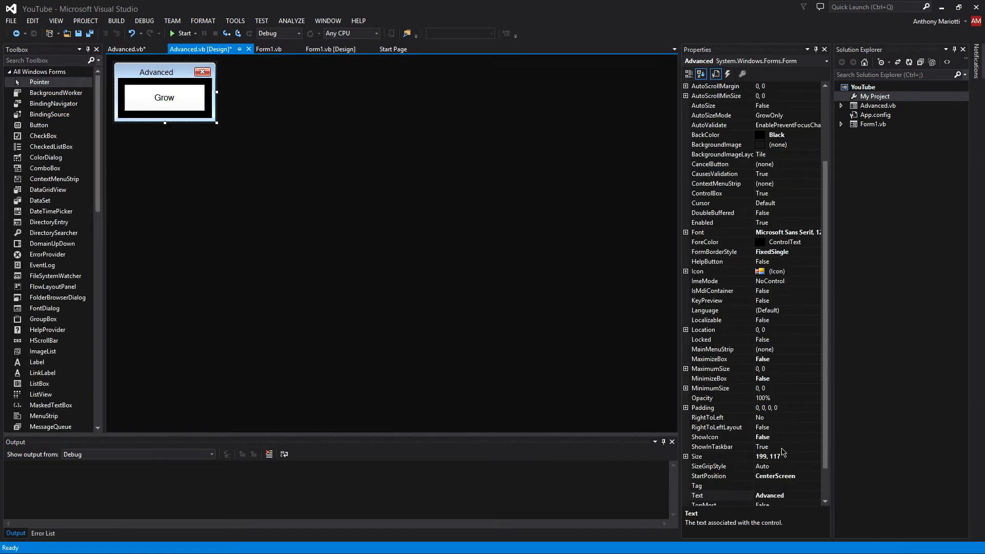
left_click(780, 455)
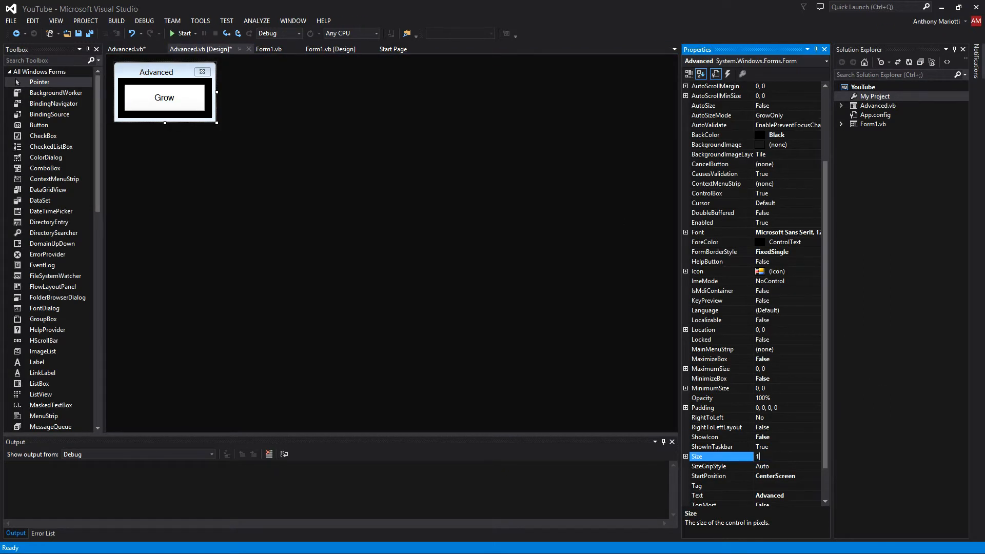
type("197,1")
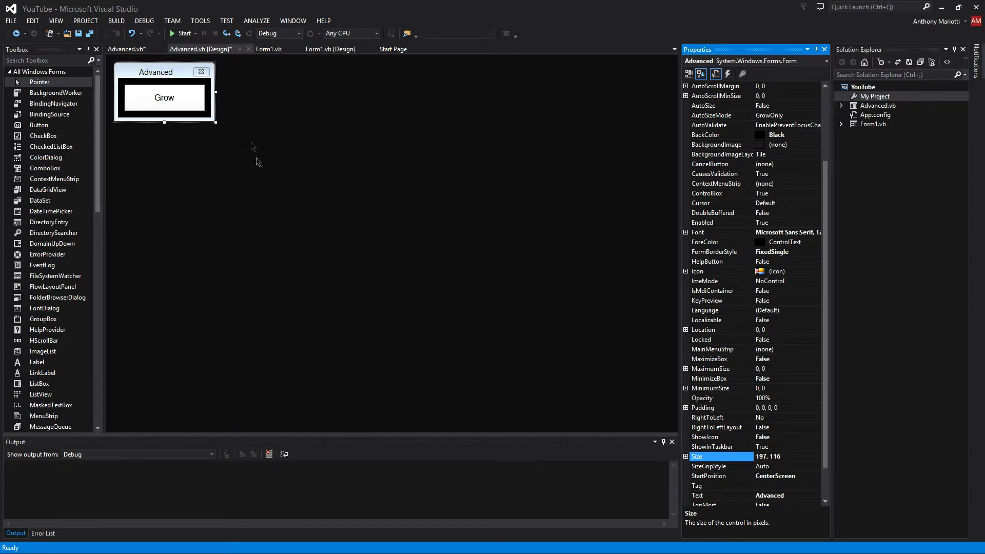
left_click(180, 33)
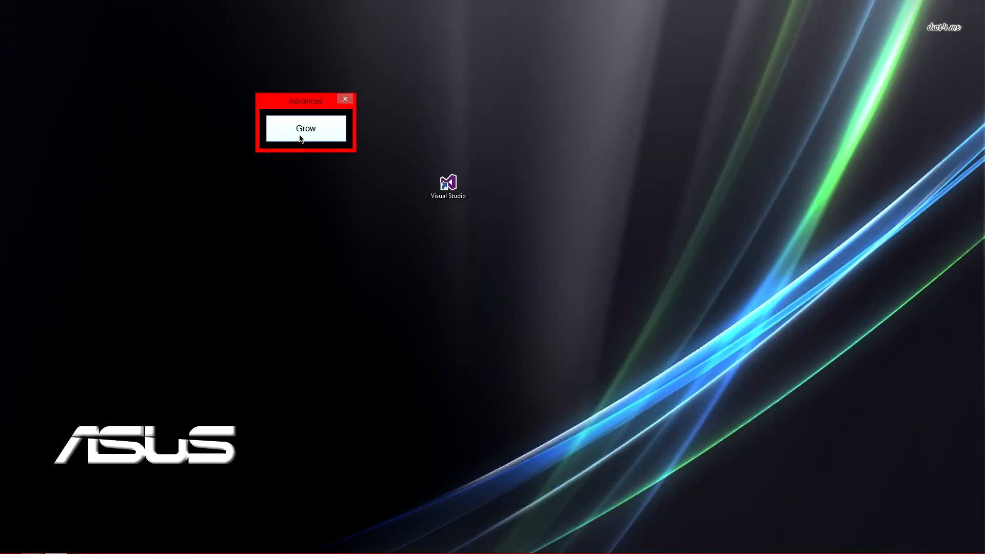
mouse_move(320, 138)
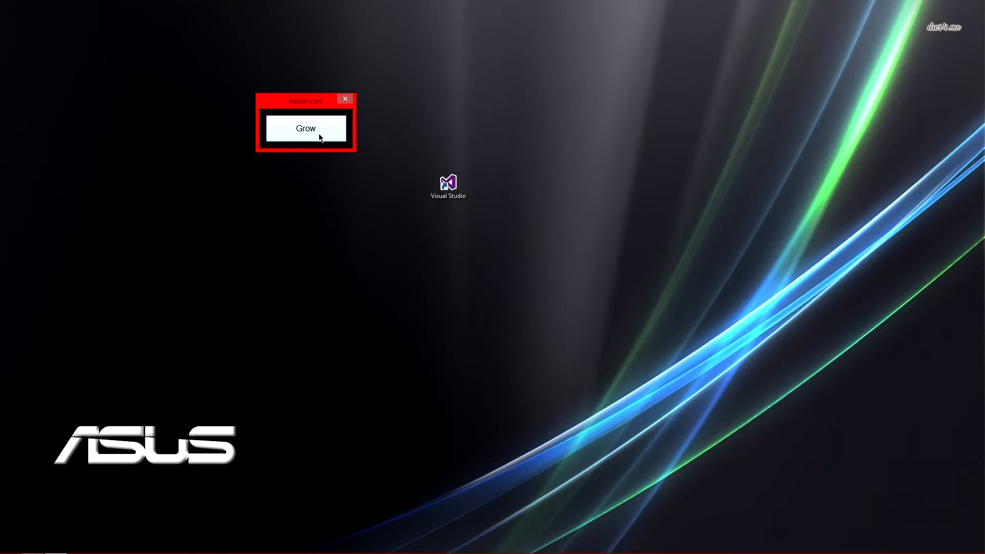
left_click(306, 128)
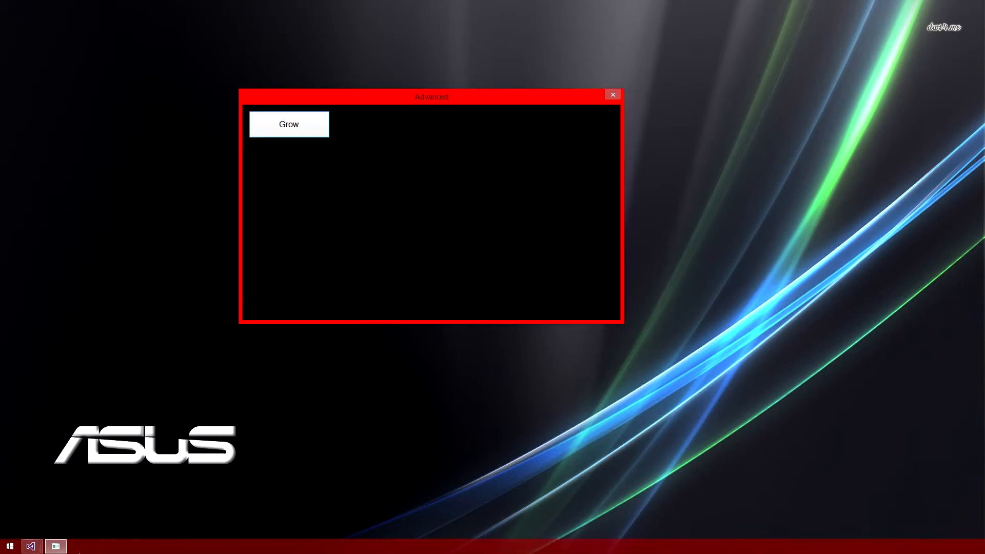
mouse_move(33, 546)
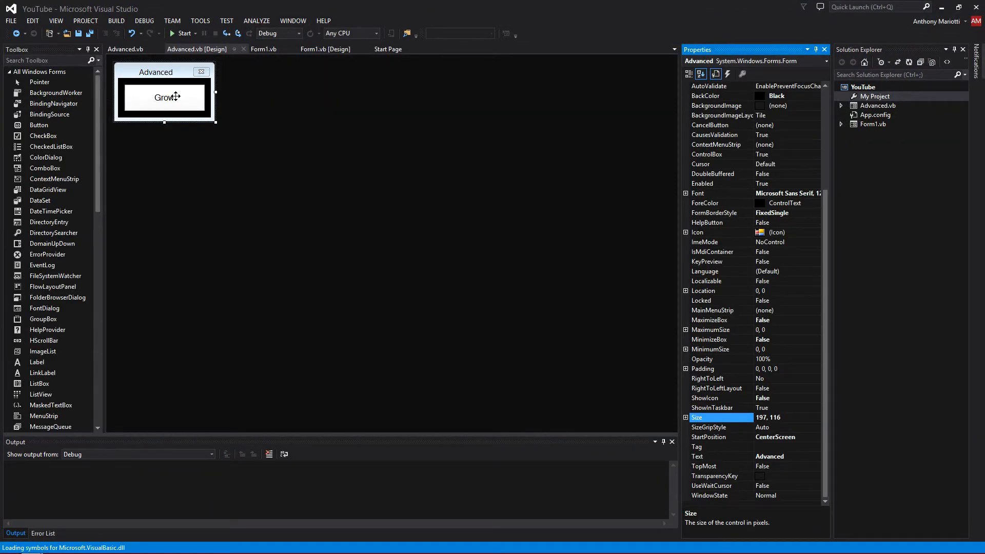
Step: In the If branch after Height = 459, set Button1.Text = "Shrink"
double_click(165, 96)
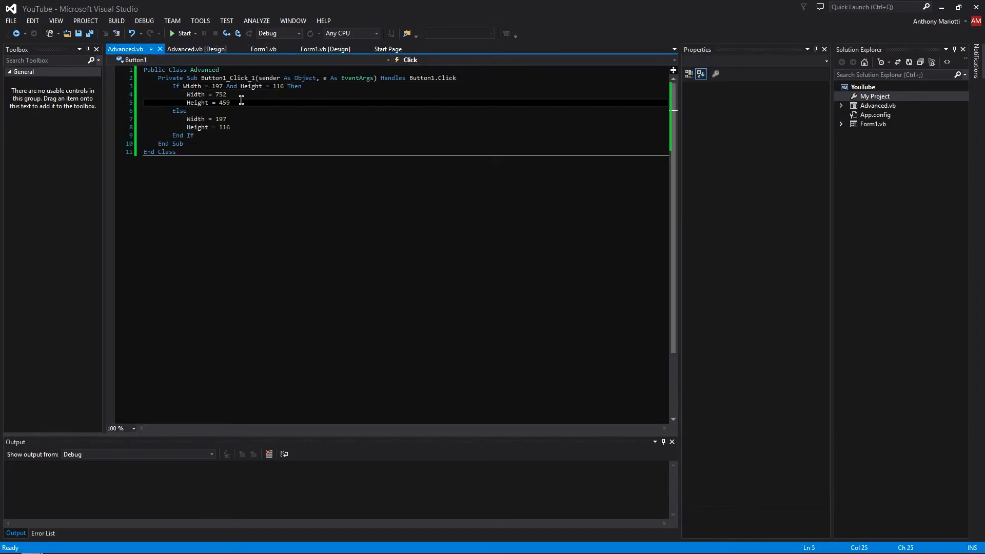
key("Enter")
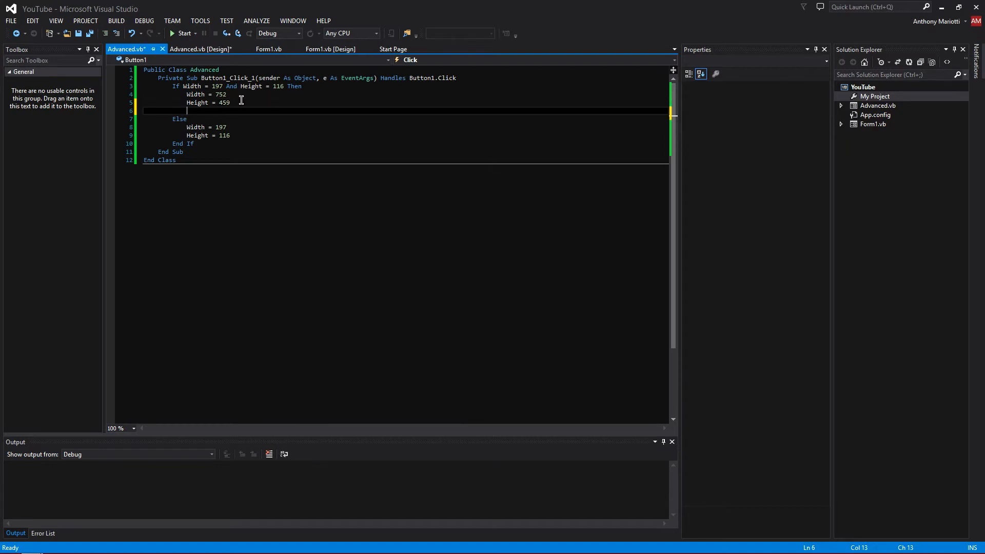
type("Button1")
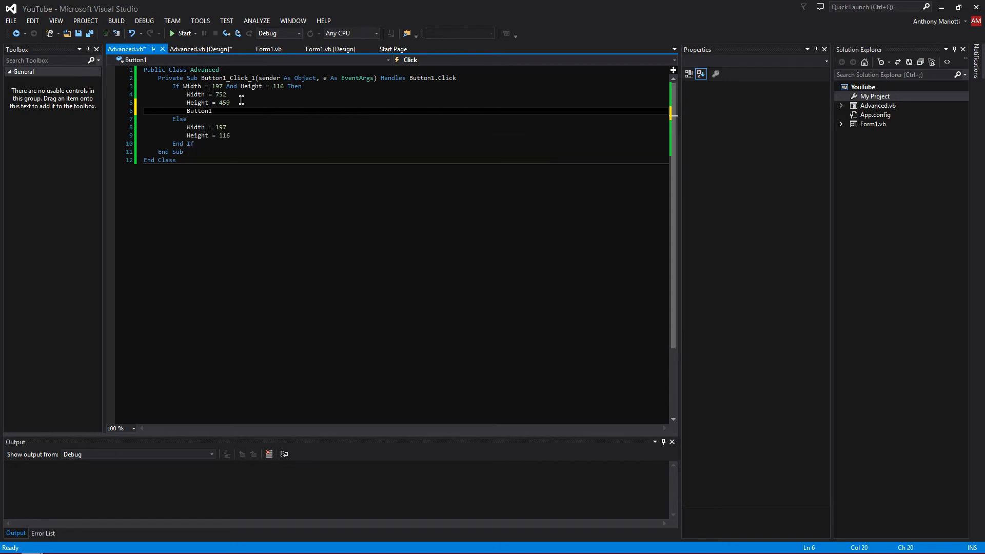
type(".te")
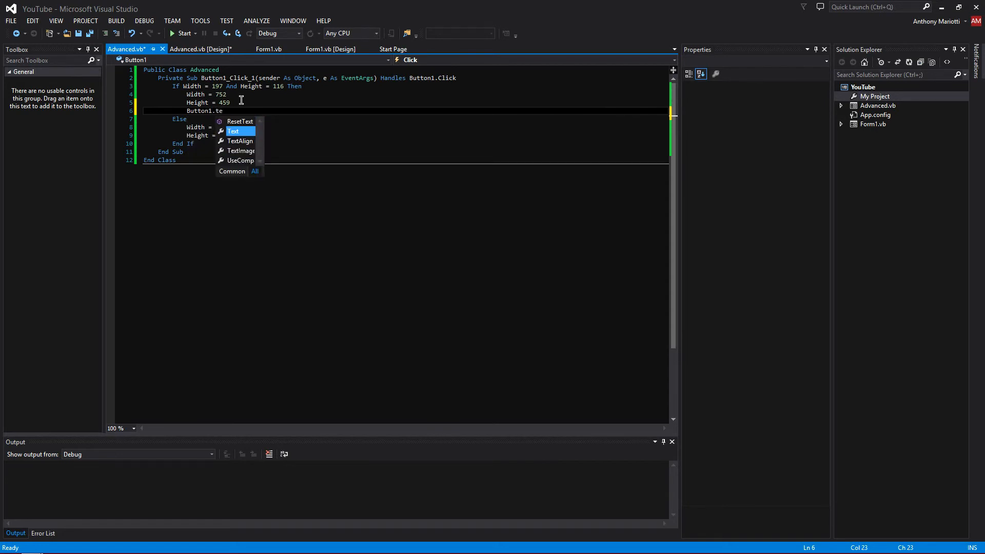
type("Text = \"Shrink")
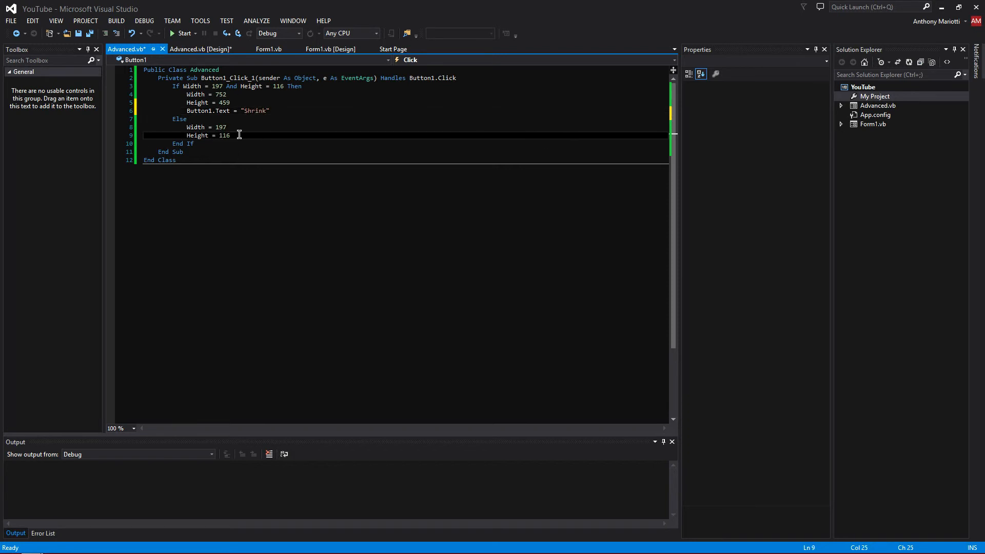
Step: In the Else branch after Height = 116, set Button1.Text = "Grow"
key("Enter")
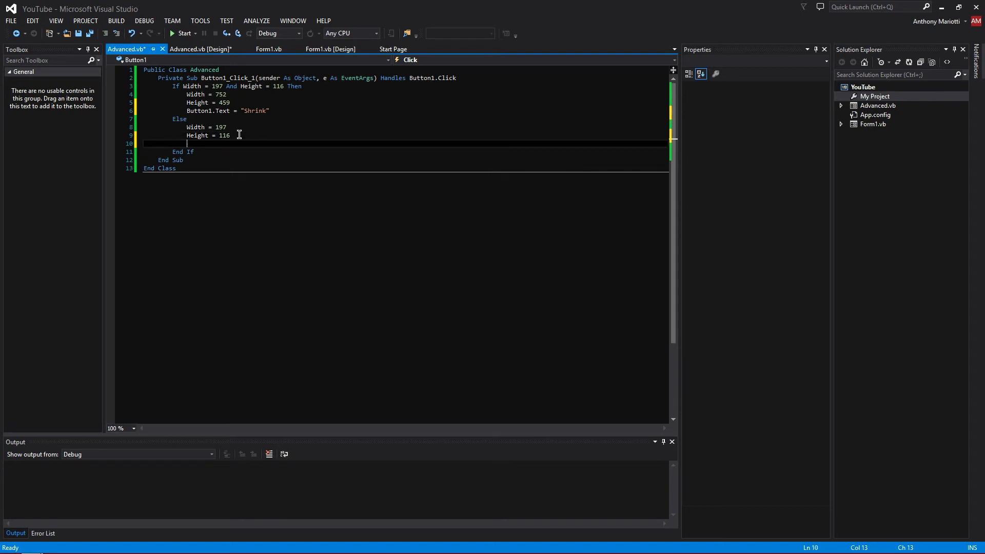
type("Button1.Text")
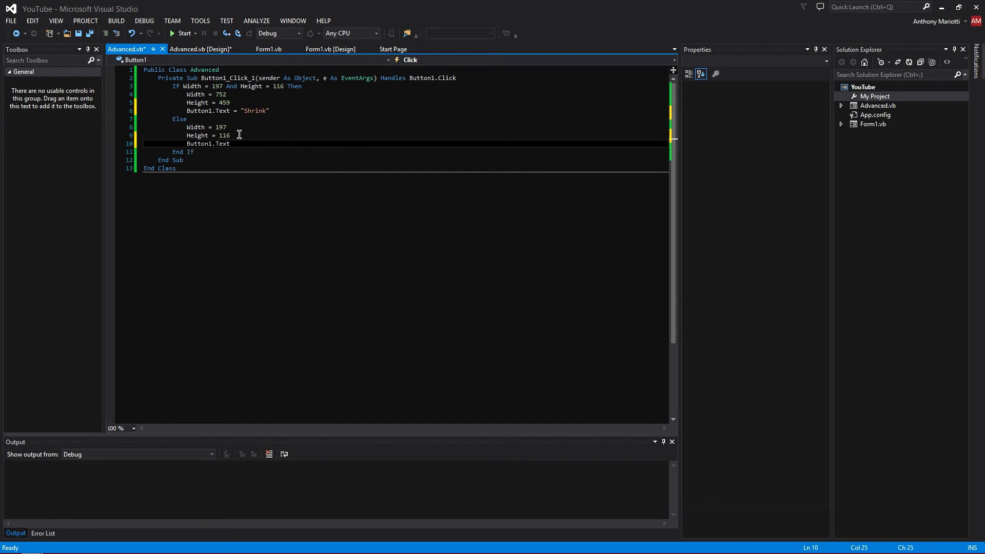
type("\"\"")
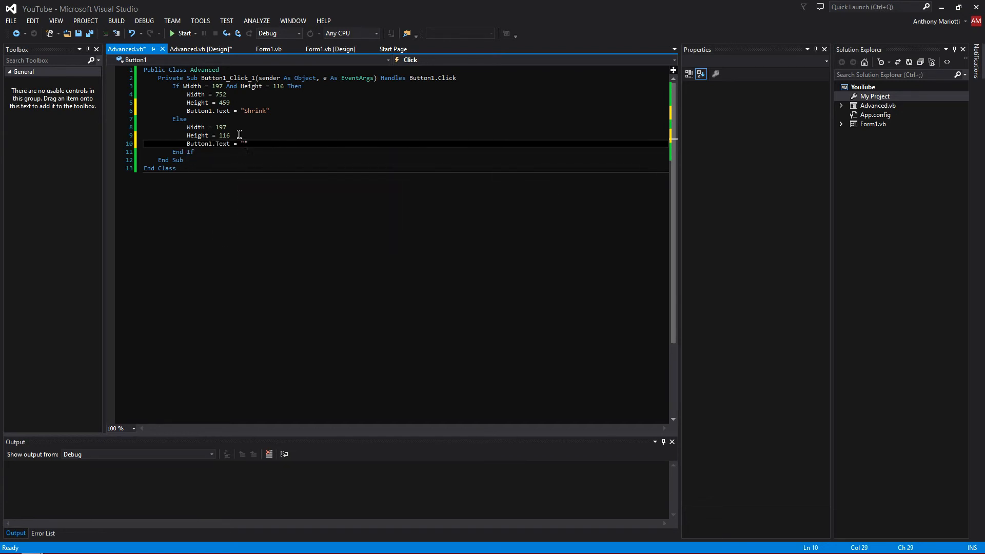
mouse_move(548, 168)
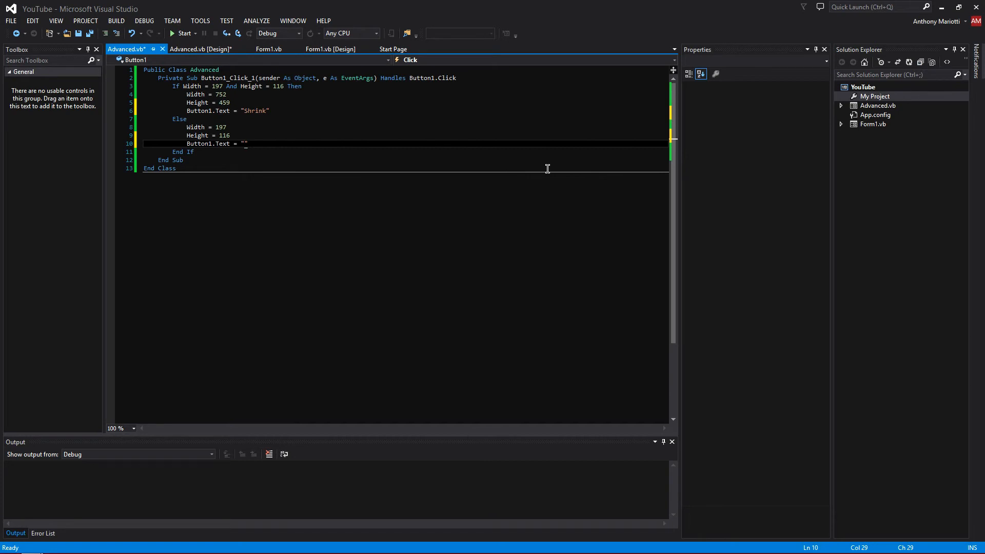
type("Grow")
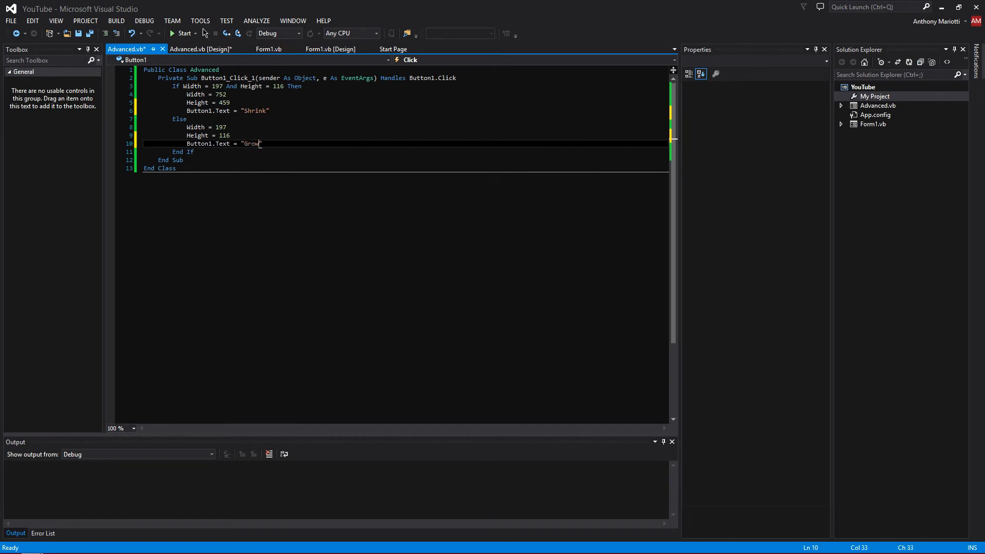
Step: Run the app and toggle: Grow enlarges the form showing Shrink, Shrink returns it to Grow
left_click(179, 33)
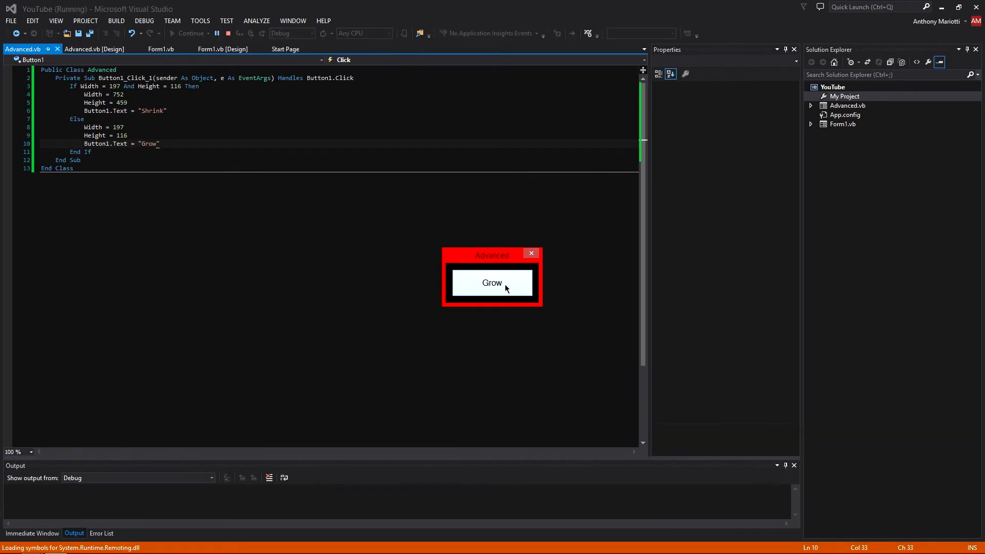
left_click(493, 283)
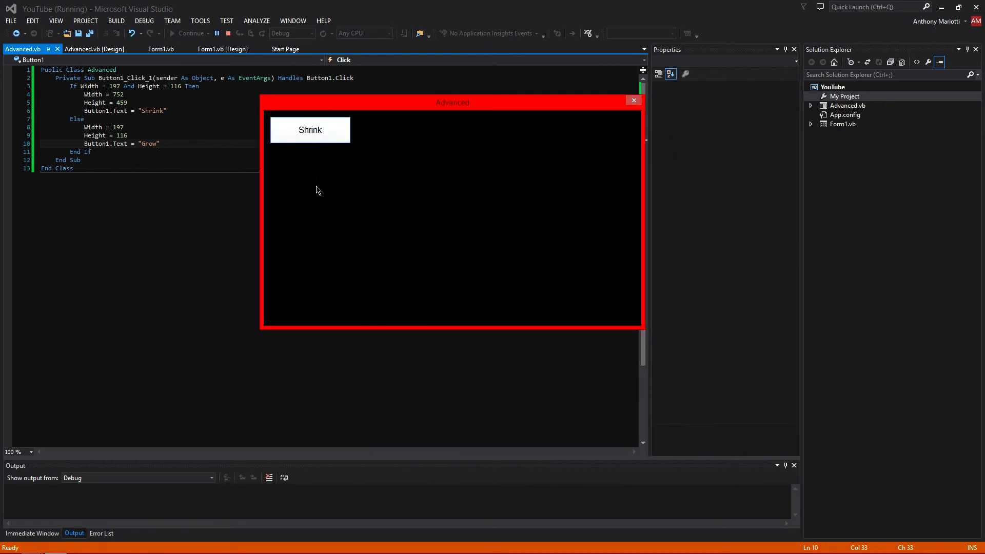
mouse_move(317, 146)
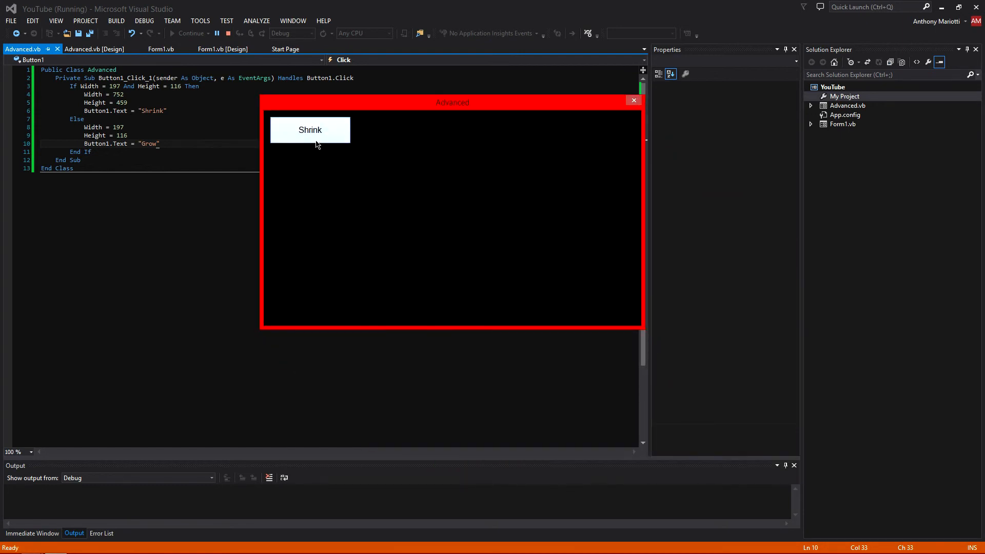
left_click(310, 131)
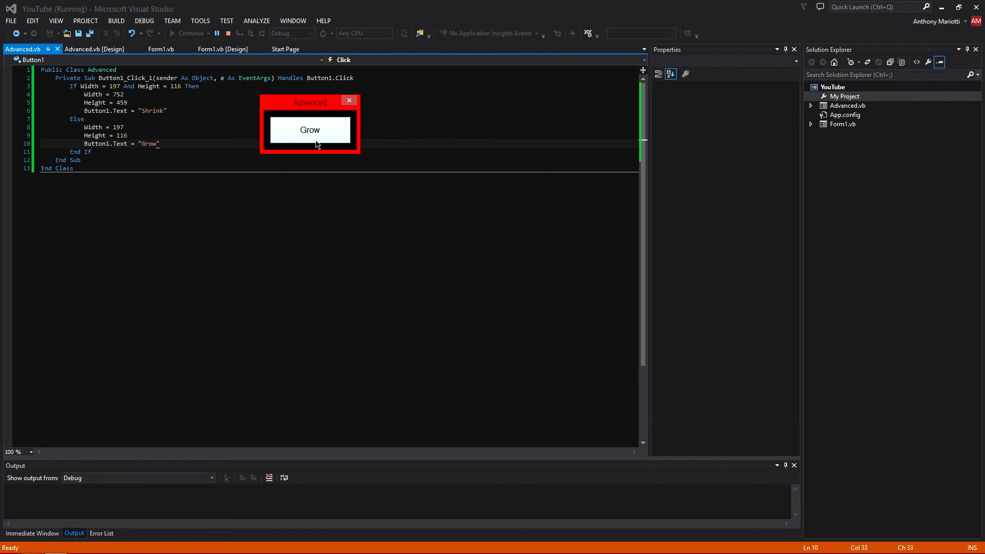